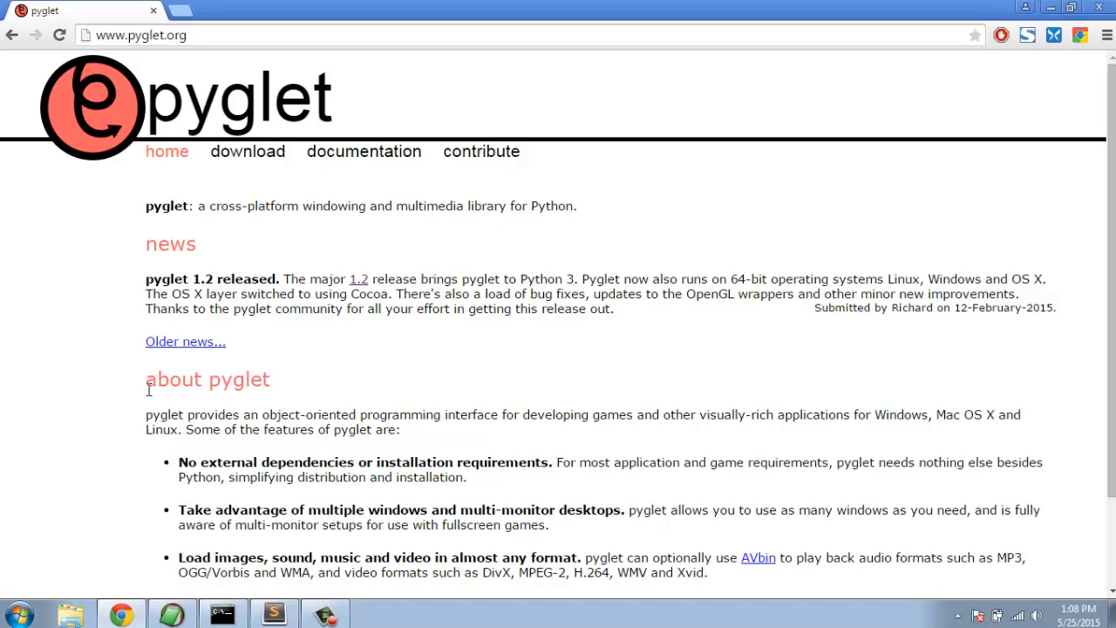
Run 'pip install pyglet' in Command Prompt until it reports a successful install
{"action": "left_click", "coordinate": [221, 613]}
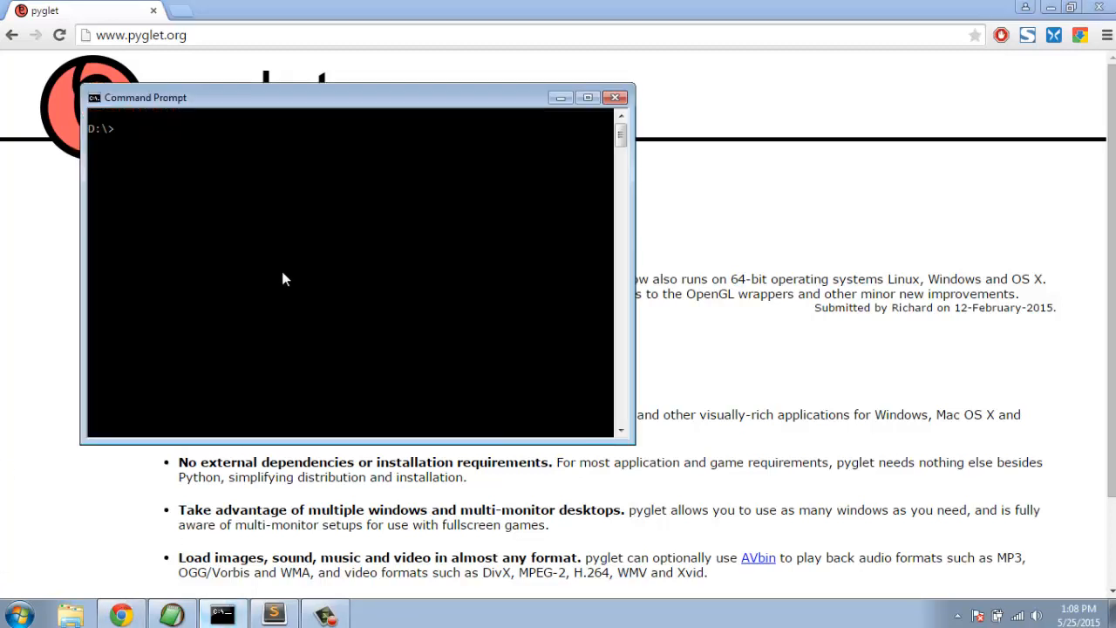
{"action": "left_click_drag", "start_coordinate": [147, 97], "coordinate": [300, 168]}
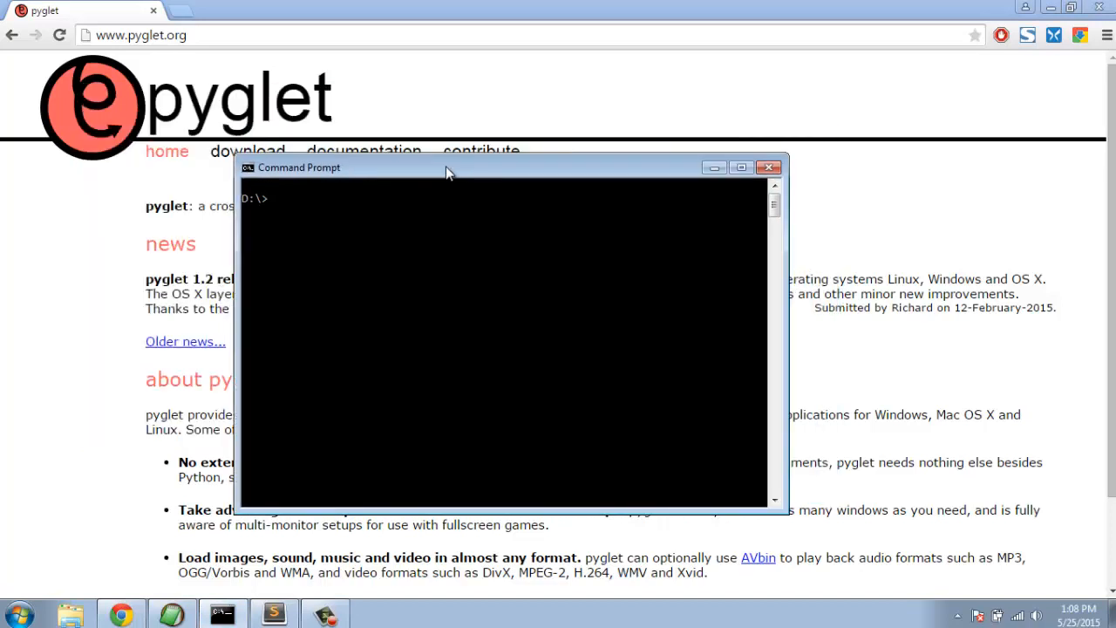
{"action": "type", "text": "pip"}
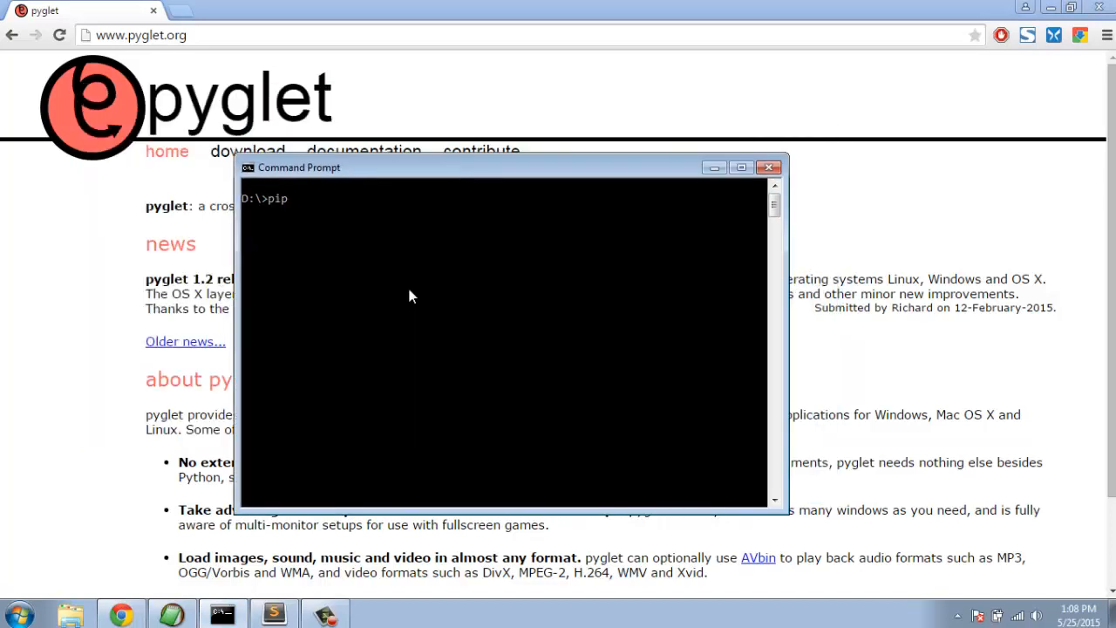
{"action": "type", "text": "inst"}
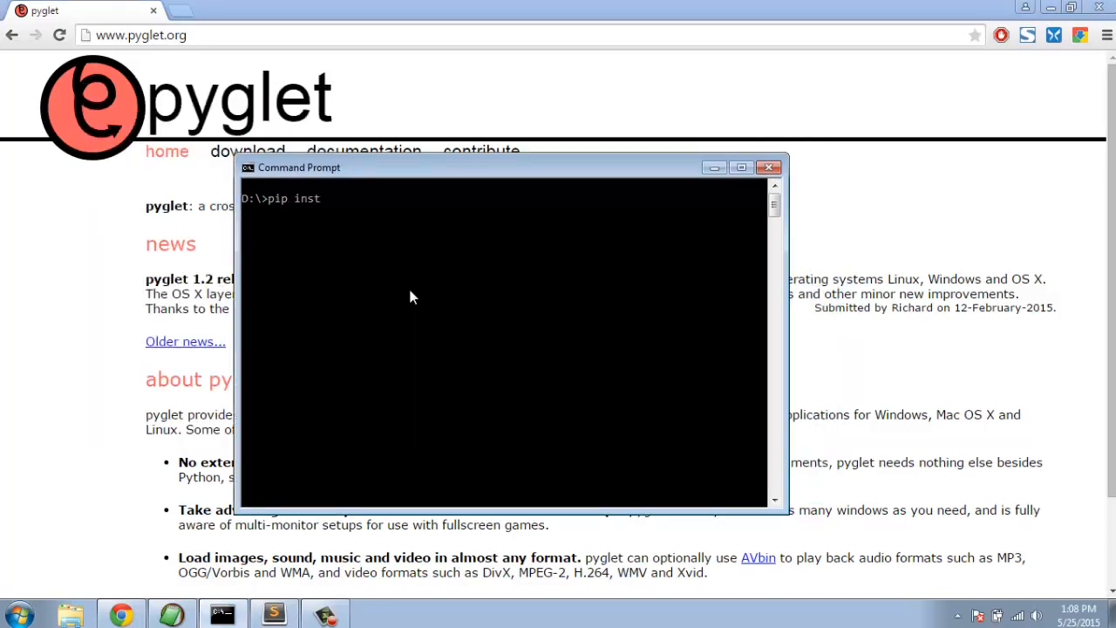
{"action": "type", "text": "all py"}
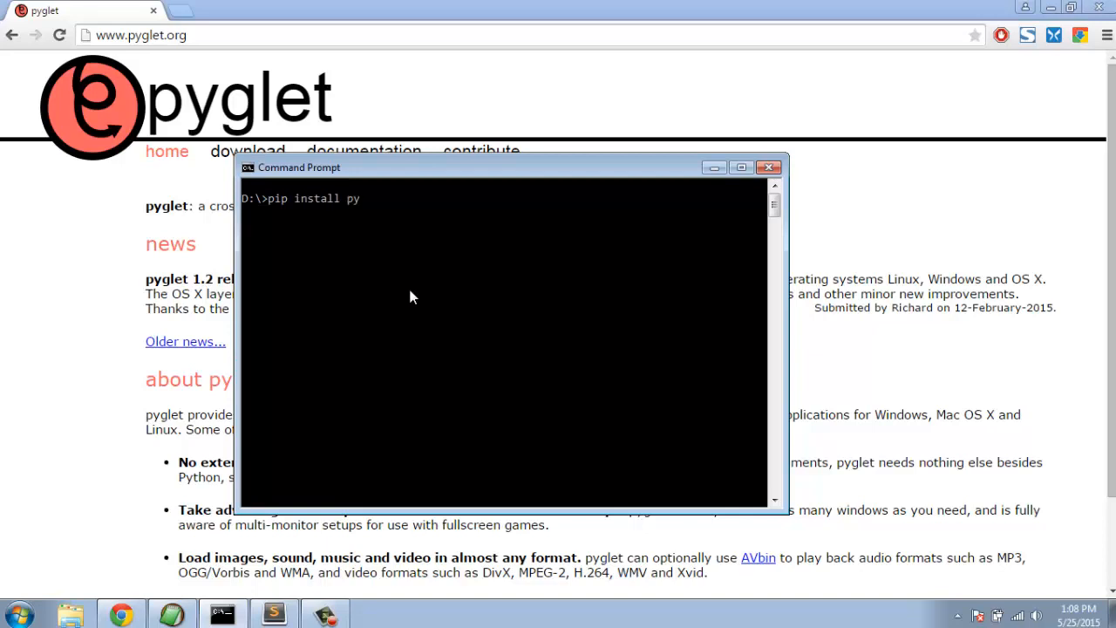
{"action": "type", "text": "glet"}
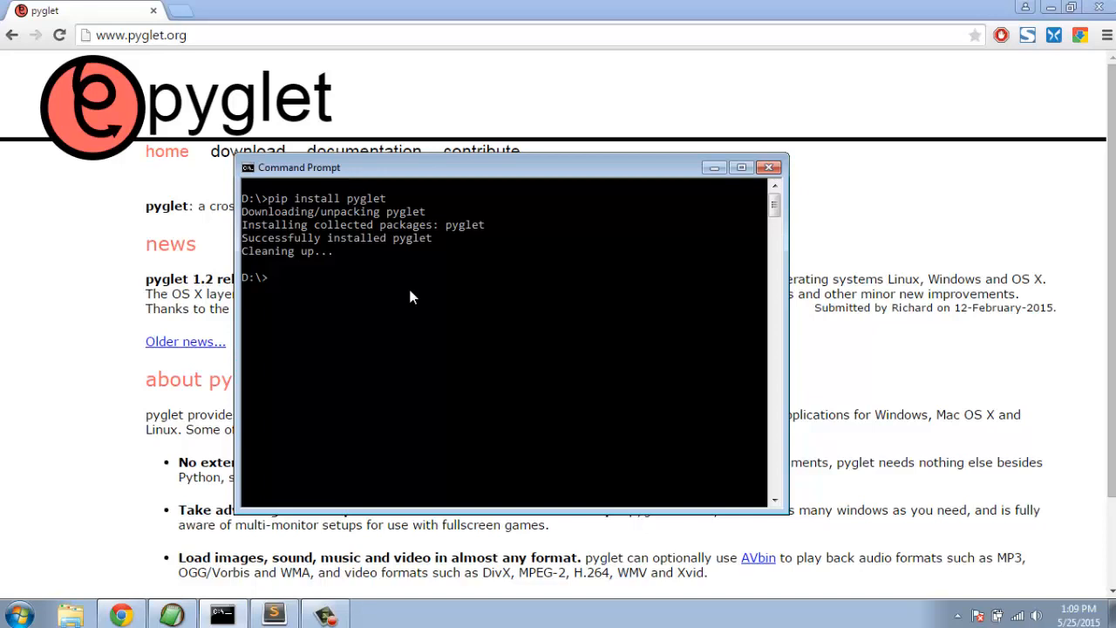
{"action": "mouse_move", "coordinate": [696, 178]}
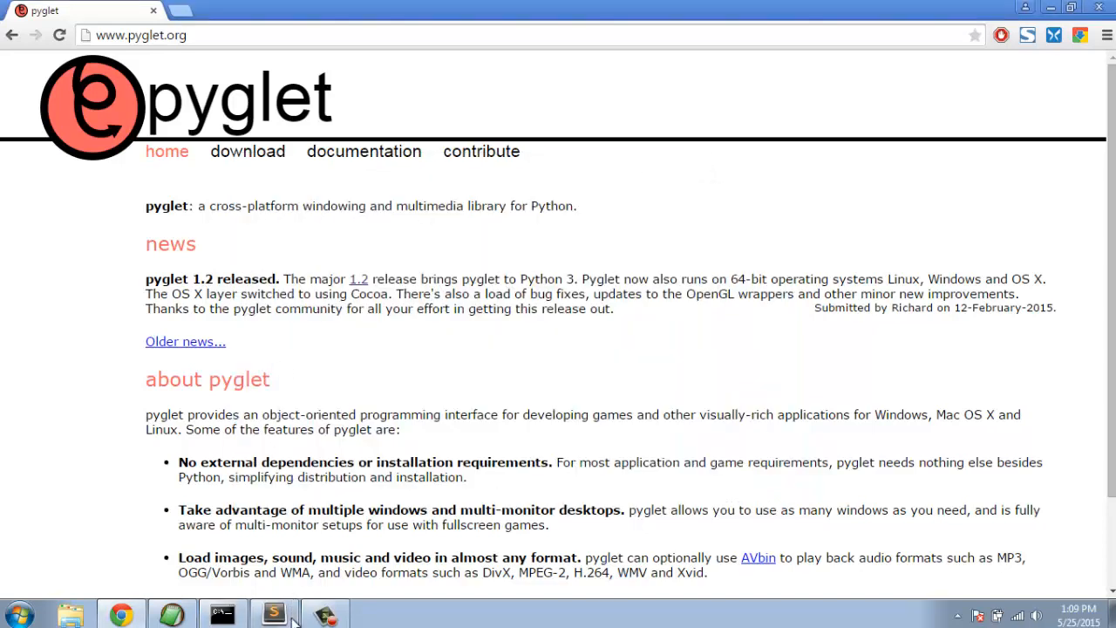
Switch from the browser to Sublime Text with a blank untitled file
{"action": "left_click", "coordinate": [274, 613]}
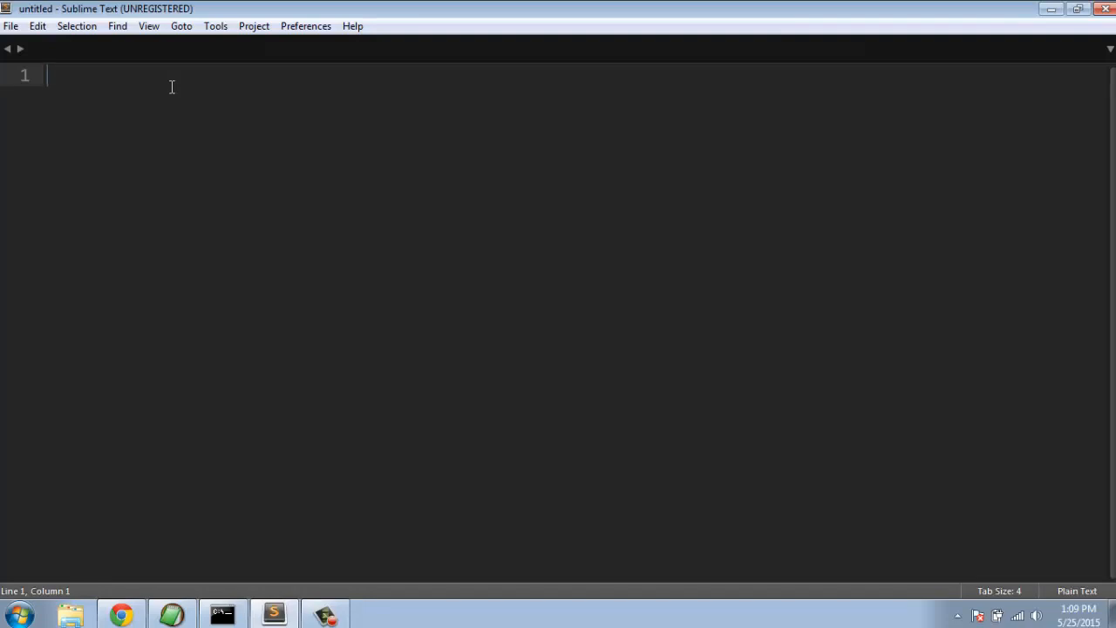
Write 'import pyglet' followed by 'window = Pyglet.window.Window()'
{"action": "type", "text": "impor"}
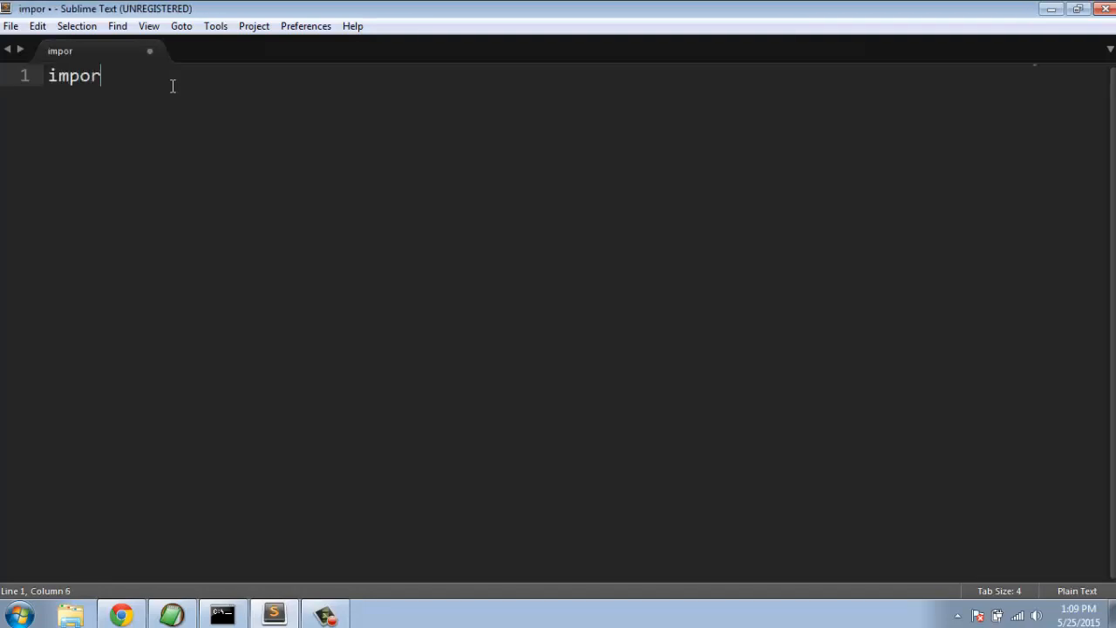
{"action": "type", "text": "t pyg"}
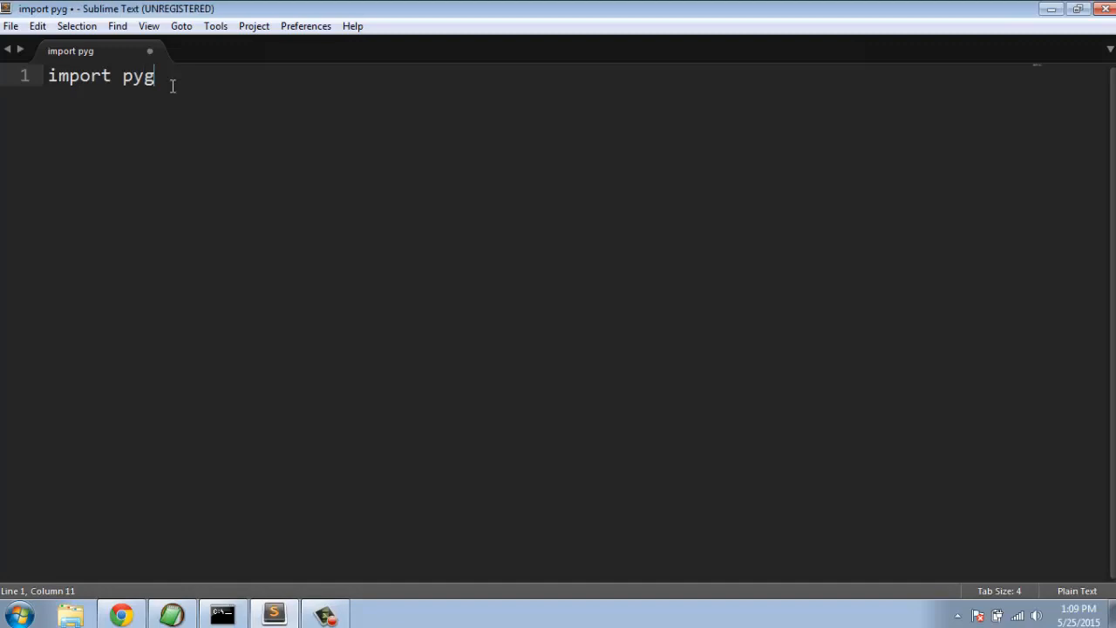
{"action": "type", "text": "let"}
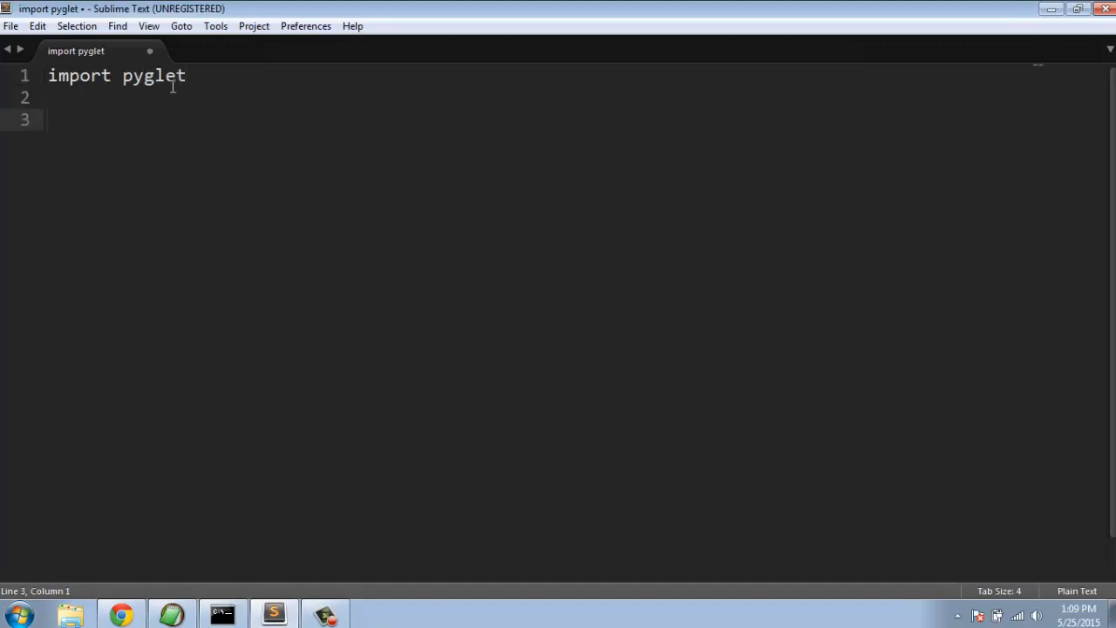
{"action": "type", "text": "windo"}
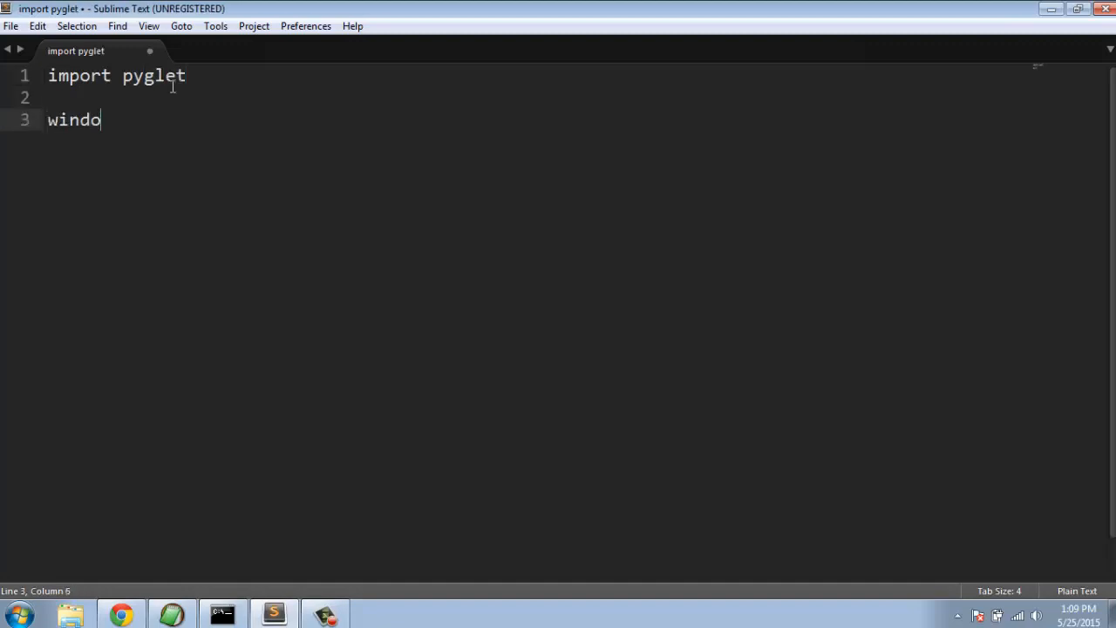
{"action": "type", "text": "w ="}
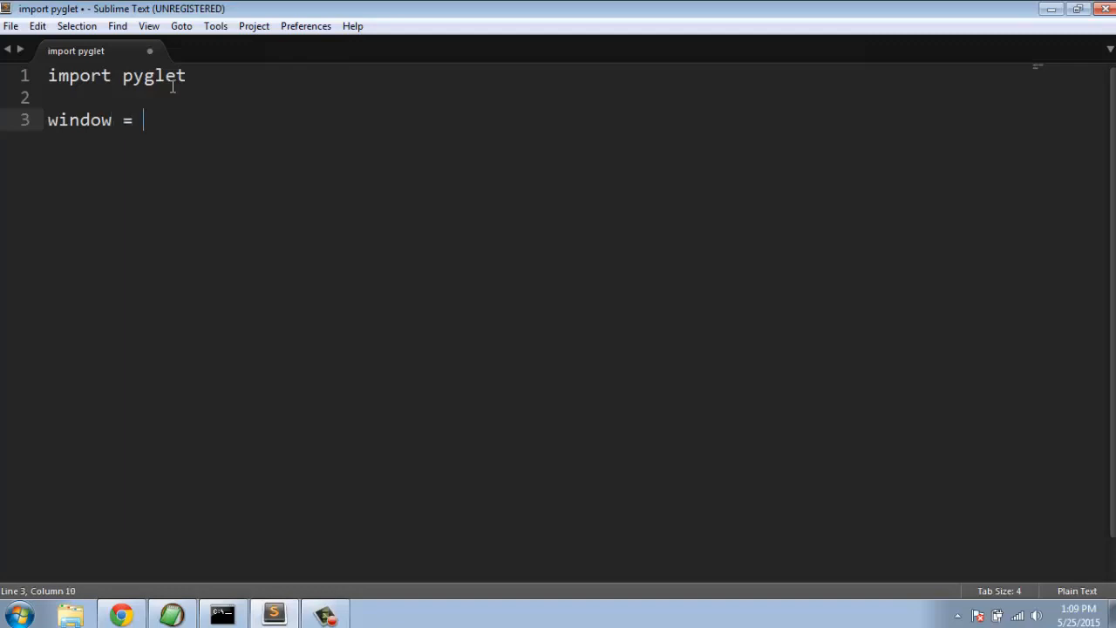
{"action": "type", "text": "Pygle"}
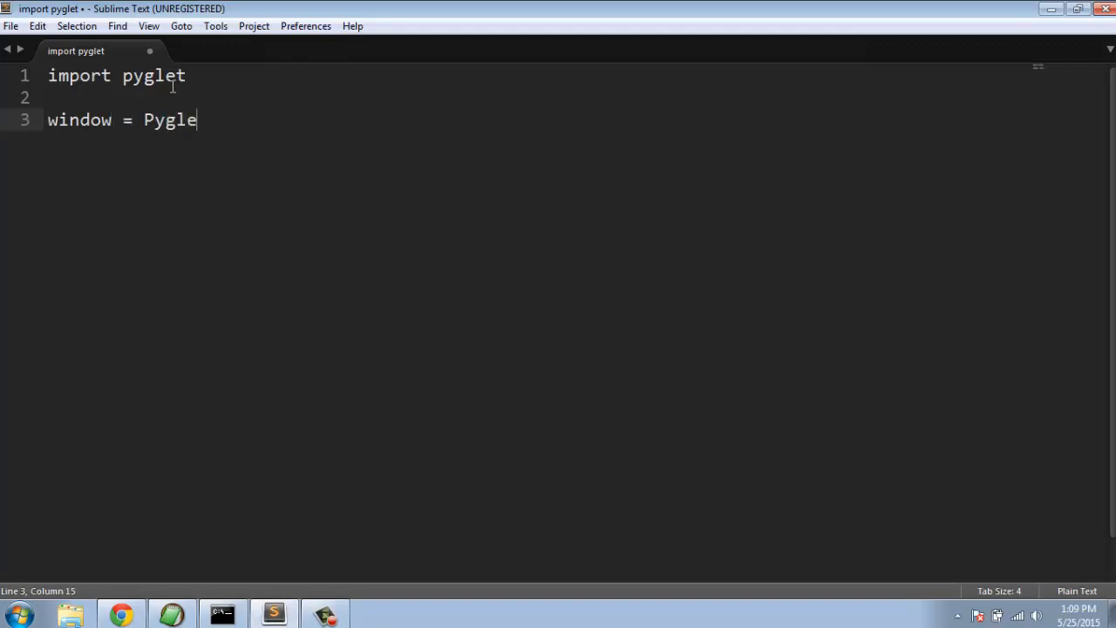
{"action": "type", "text": "t.window.Wi"}
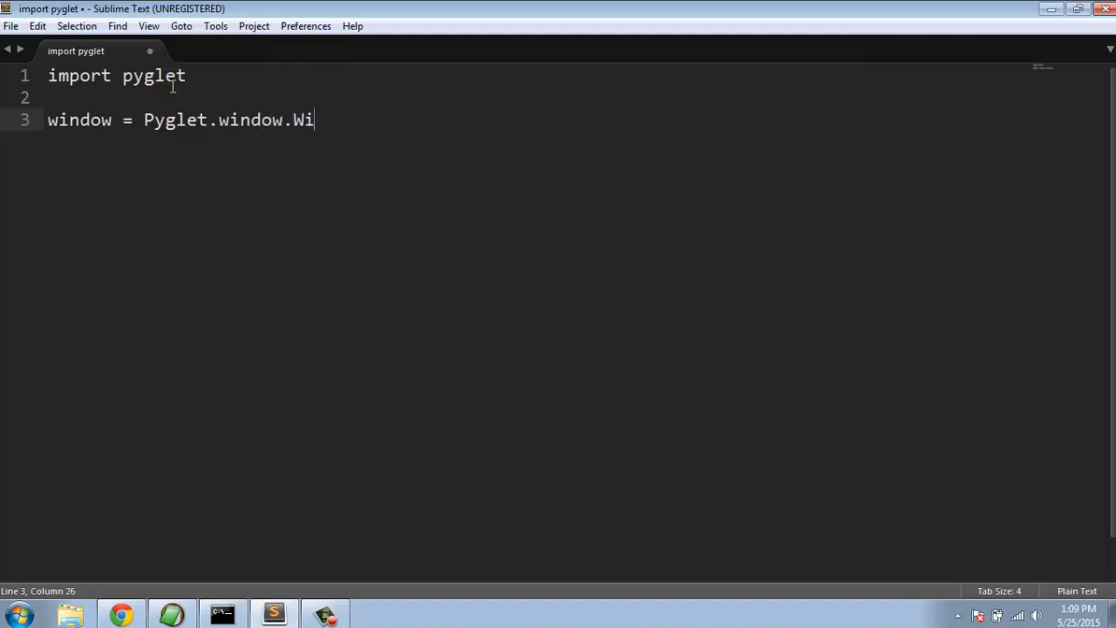
{"action": "type", "text": "ndow()"}
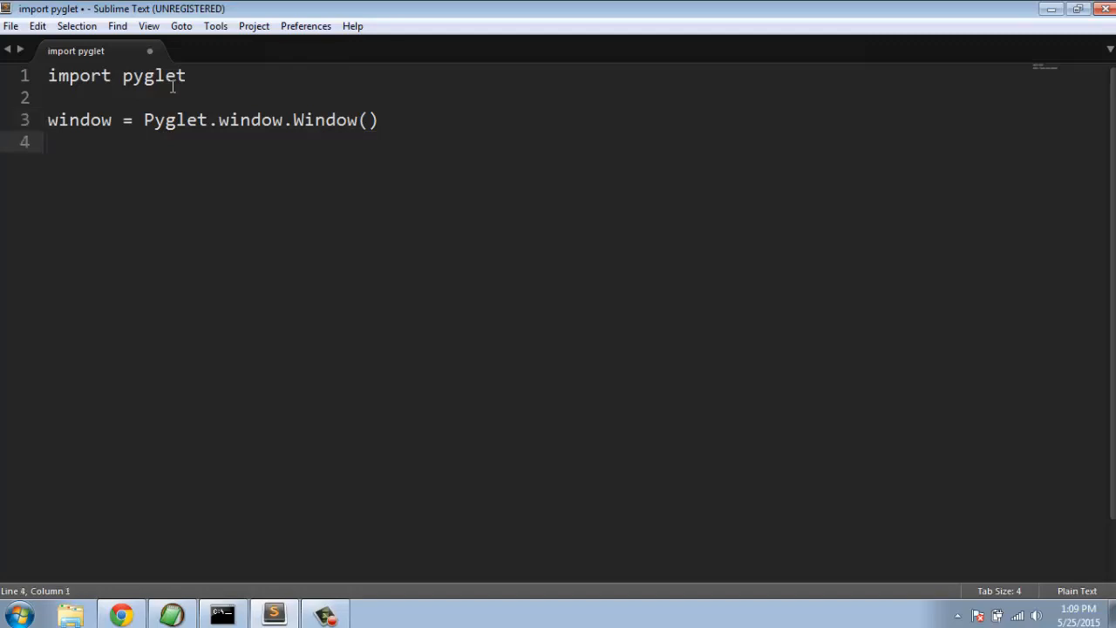
Start the line 'label = Pyglet.text.Label('Hello Pyglet',' and continue onto a new line
{"action": "type", "text": "label"}
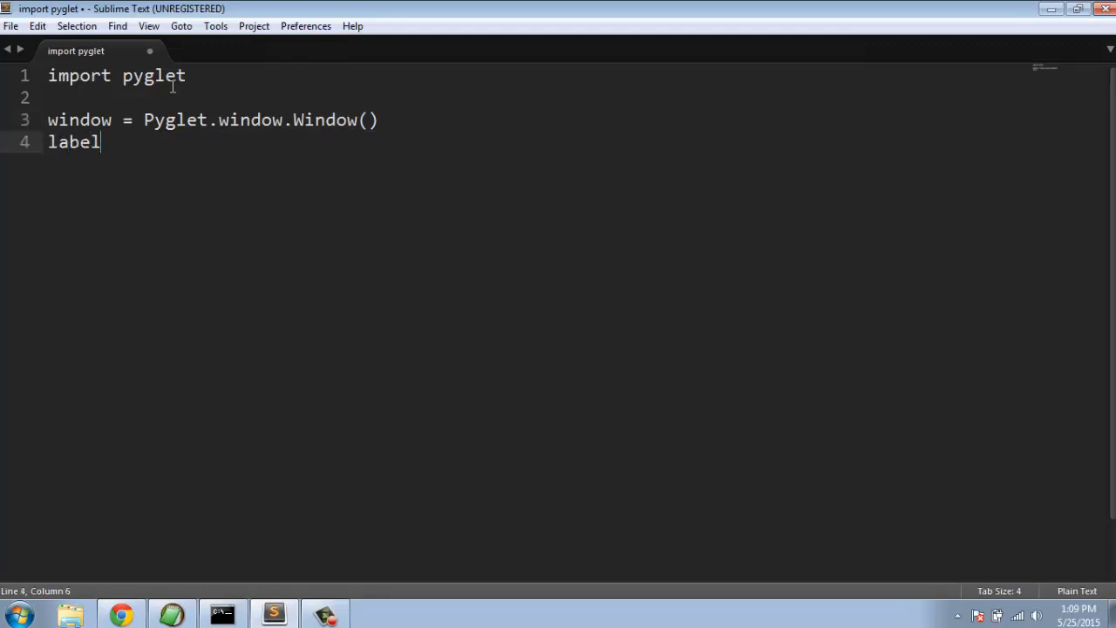
{"action": "type", "text": "="}
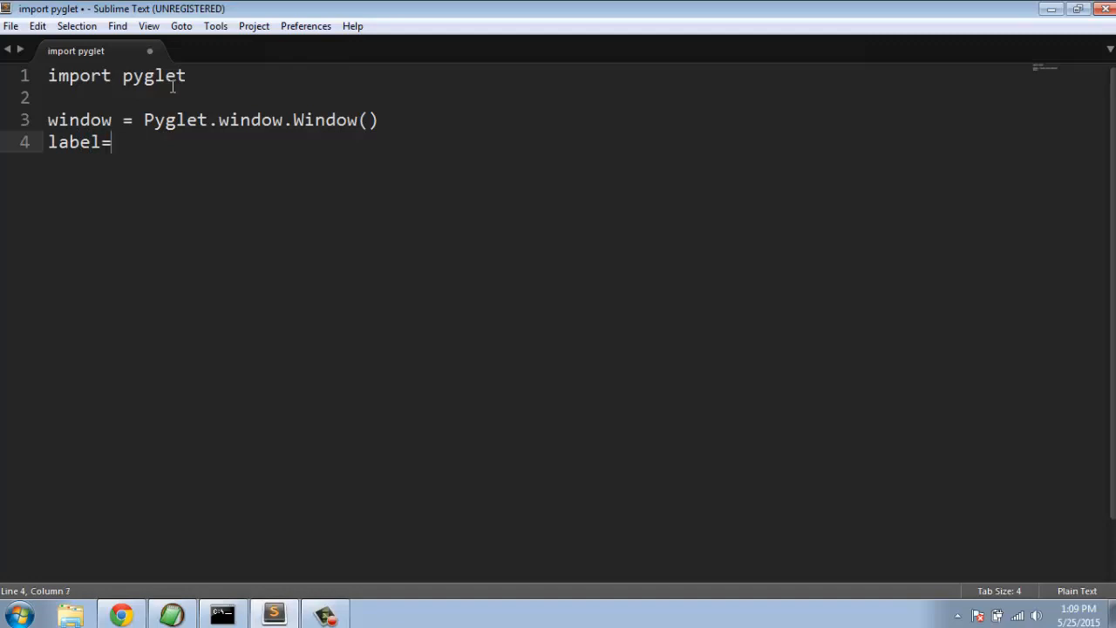
{"action": "type", "text": "Py"}
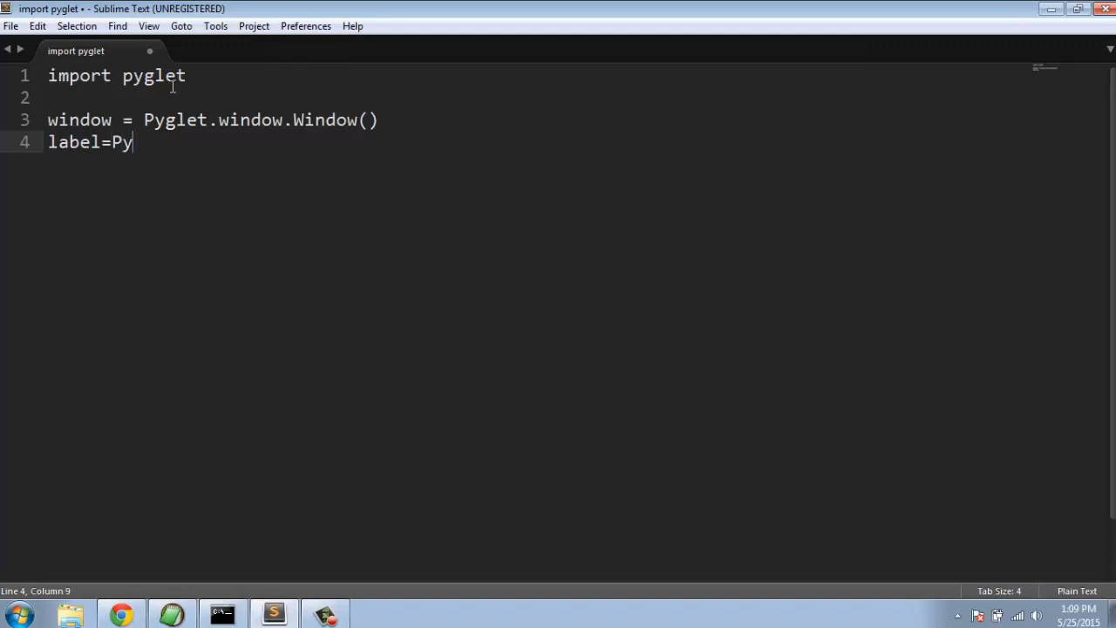
{"action": "type", "text": "glet.te"}
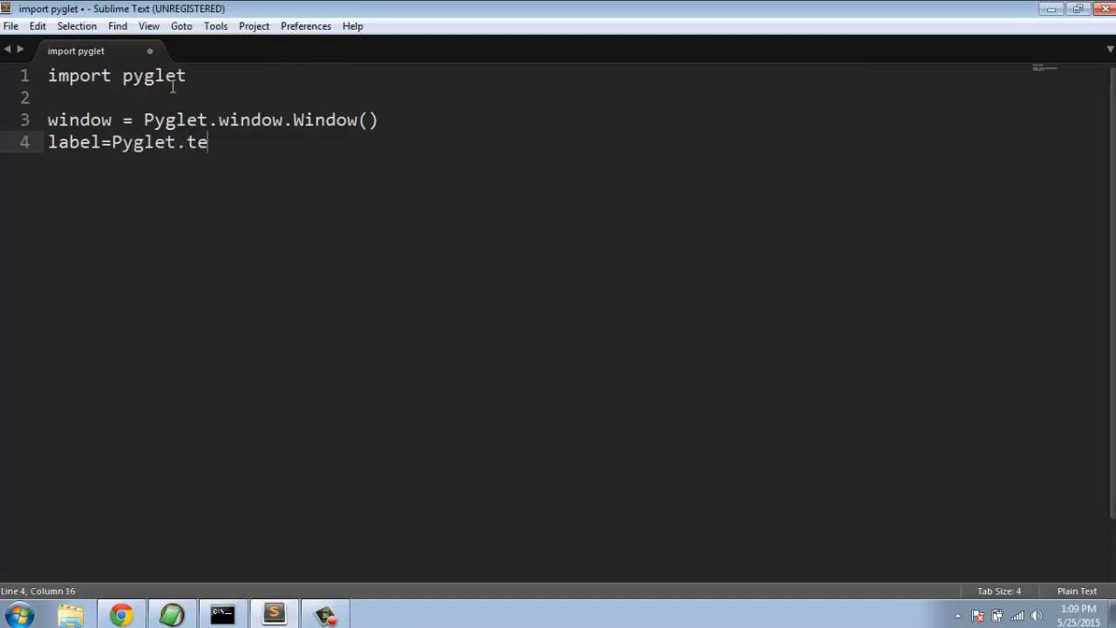
{"action": "type", "text": "xt.L"}
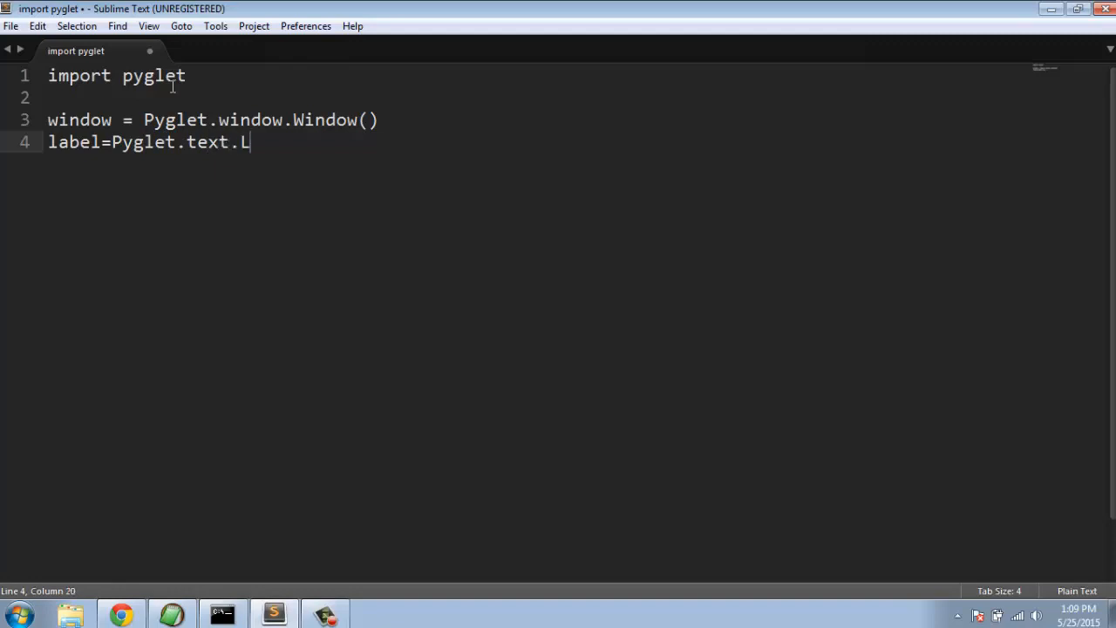
{"action": "type", "text": "abel("}
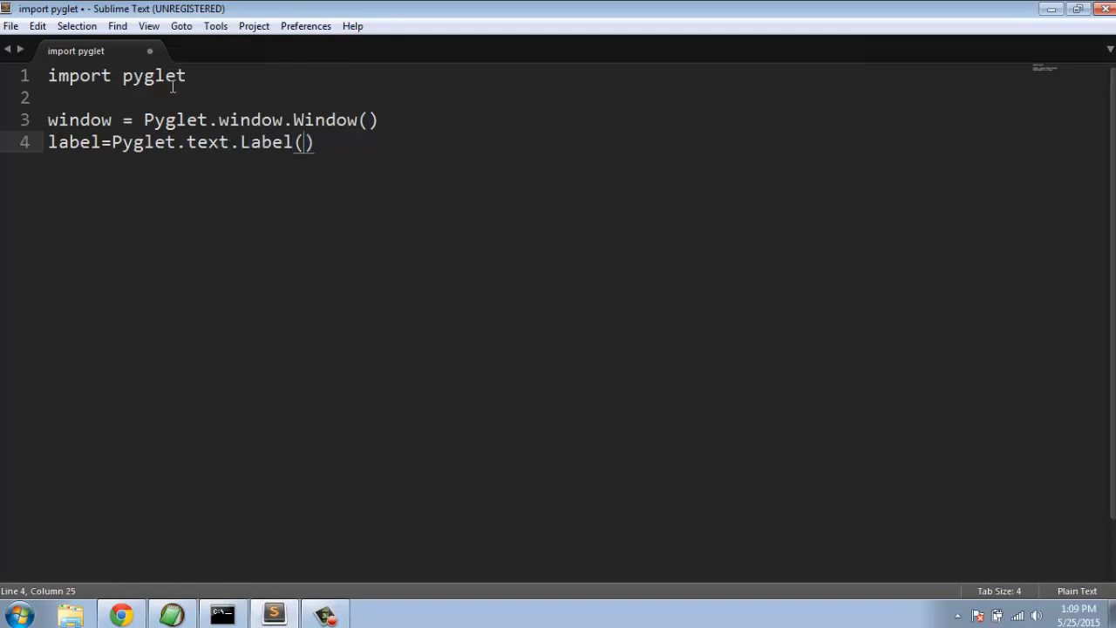
{"action": "type", "text": "'H'"}
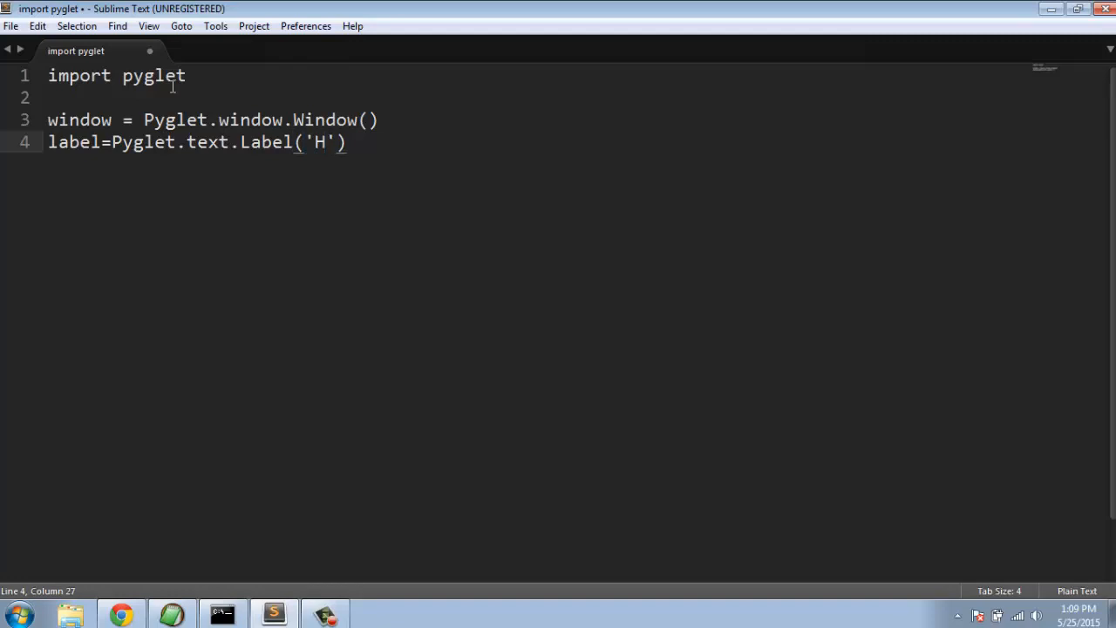
{"action": "type", "text": "ello Pygle"}
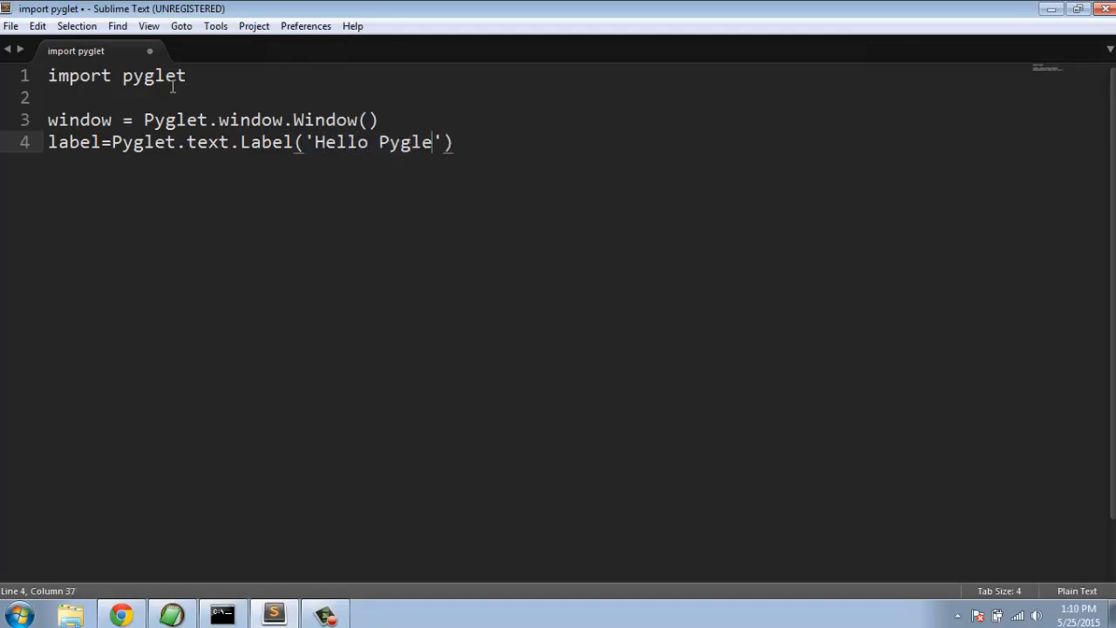
{"action": "type", "text": "t"}
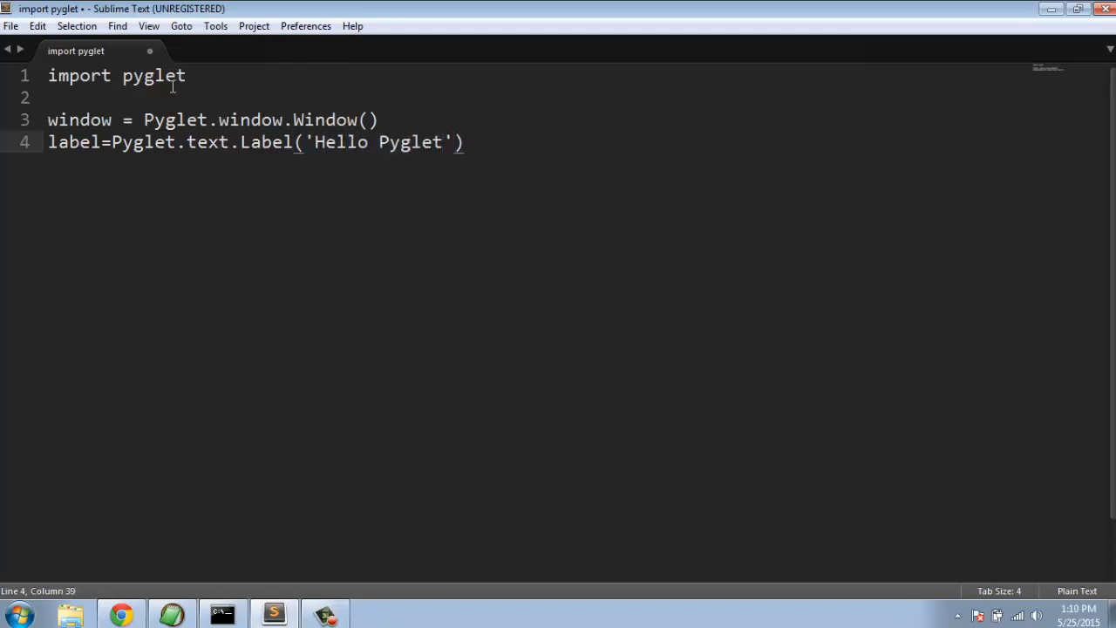
{"action": "type", "text": ","}
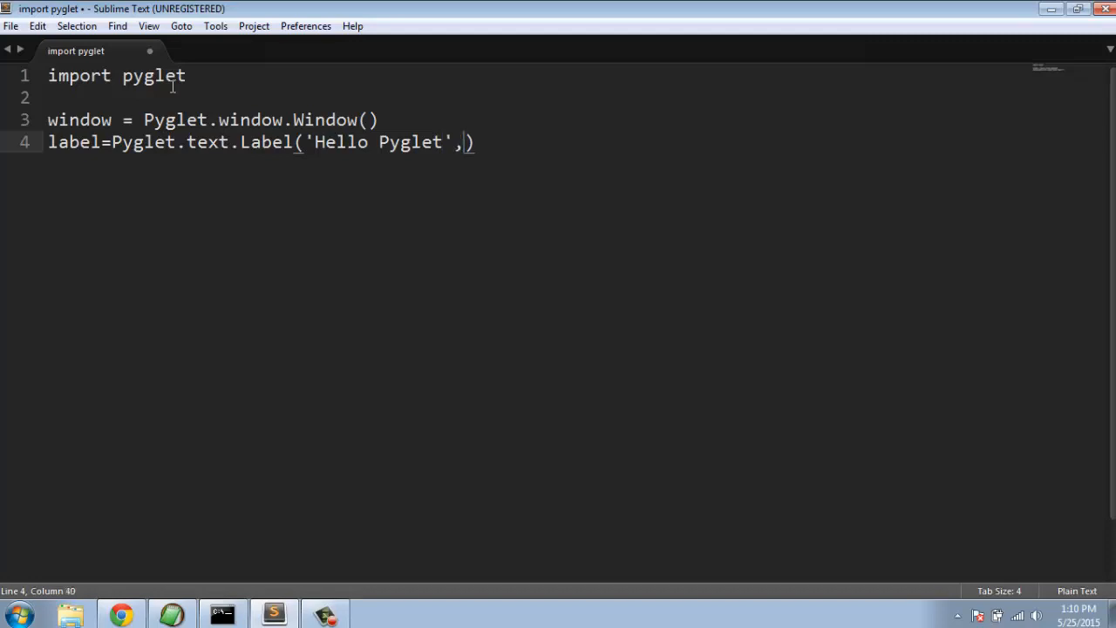
{"action": "type", "text": " f"}
{"action": "key", "text": "enter"}
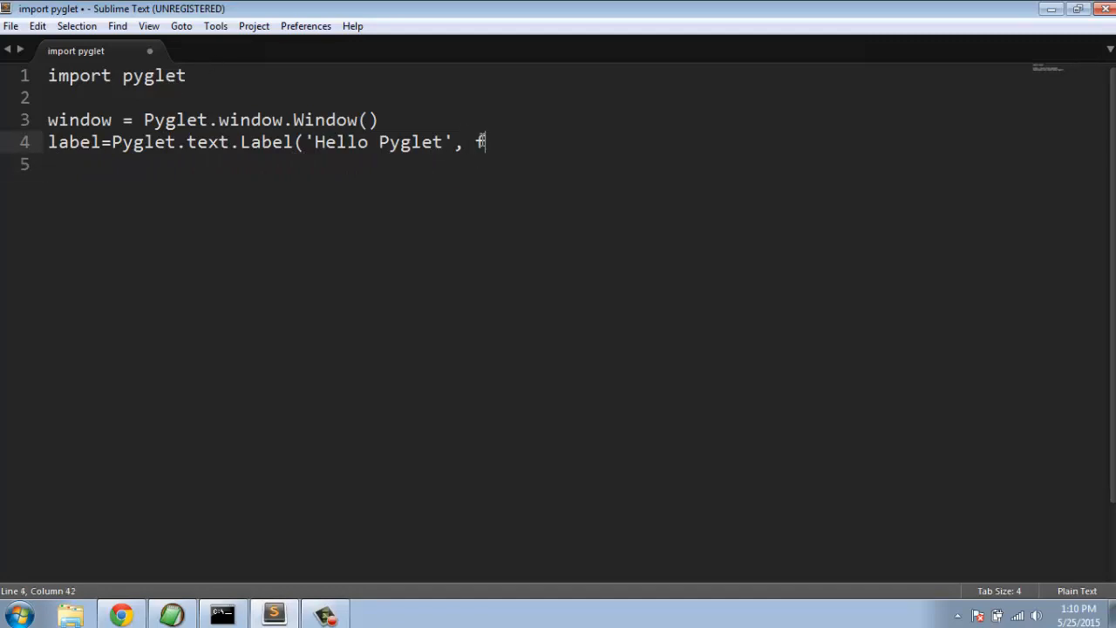
Add the arguments font_name='Arial' and font_size=28
{"action": "type", "text": "ont_"}
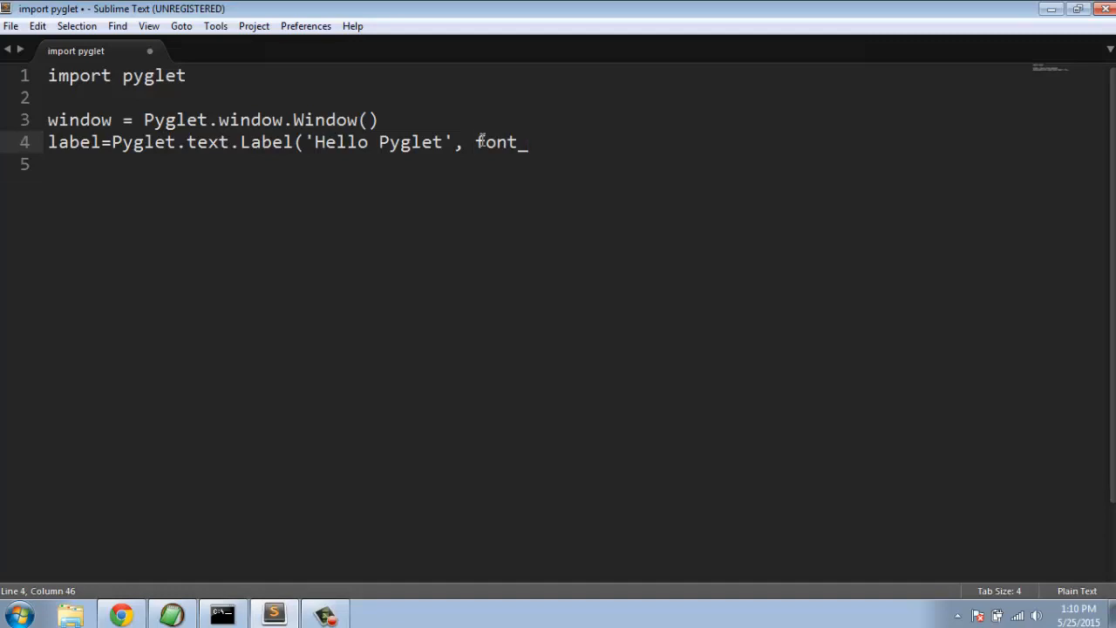
{"action": "type", "text": "name"}
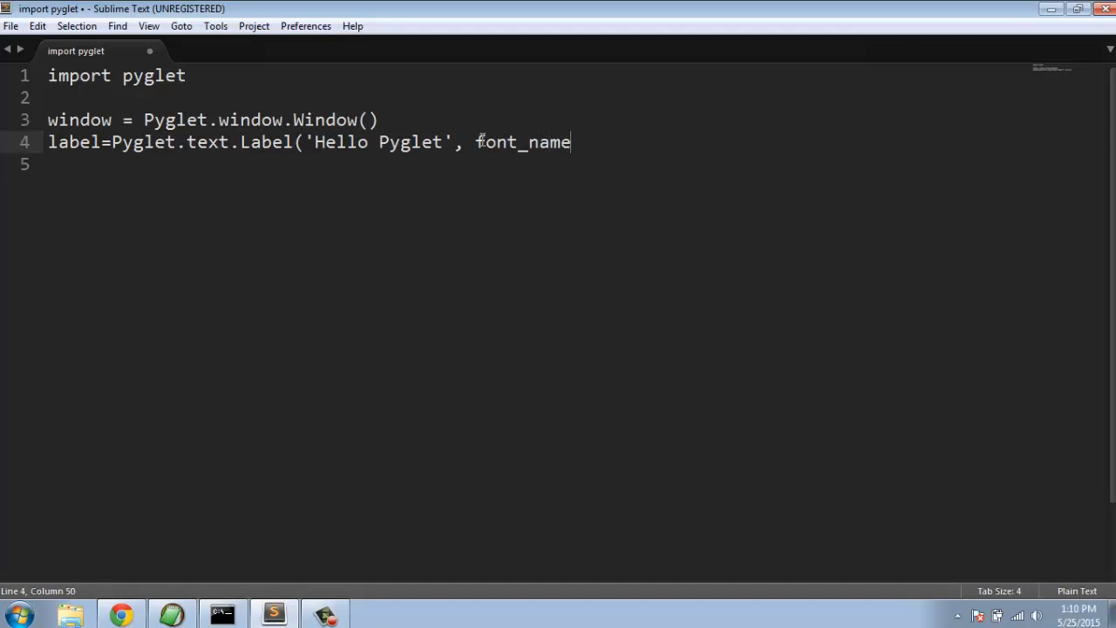
{"action": "type", "text": "= 'Ari'"}
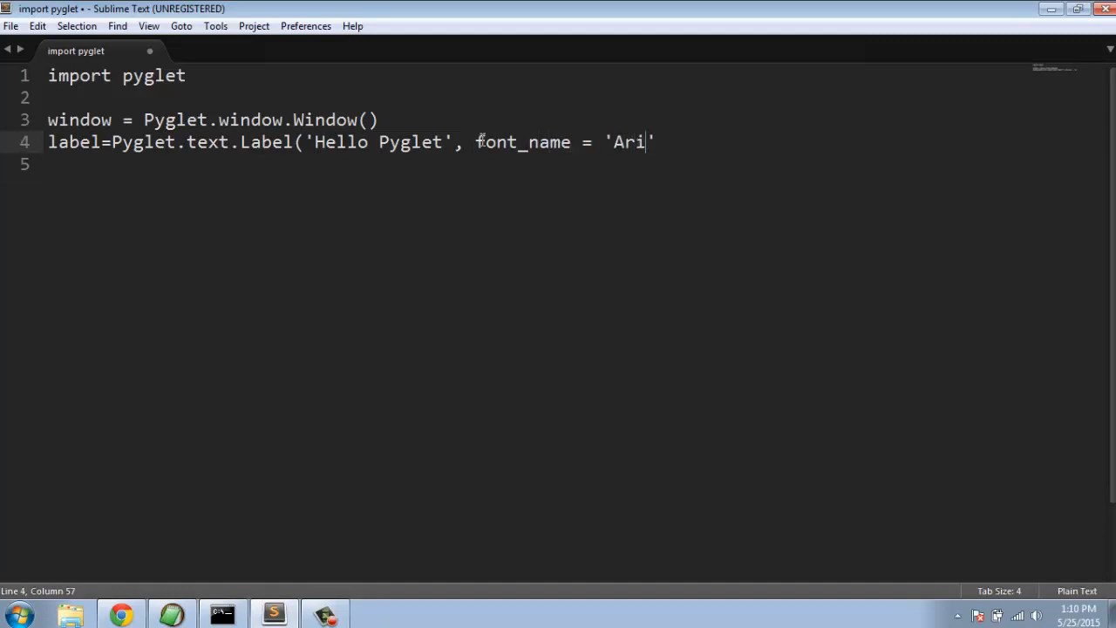
{"action": "type", "text": "al"}
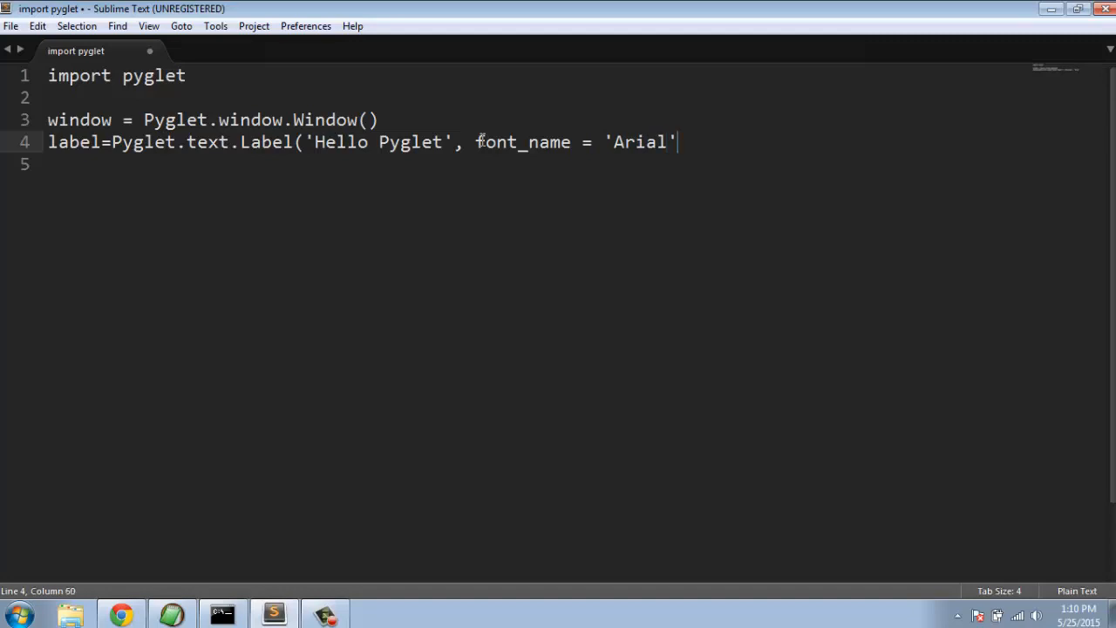
{"action": "type", "text": ","}
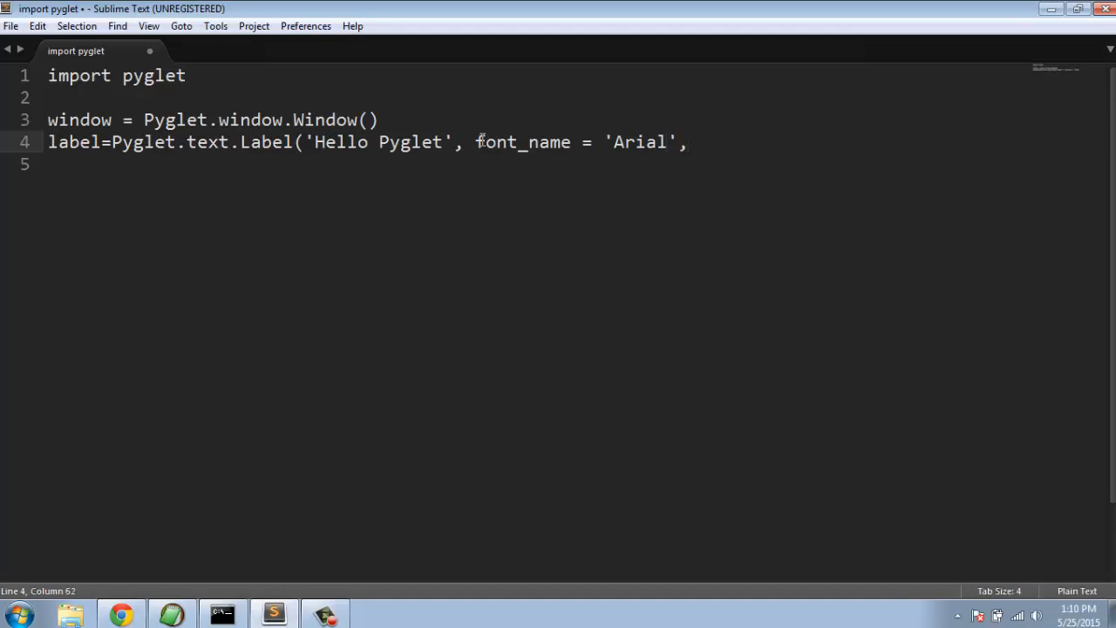
{"action": "type", "text": "font"}
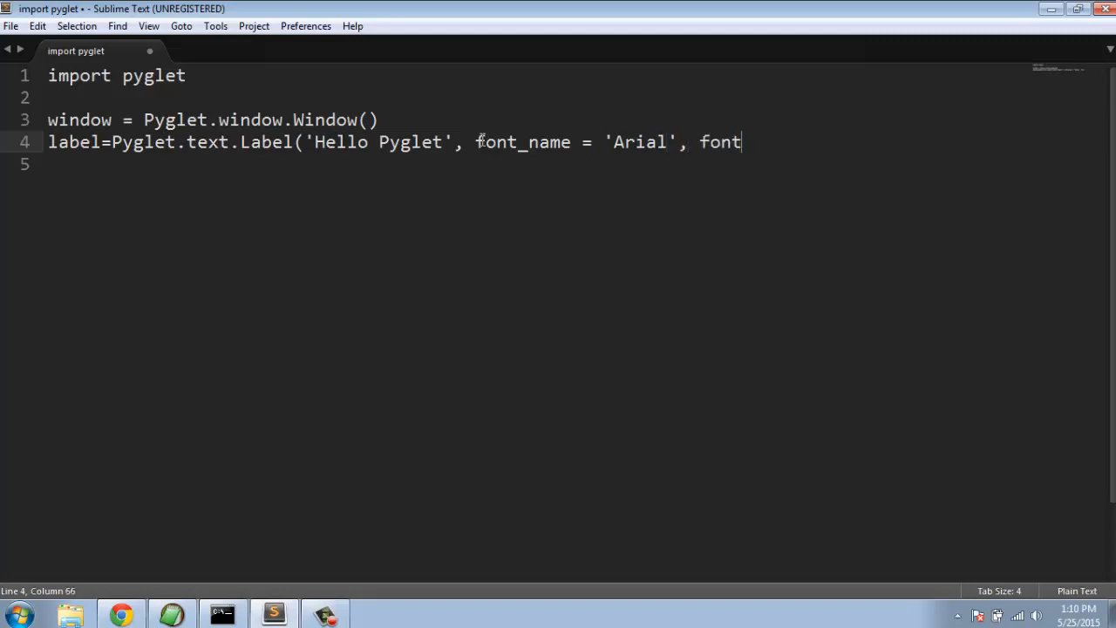
{"action": "type", "text": "_size"}
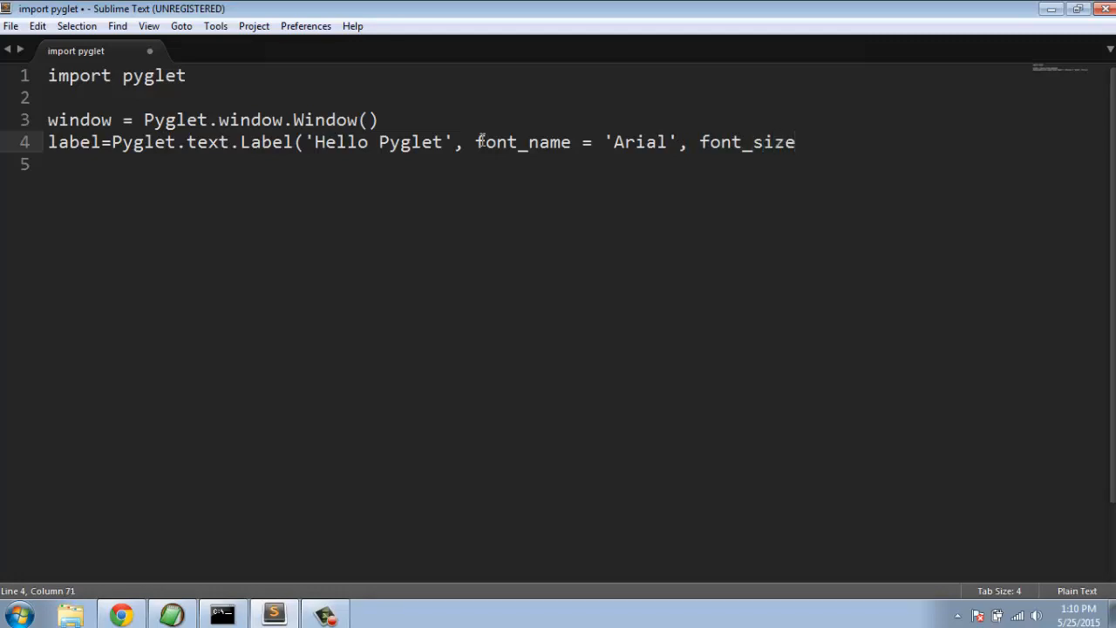
{"action": "type", "text": "="}
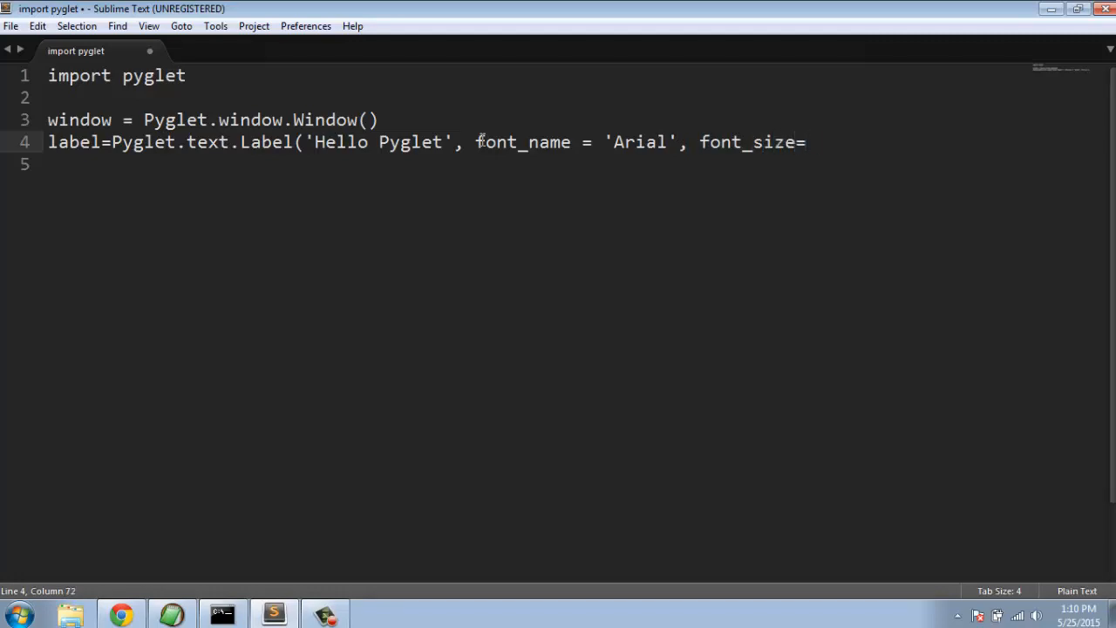
{"action": "type", "text": "28,"}
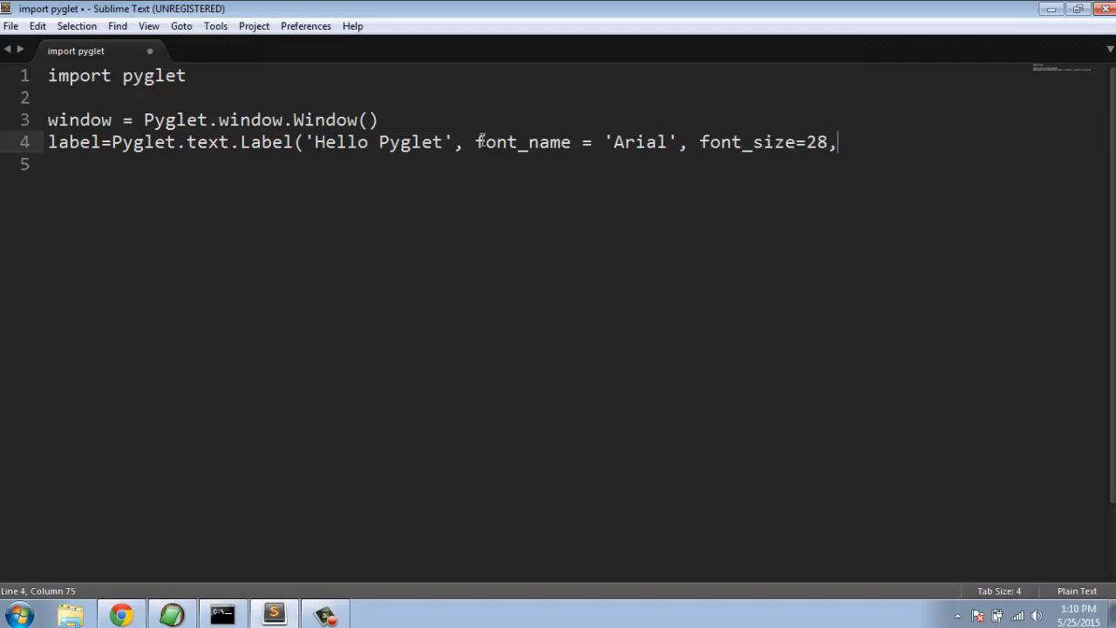
Add x=window.width//2 and y=window.width//2 position arguments
{"action": "type", "text": "x="}
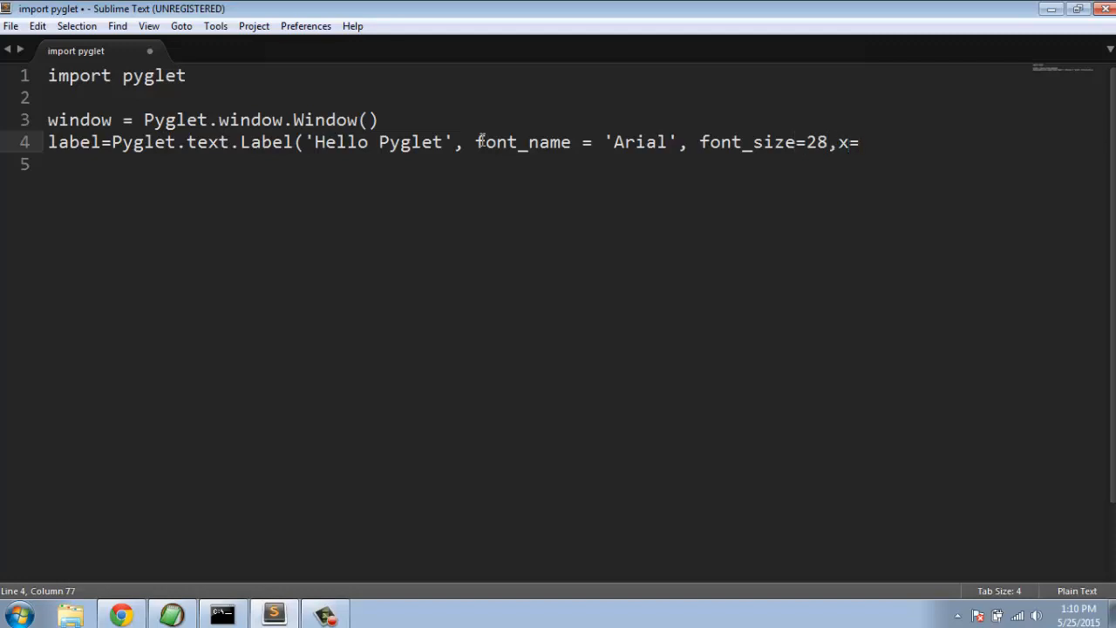
{"action": "type", "text": "wi"}
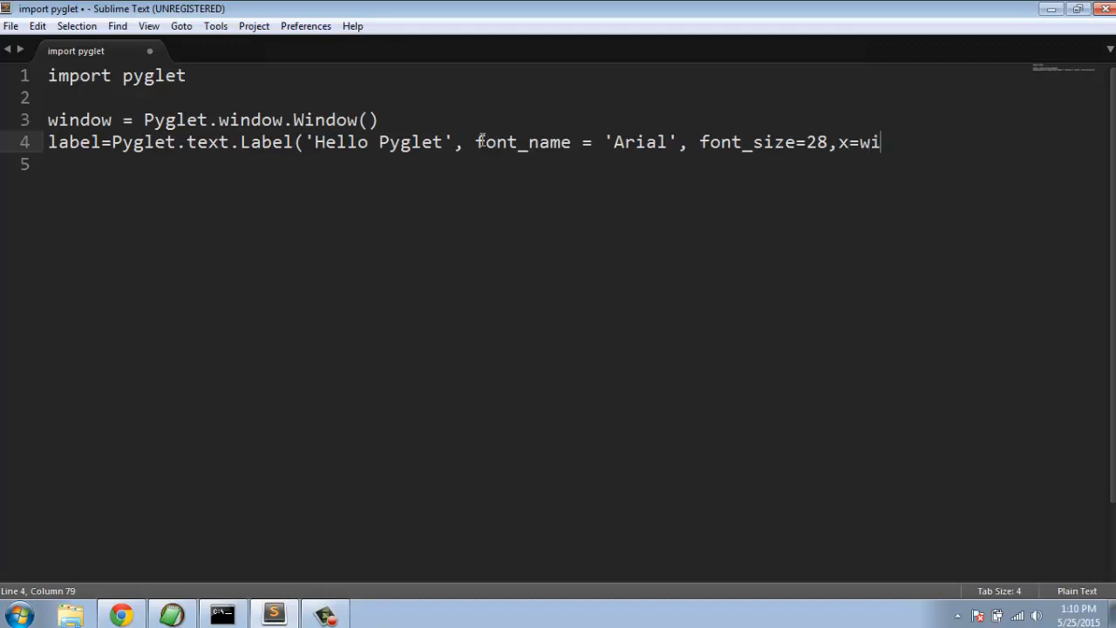
{"action": "type", "text": "ndow"}
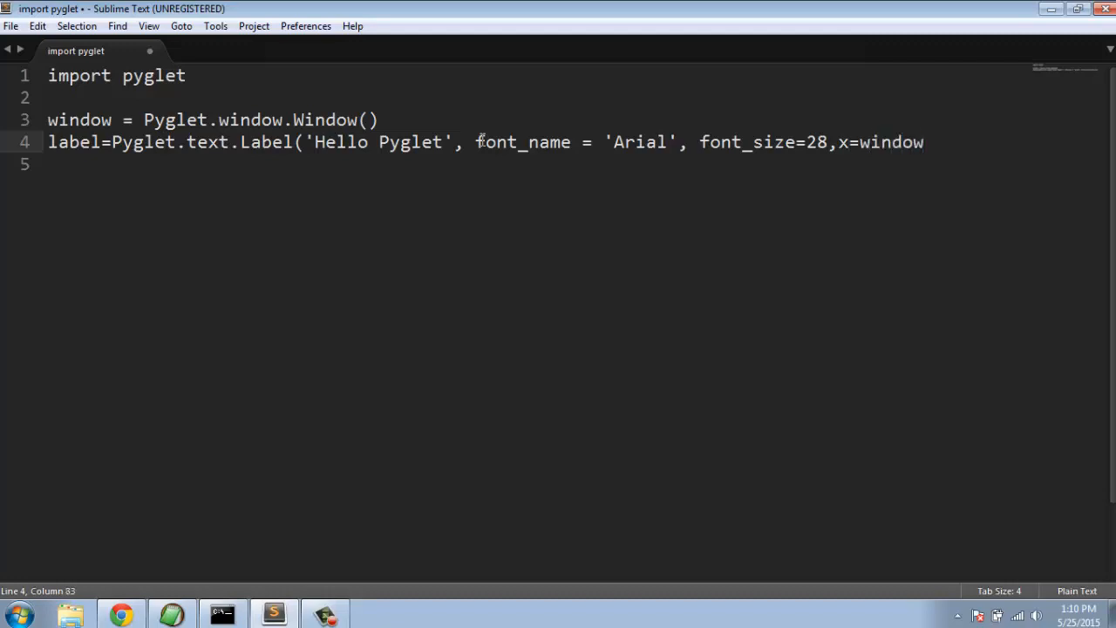
{"action": "type", "text": ".width//"}
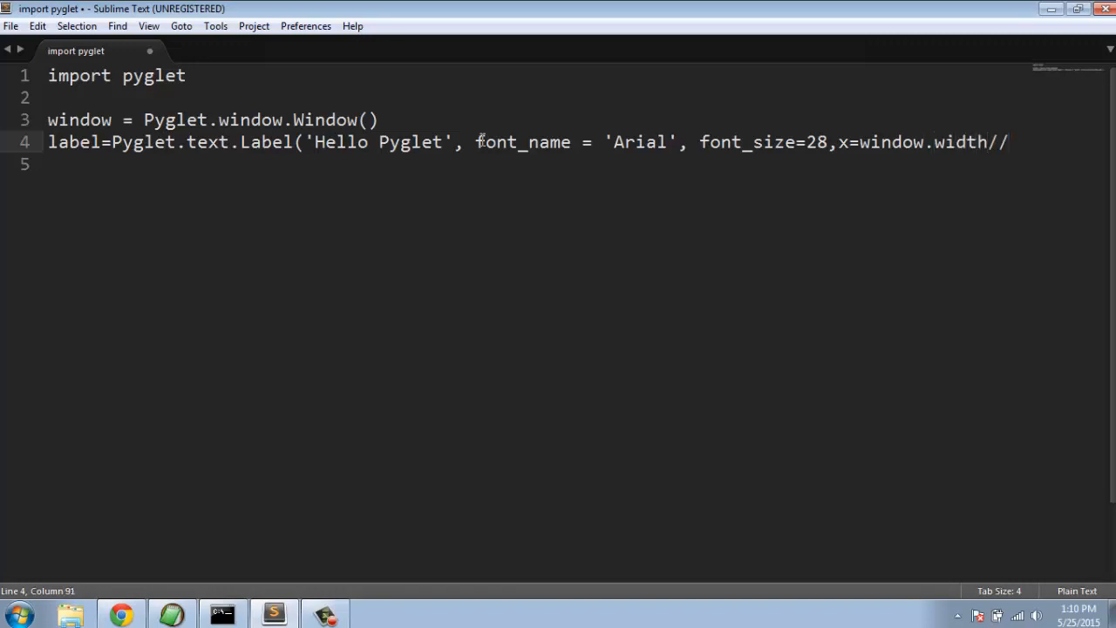
{"action": "type", "text": "2,"}
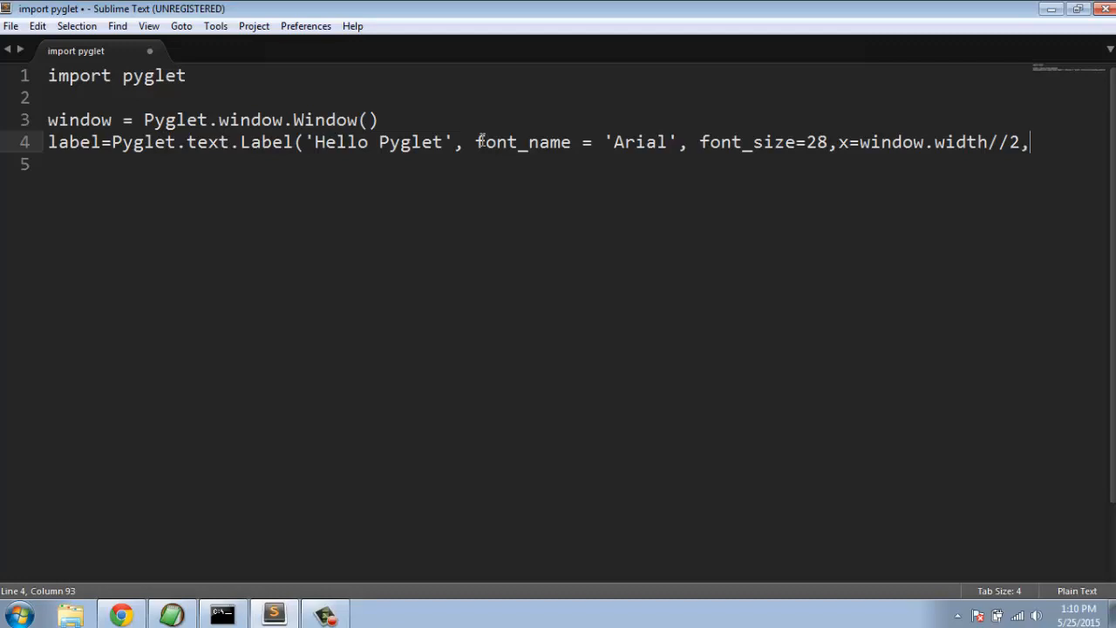
{"action": "type", "text": "y"}
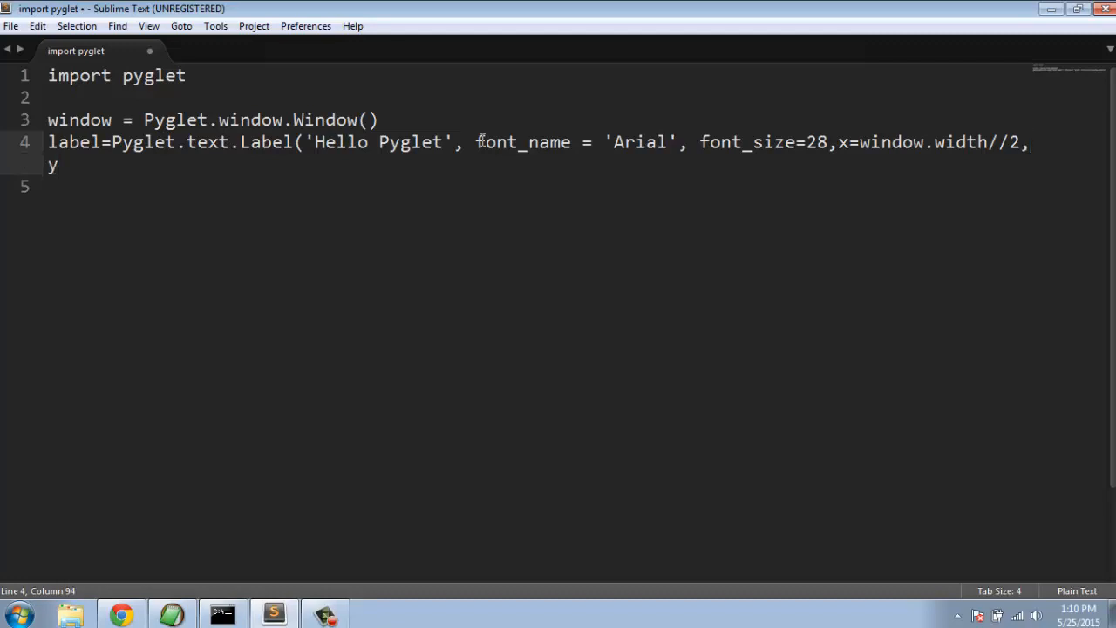
{"action": "type", "text": "=window."}
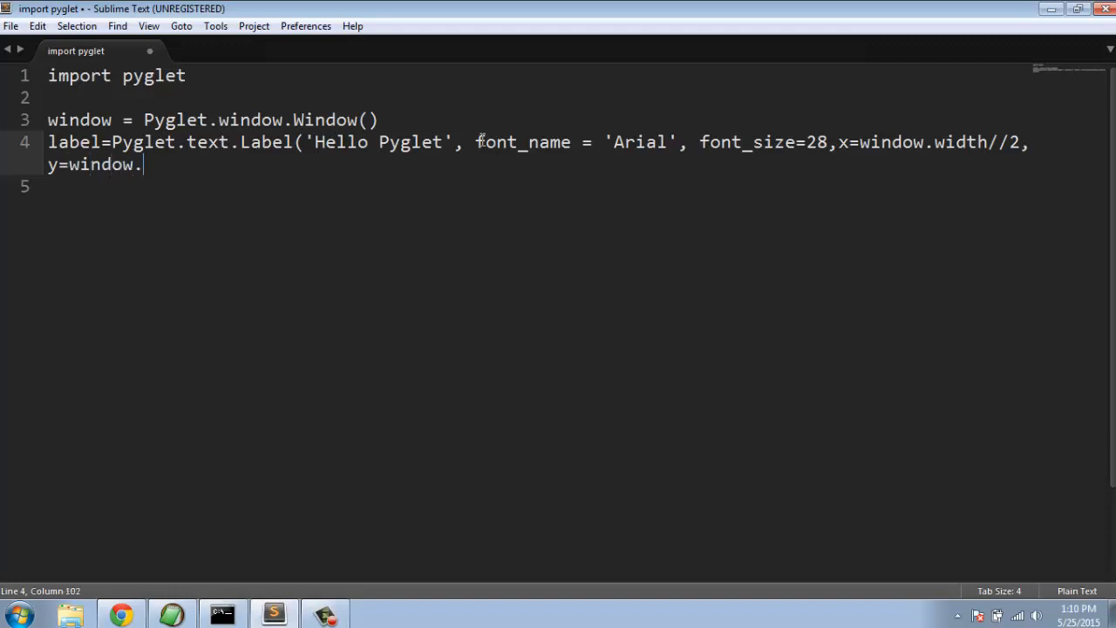
{"action": "type", "text": "width//"}
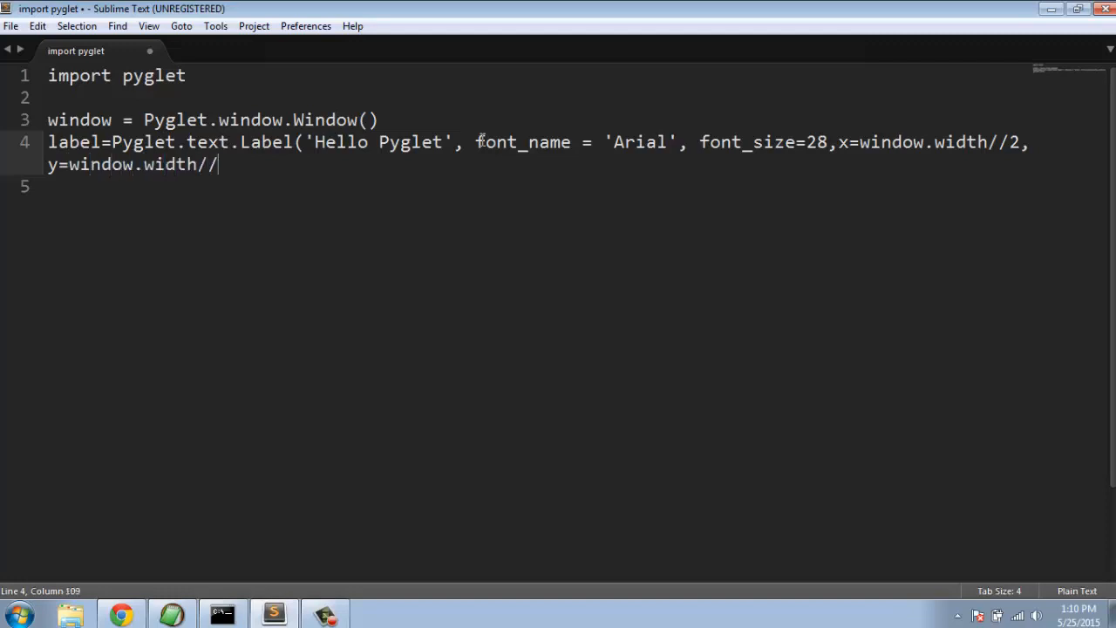
{"action": "type", "text": "2, anchor"}
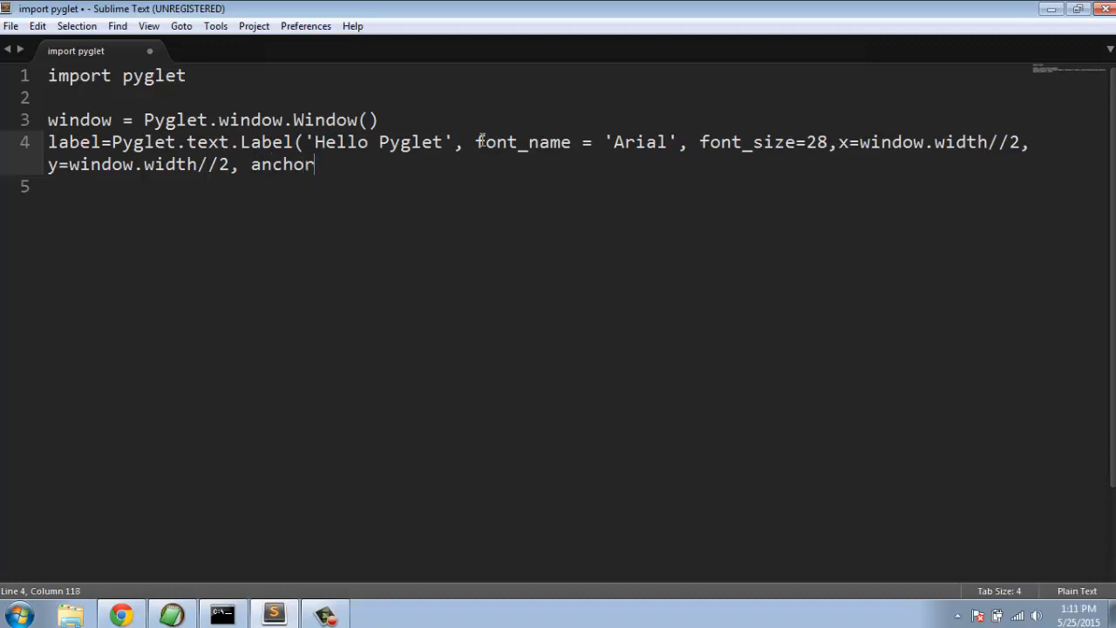
Add anchor_x='center' and anchor_y='center' and close the Label parenthesis
{"action": "type", "text": "_x"}
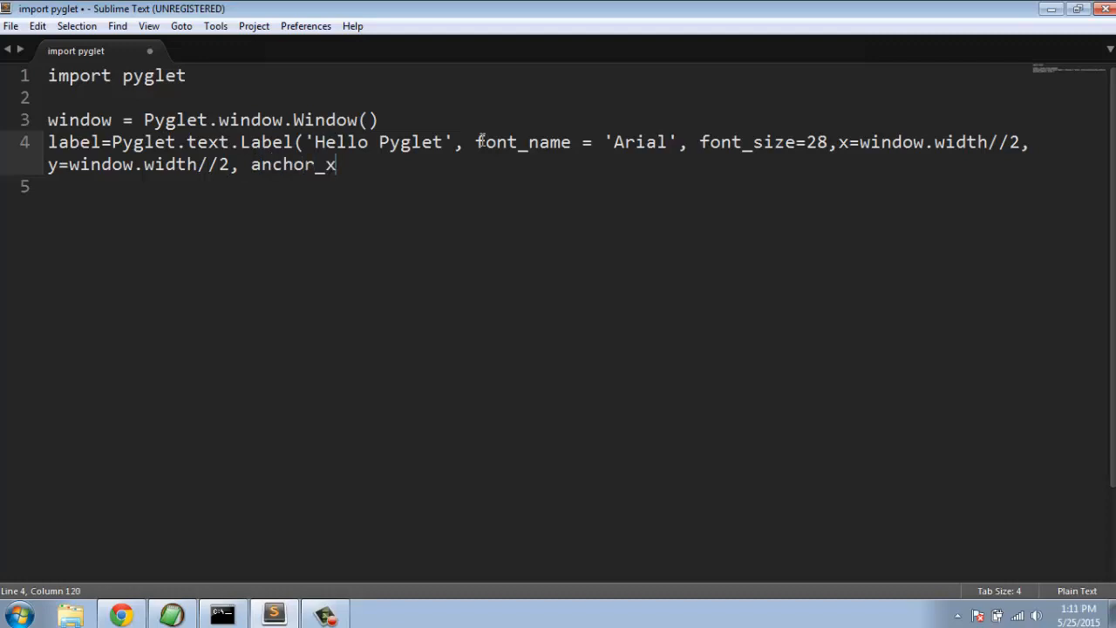
{"action": "type", "text": "="}
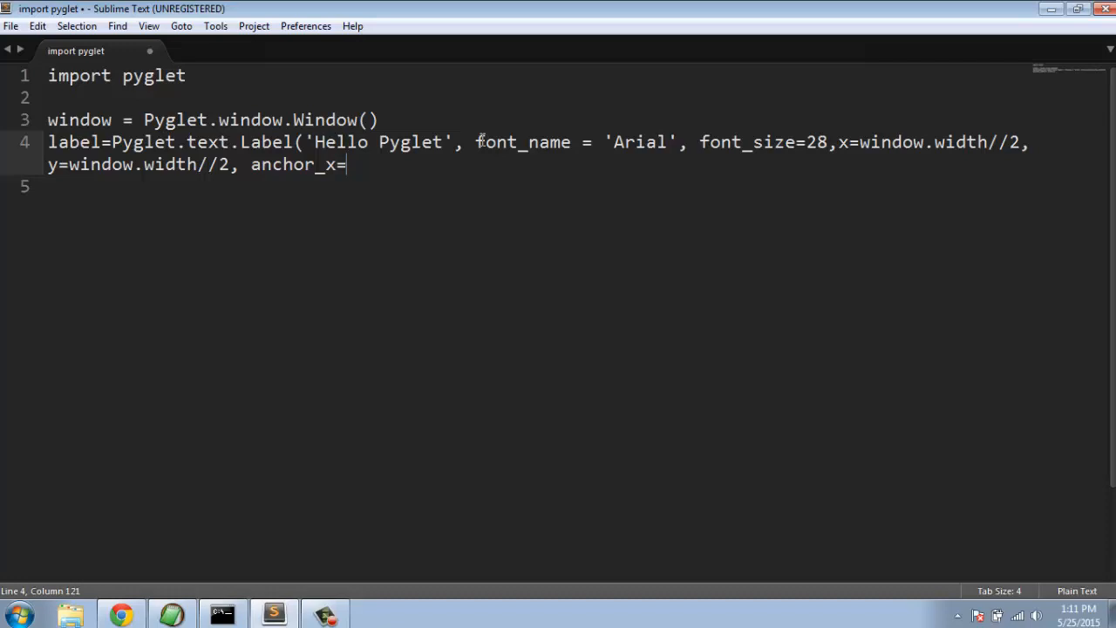
{"action": "type", "text": "'center'"}
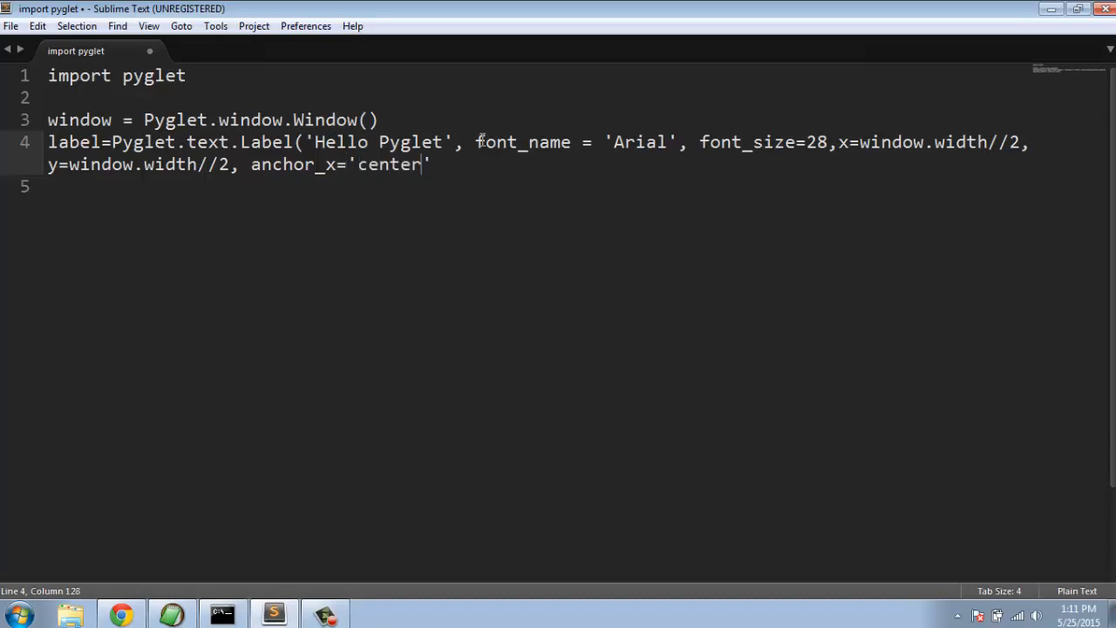
{"action": "type", "text": ","}
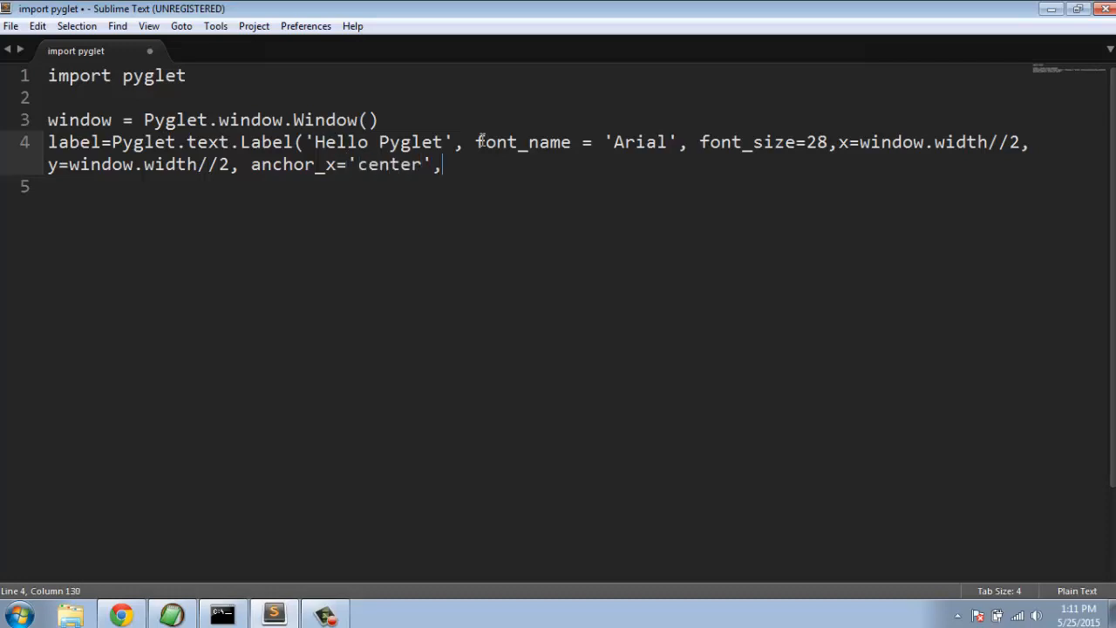
{"action": "type", "text": "ancho"}
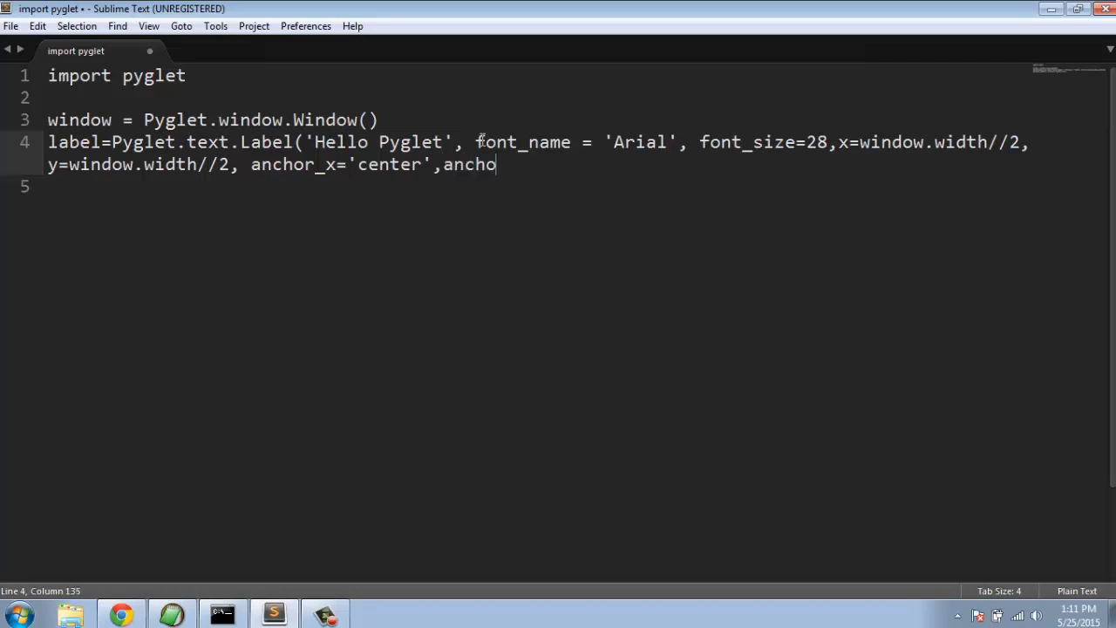
{"action": "type", "text": "r_y="}
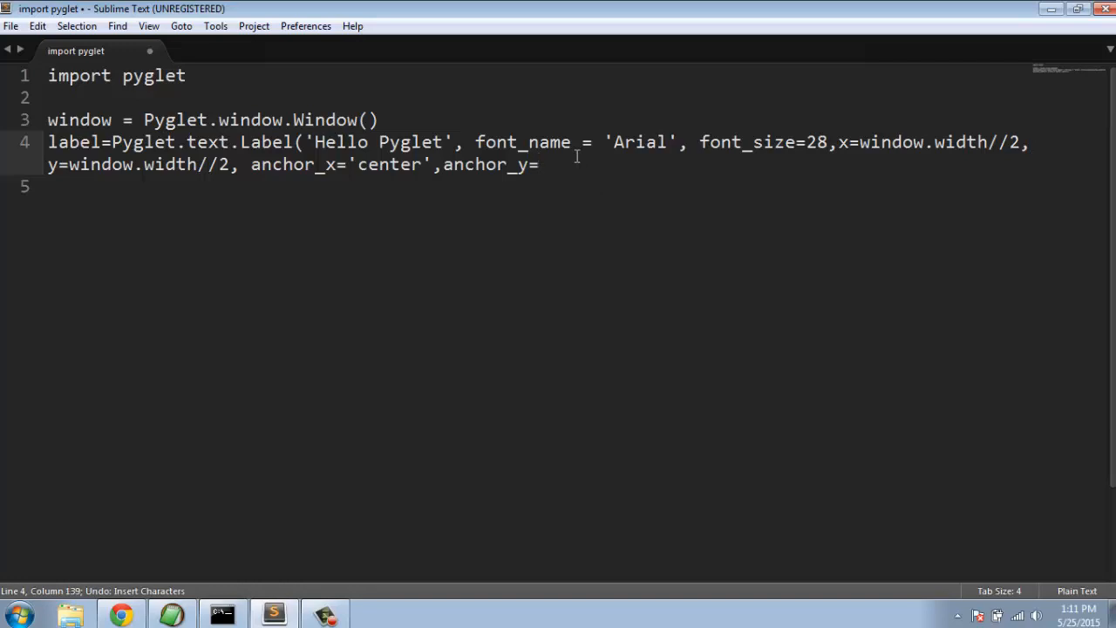
{"action": "type", "text": "''"}
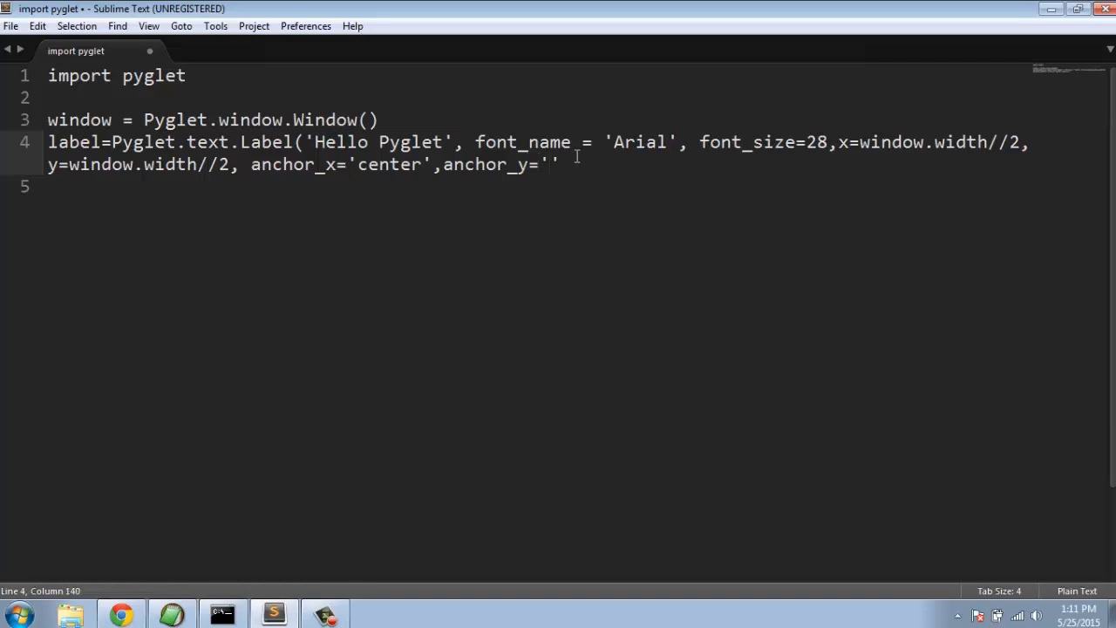
{"action": "type", "text": "center"}
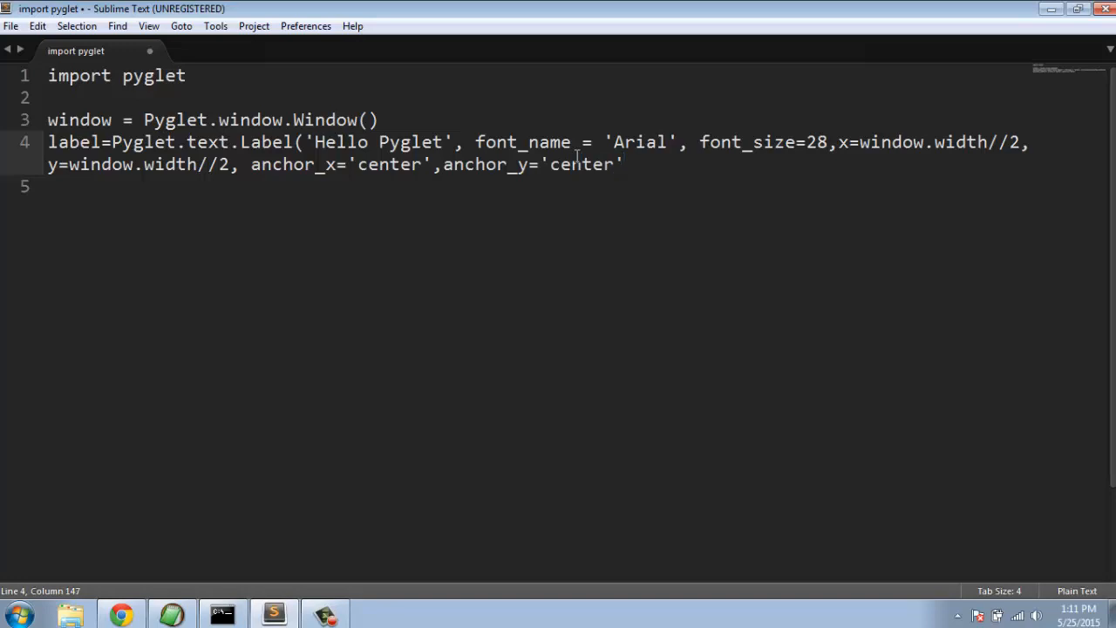
{"action": "type", "text": ")"}
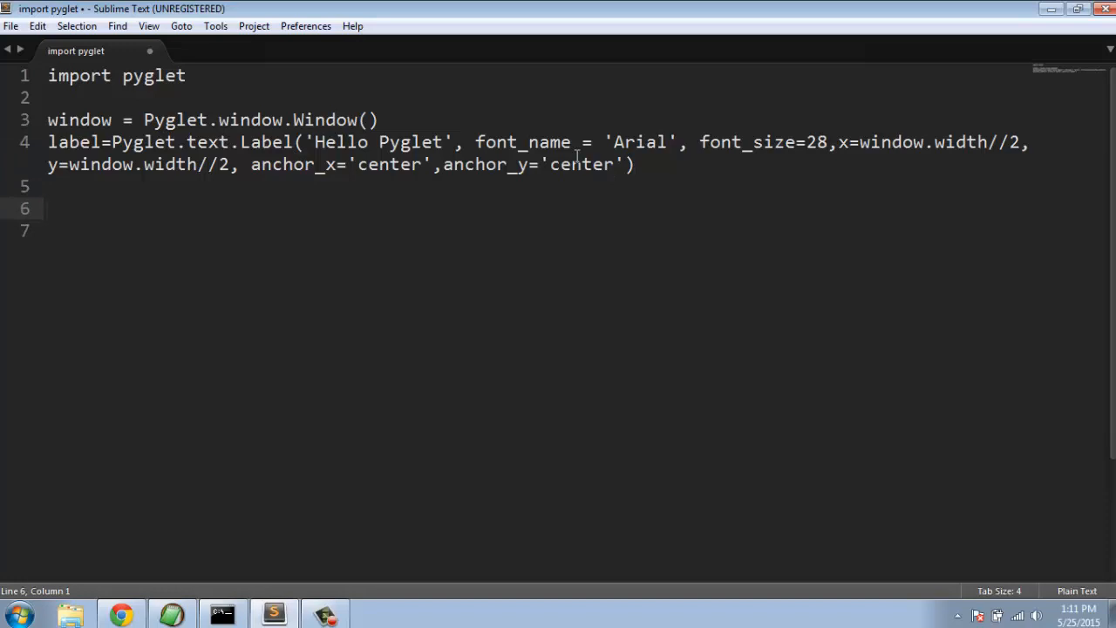
{"action": "type", "text": "@w"}
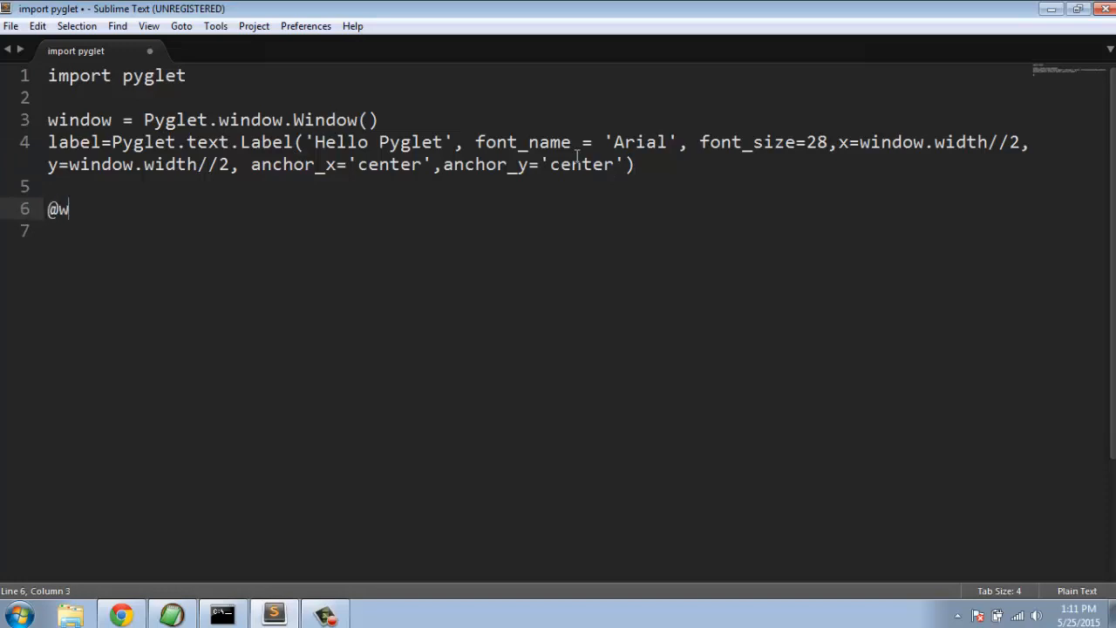
{"action": "type", "text": "indow"}
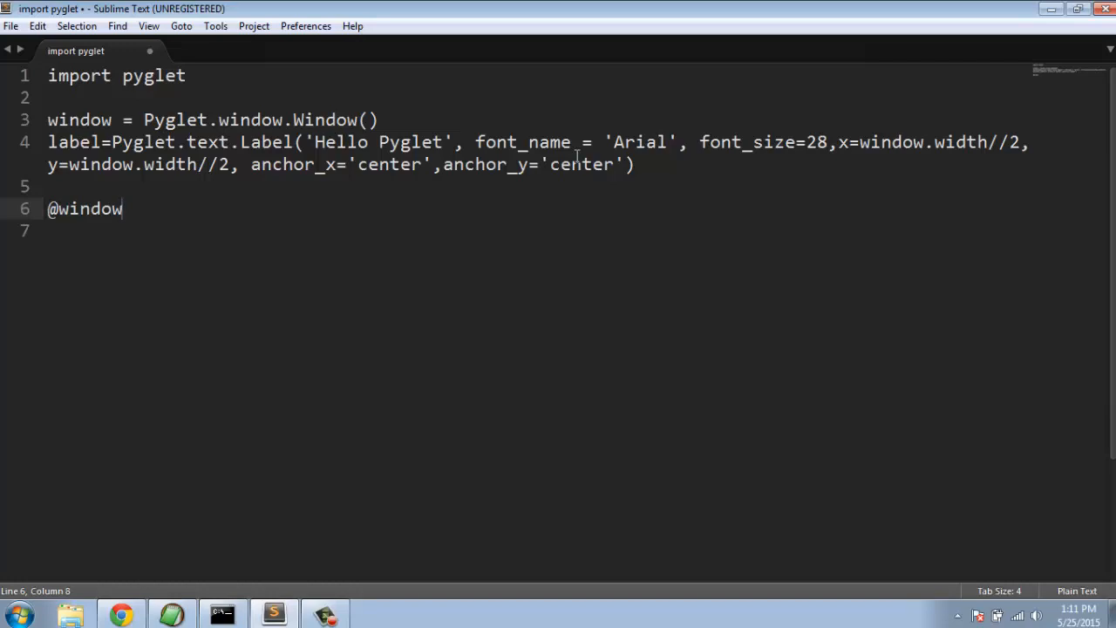
{"action": "type", "text": "."}
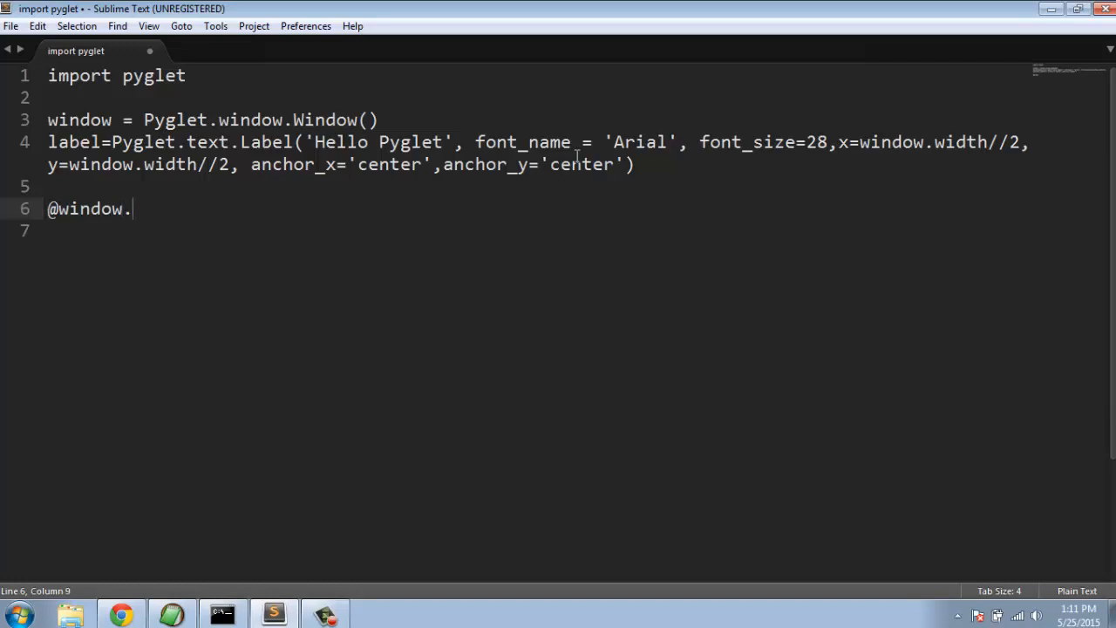
{"action": "type", "text": "event"}
{"action": "left_click", "coordinate": [576, 231]}
{"action": "type", "text": "def"}
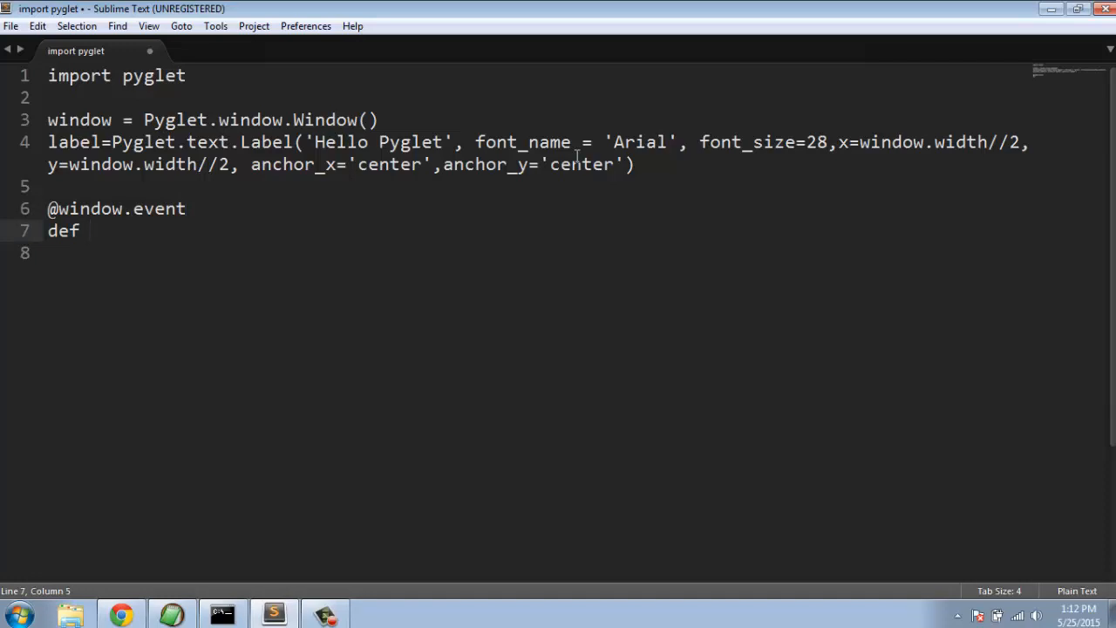
{"action": "type", "text": "on"}
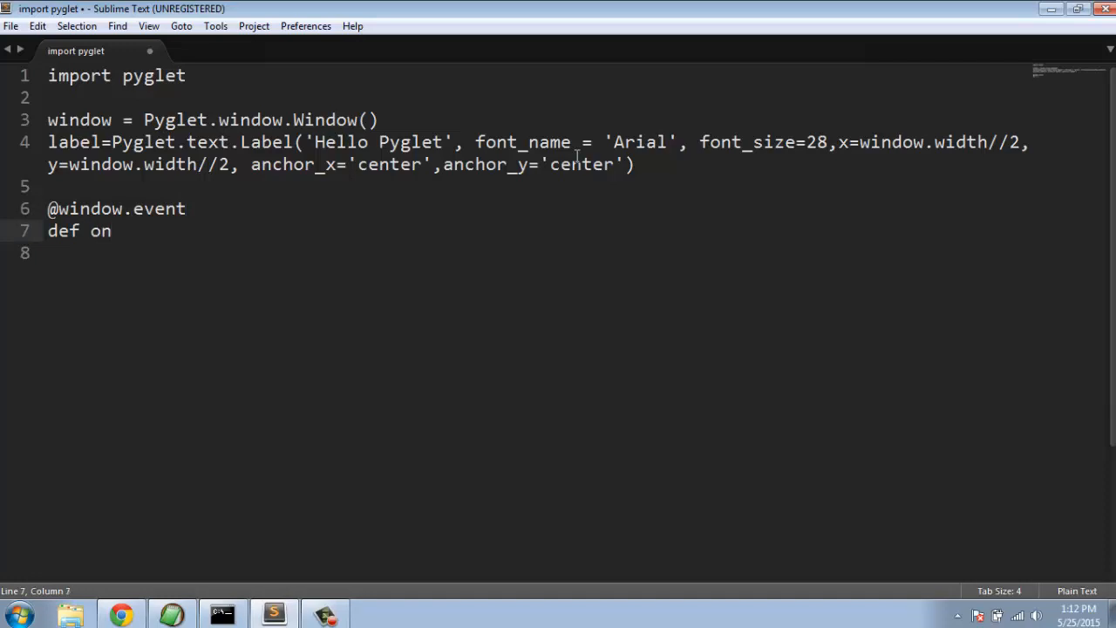
{"action": "type", "text": "_draw"}
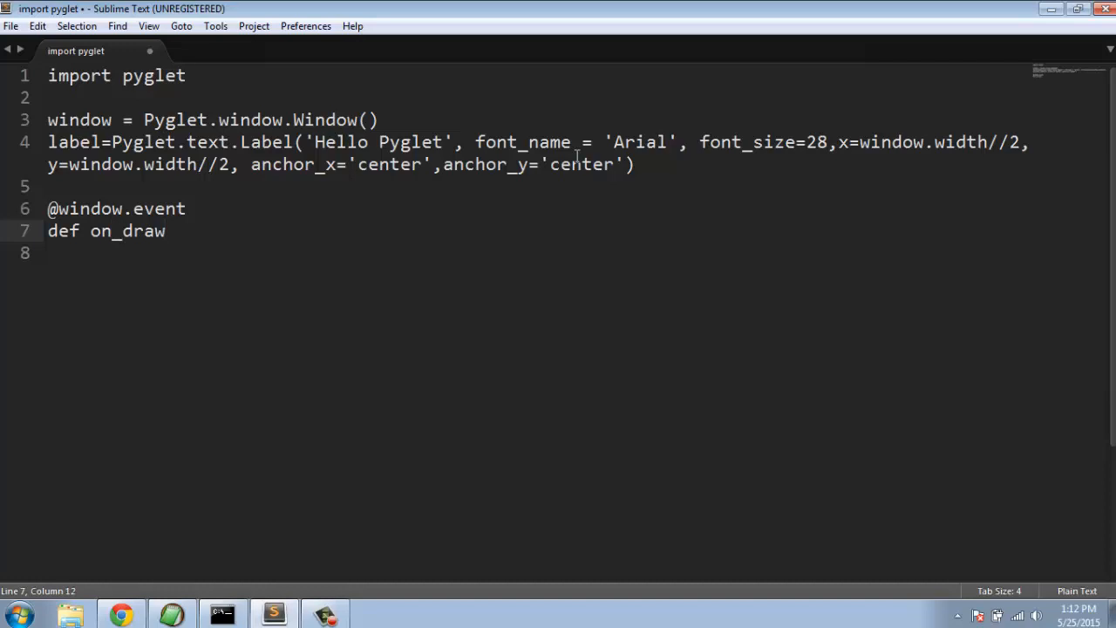
{"action": "type", "text": "():"}
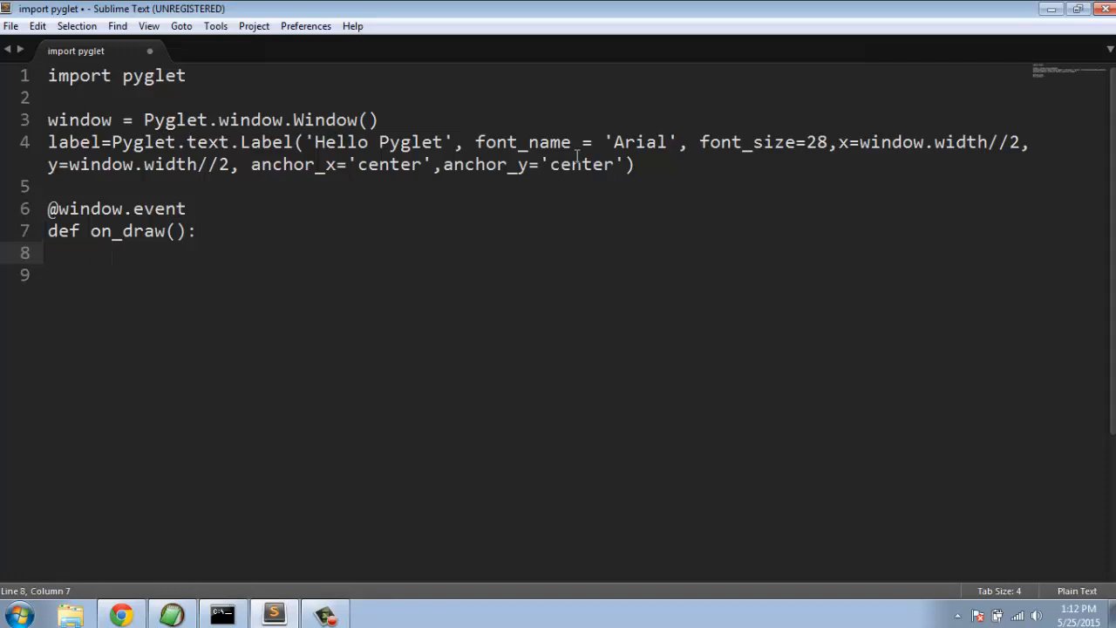
Give on_draw a body of window.clear() and label.draw(), then return to top level
{"action": "type", "text": "windo"}
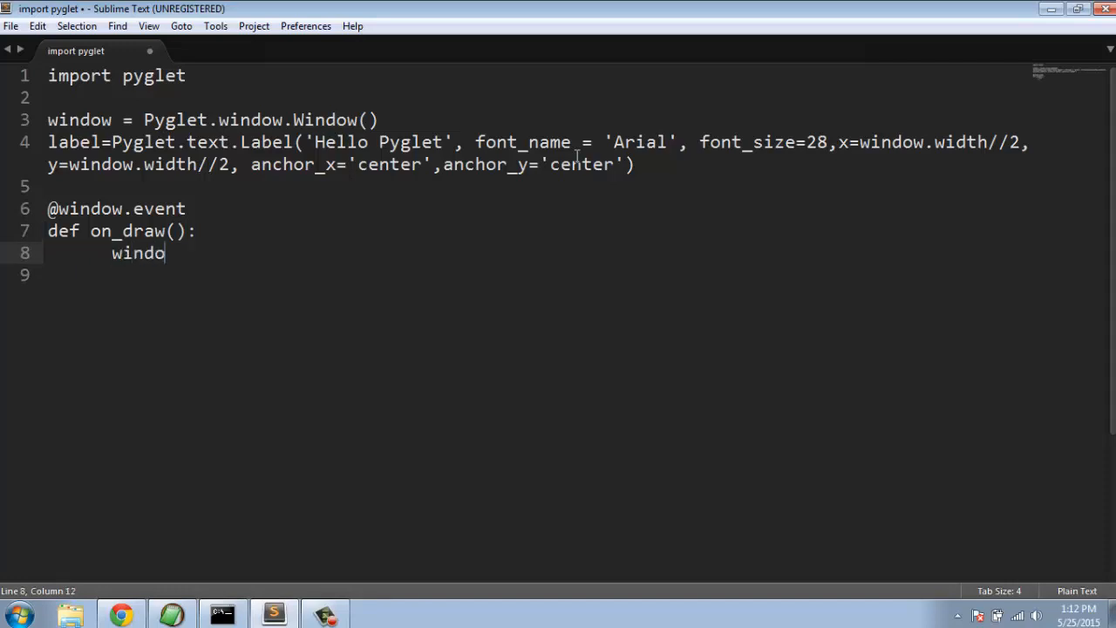
{"action": "type", "text": "w.clear"}
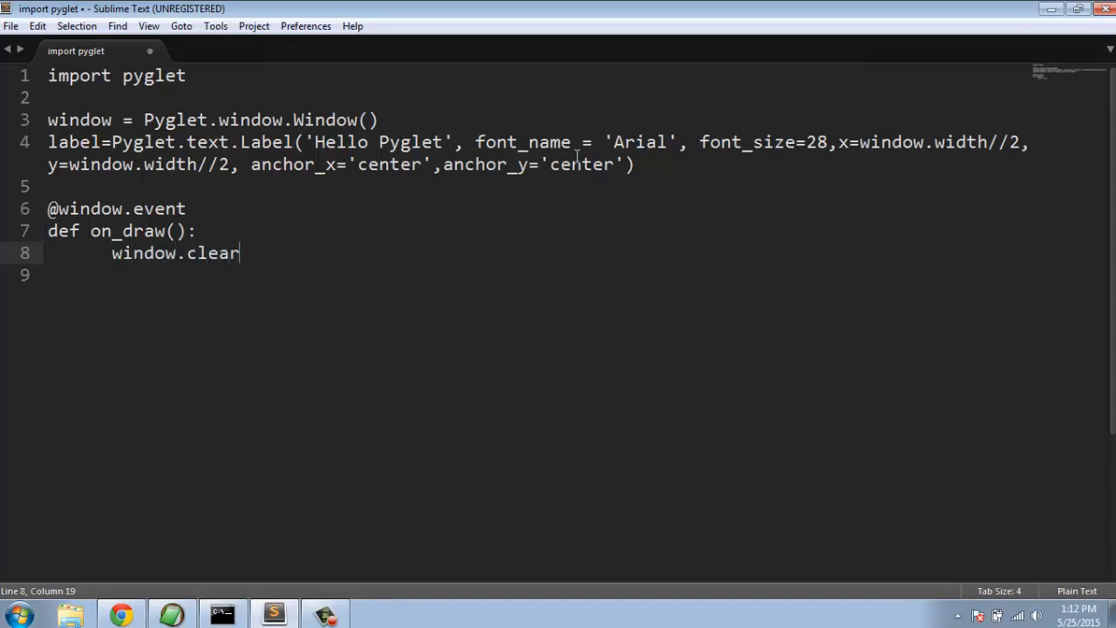
{"action": "type", "text": "()"}
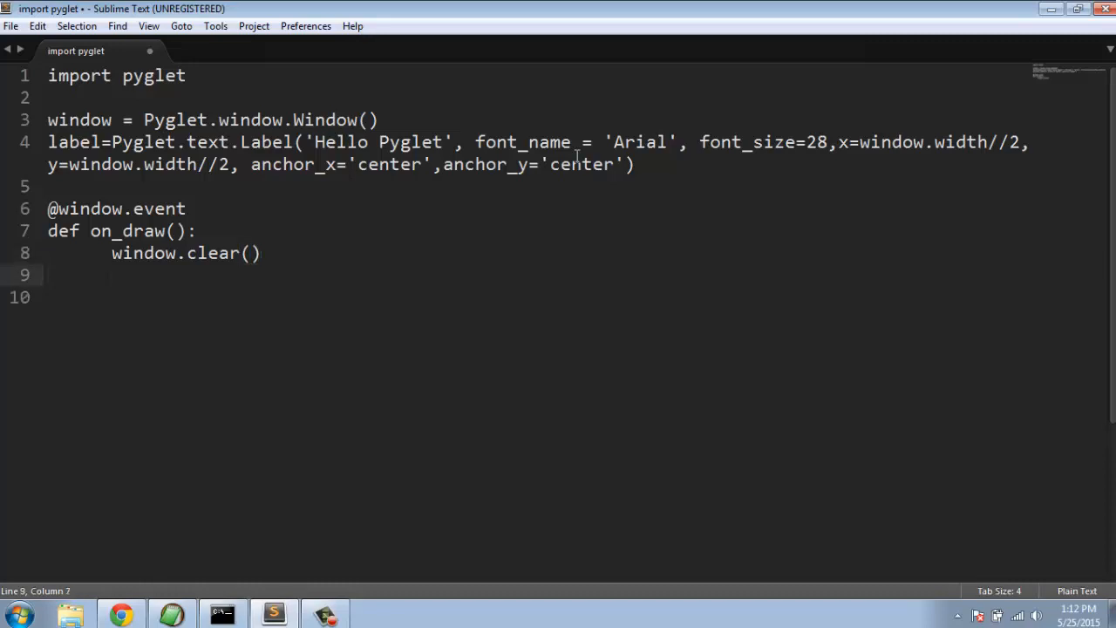
{"action": "type", "text": "label."}
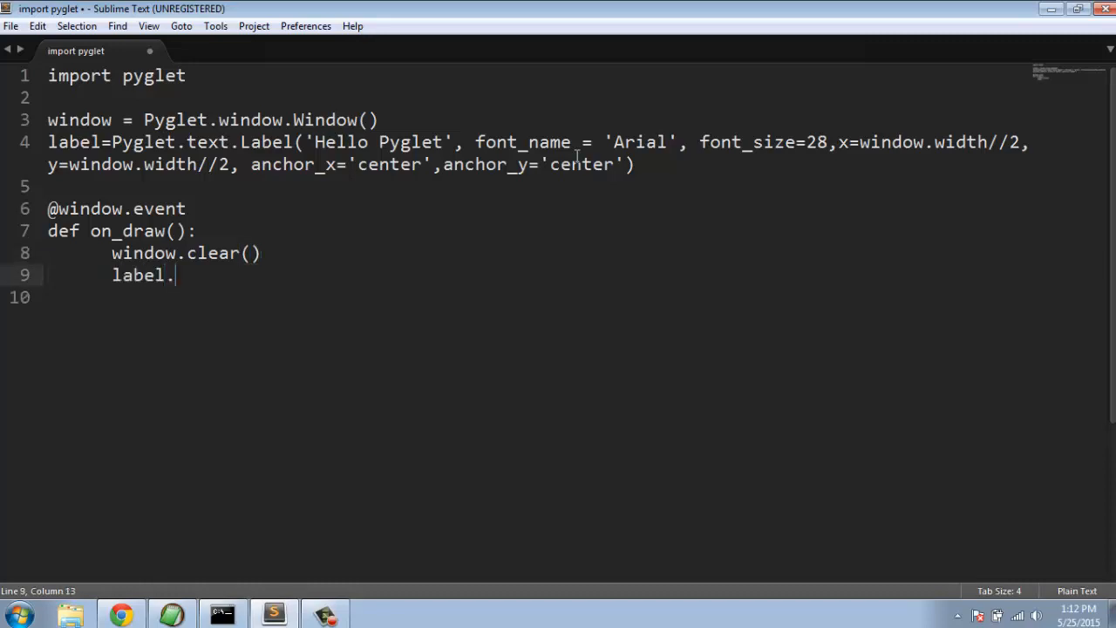
{"action": "type", "text": "draw()"}
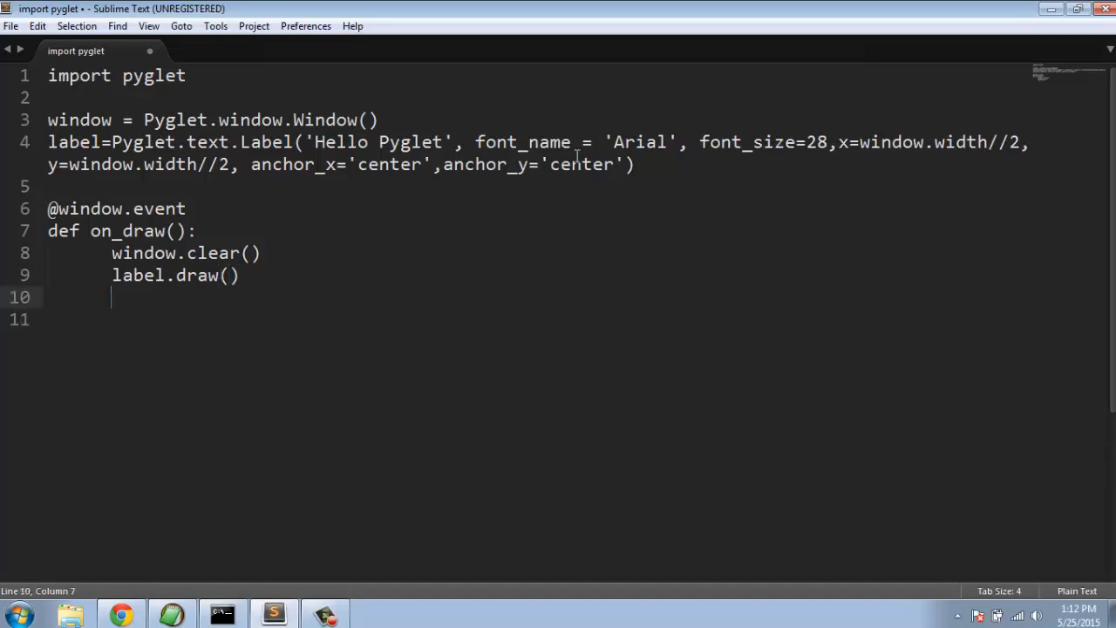
{"action": "key", "text": "Home"}
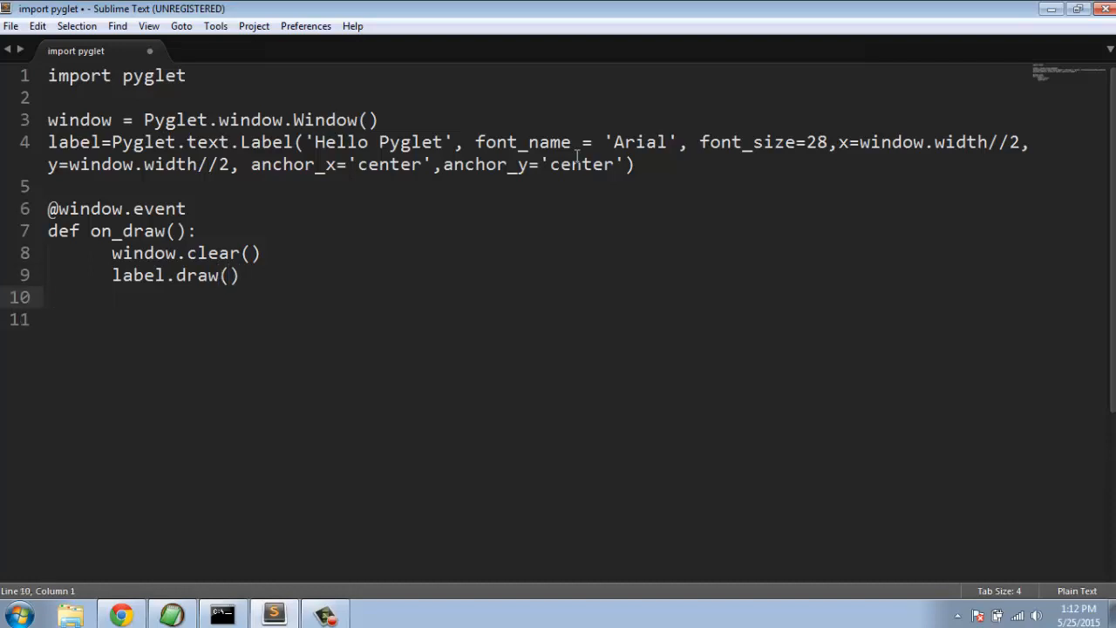
Begin the closing line 'Pyglet.app.run' on line 10
{"action": "type", "text": "Py"}
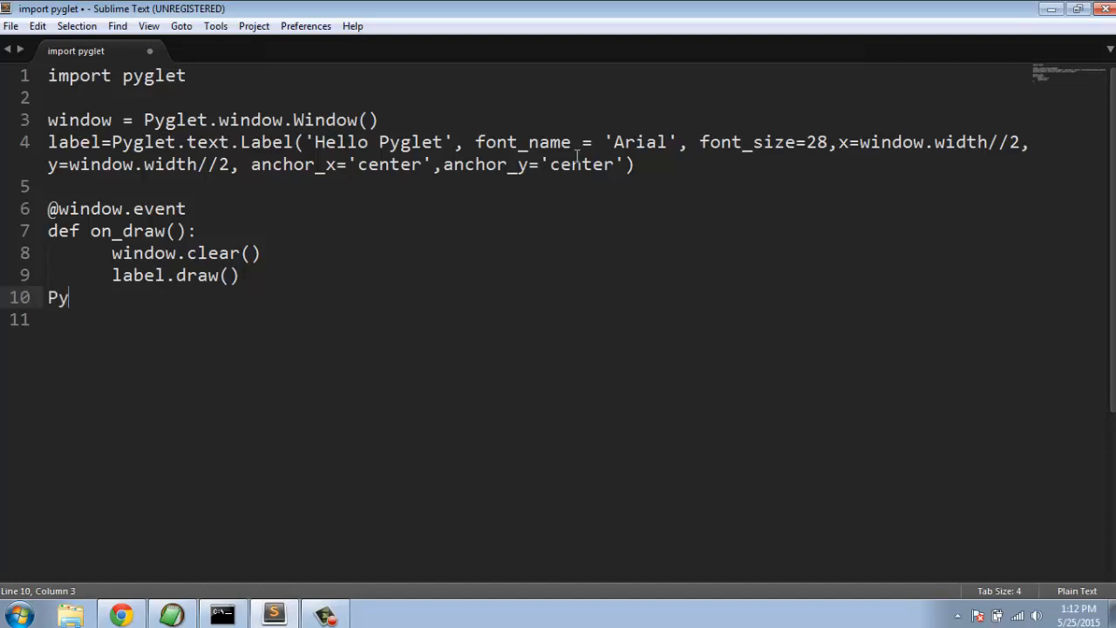
{"action": "type", "text": "glet.app.run"}
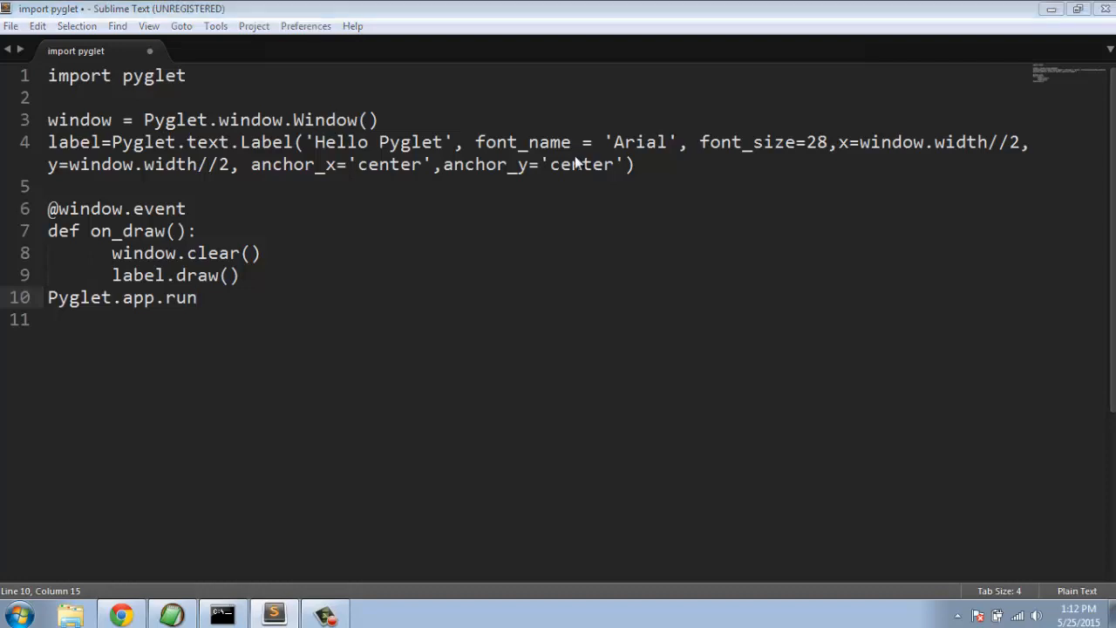
Save the script as pygletdemo.py on New Volume (D:)
{"action": "key", "text": "ctrl+shift+s"}
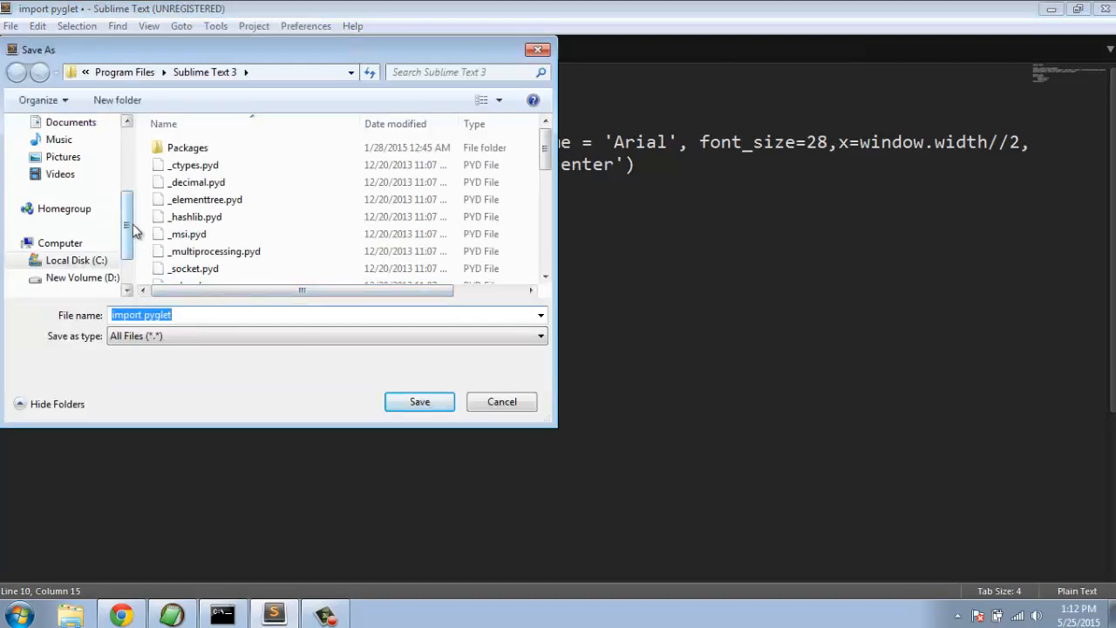
{"action": "left_click", "coordinate": [82, 225]}
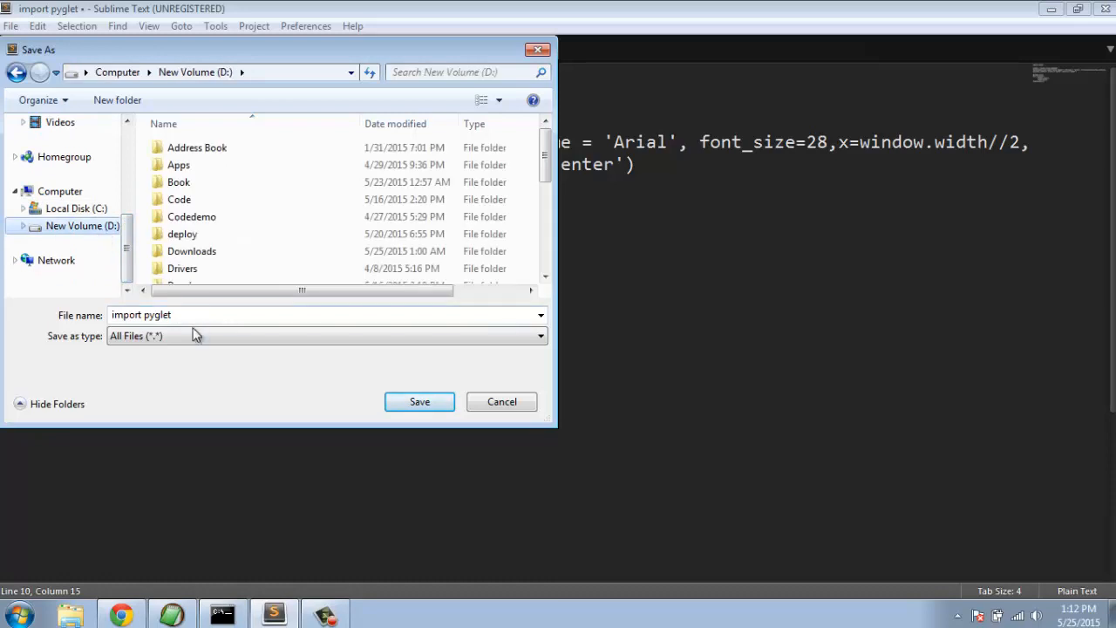
{"action": "type", "text": "pygletdemo.p"}
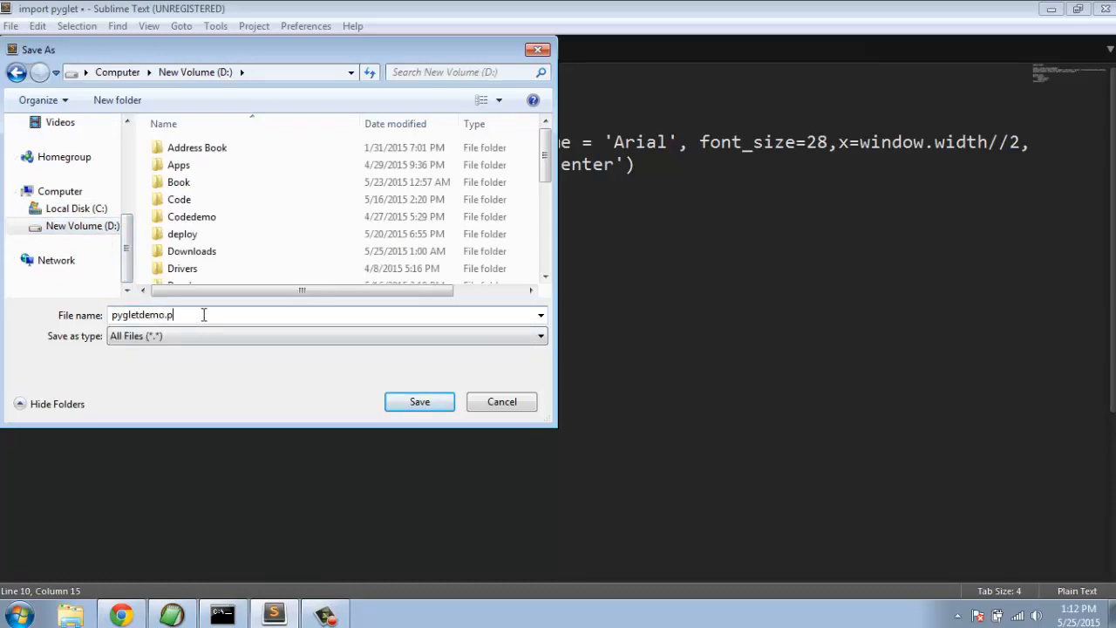
{"action": "left_click", "coordinate": [418, 401]}
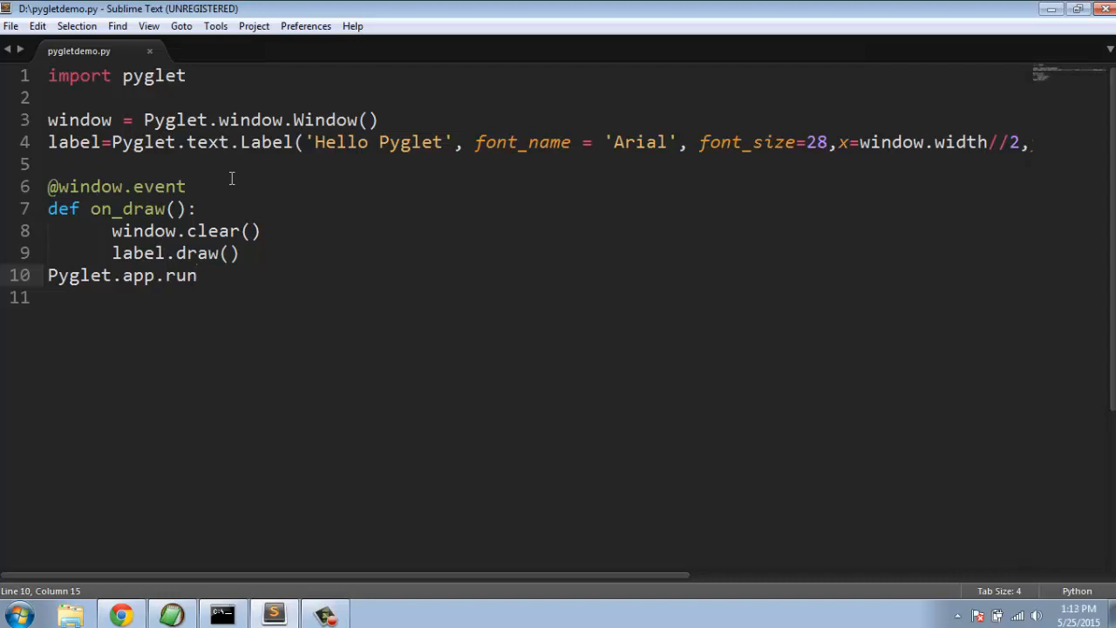
{"action": "mouse_move", "coordinate": [299, 405]}
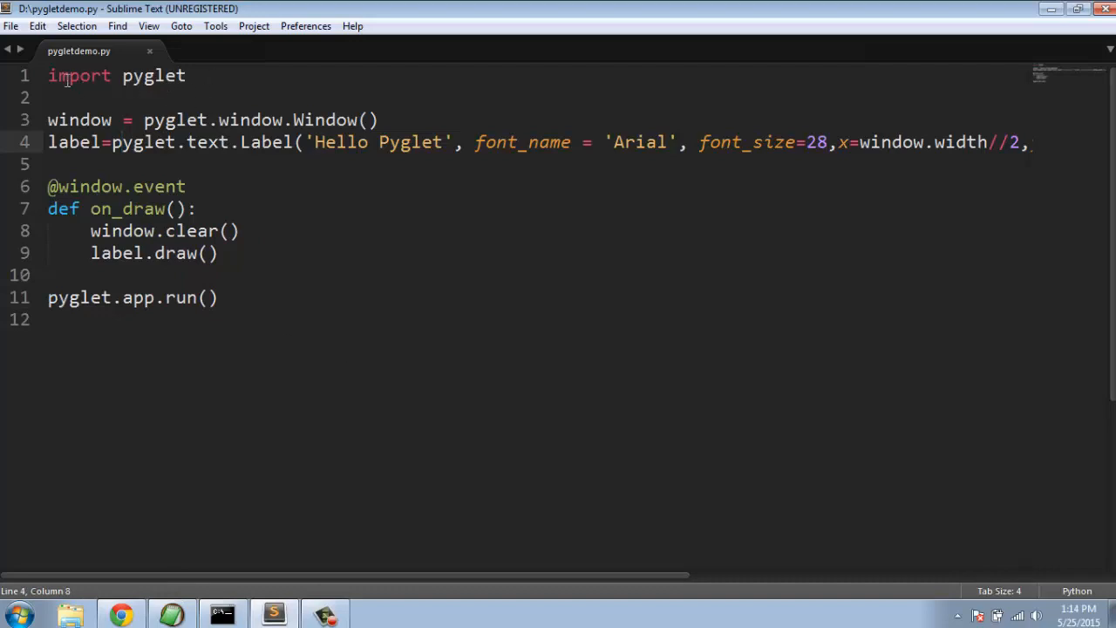
Correct the capitalised Pyglet references to lowercase pyglet, ending with pyglet.app.run()
{"action": "left_click", "coordinate": [118, 76]}
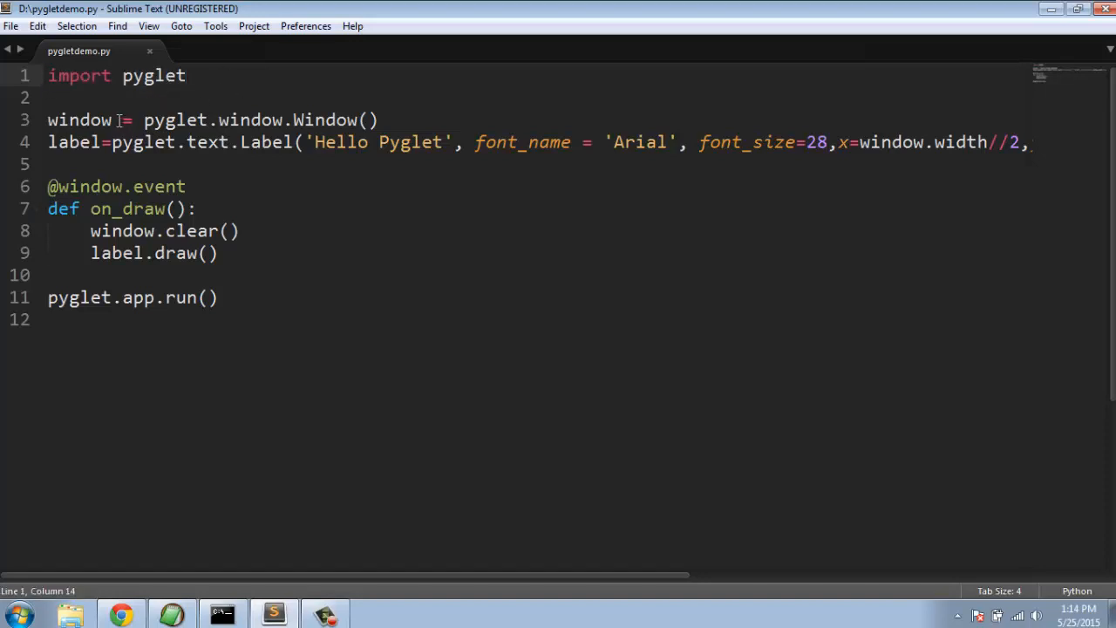
{"action": "left_click_drag", "start_coordinate": [143, 118], "coordinate": [299, 118]}
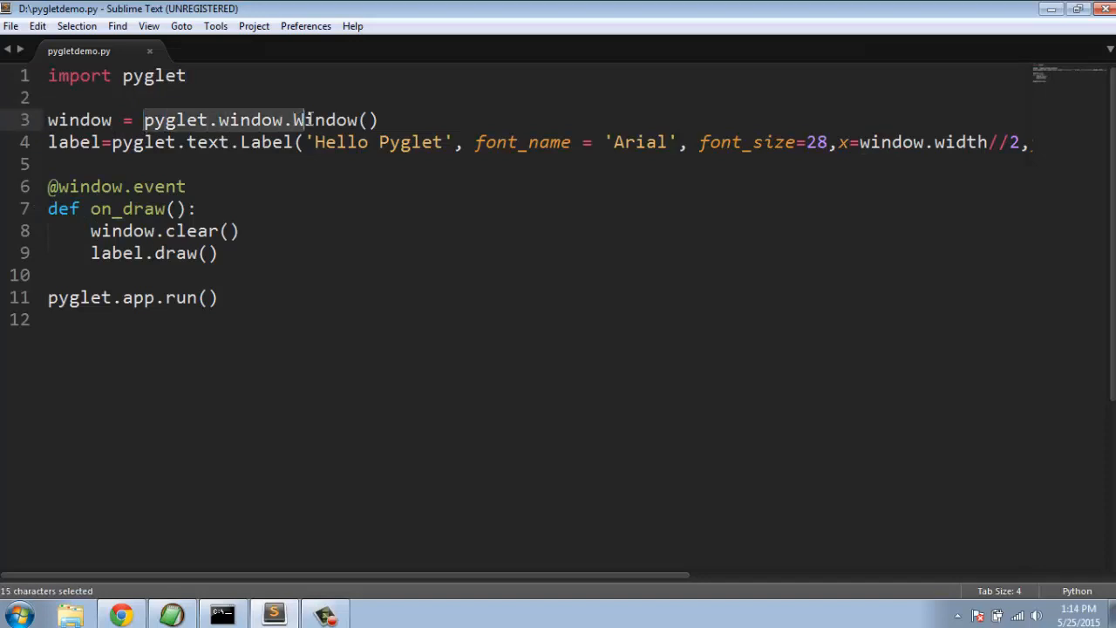
{"action": "left_click", "coordinate": [377, 119]}
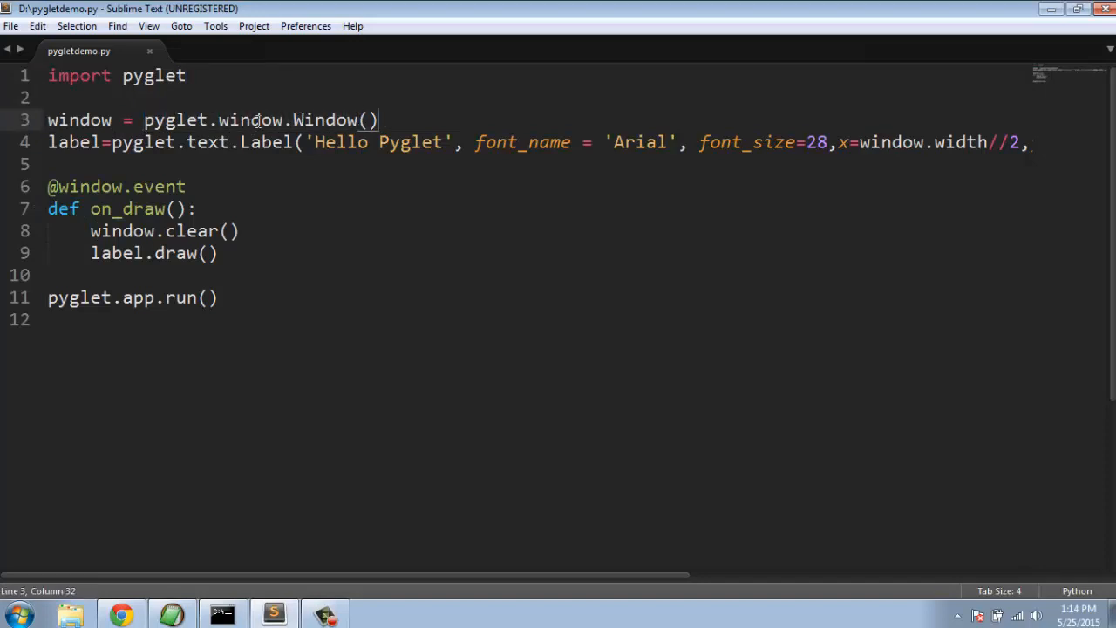
{"action": "left_click", "coordinate": [101, 143]}
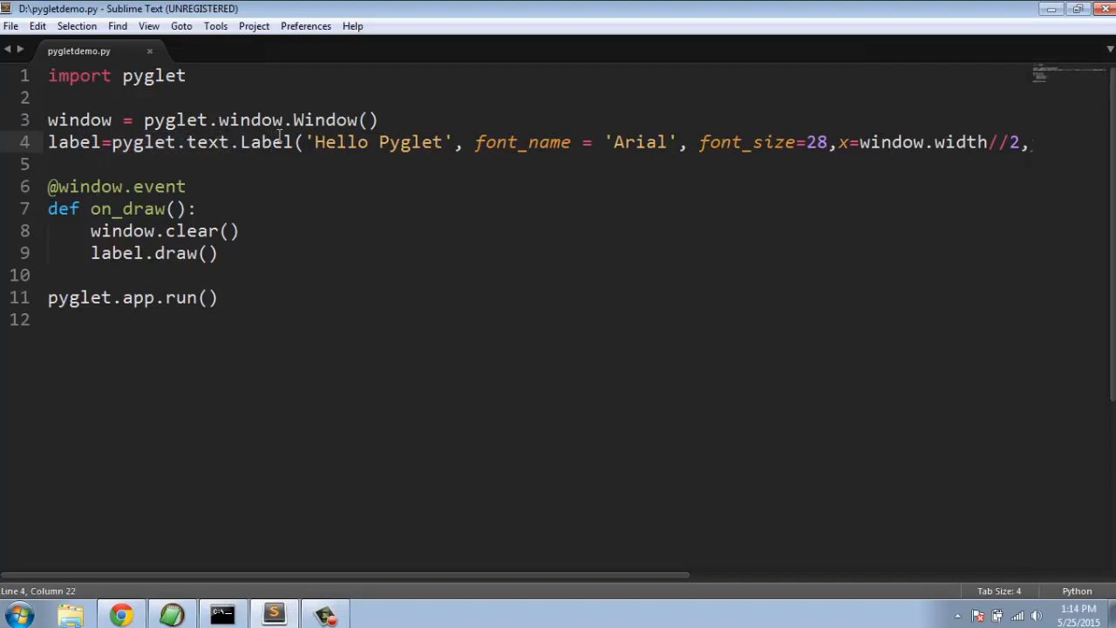
{"action": "mouse_move", "coordinate": [858, 129]}
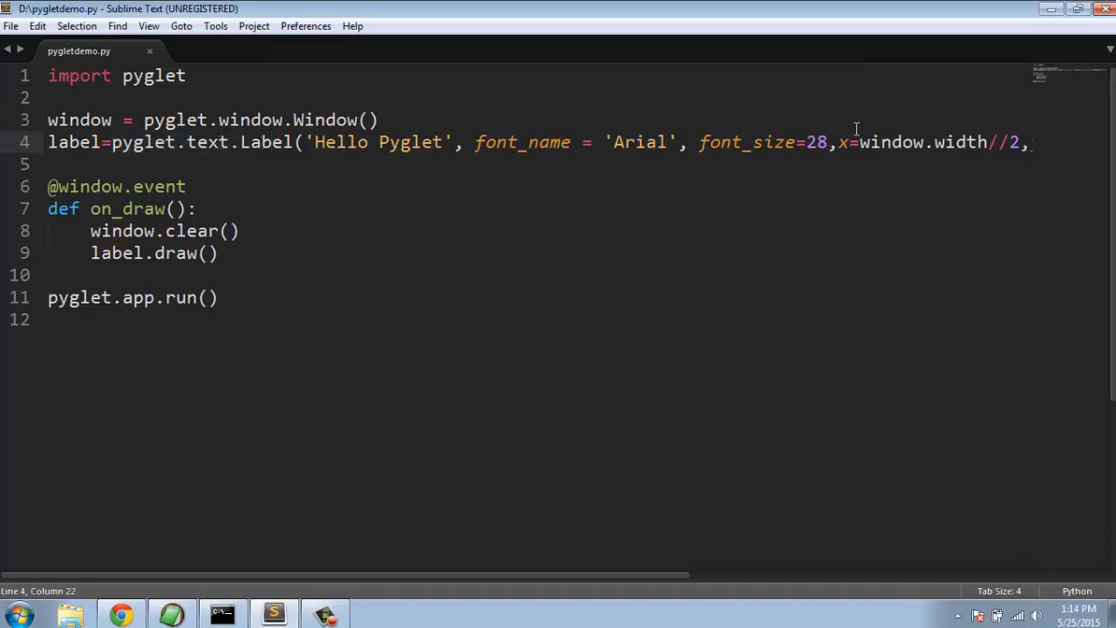
{"action": "mouse_move", "coordinate": [928, 150]}
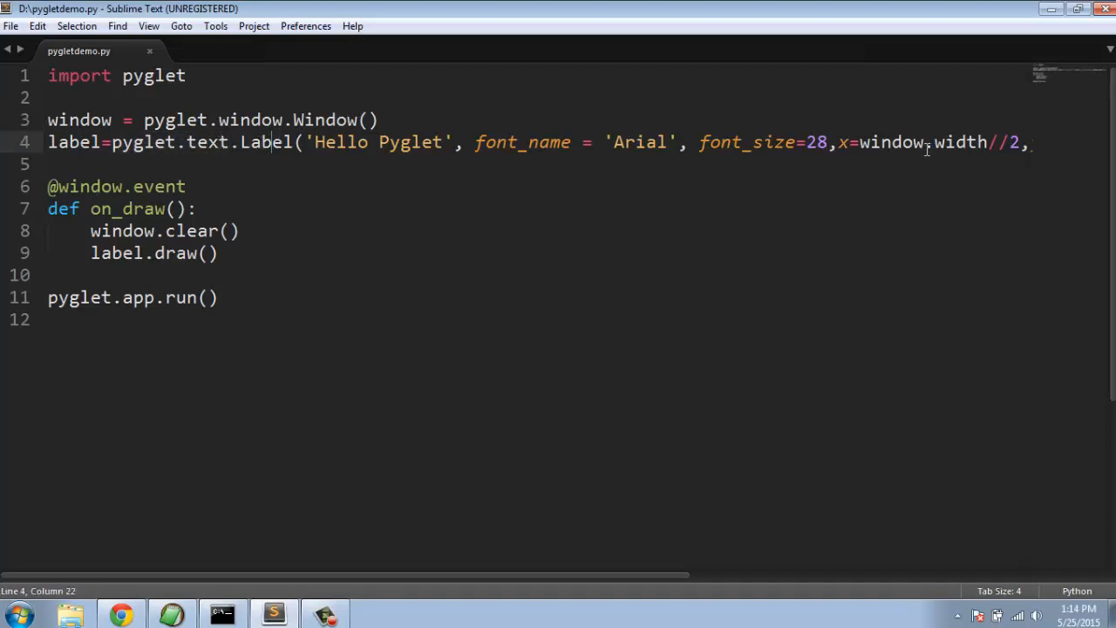
{"action": "mouse_move", "coordinate": [928, 146]}
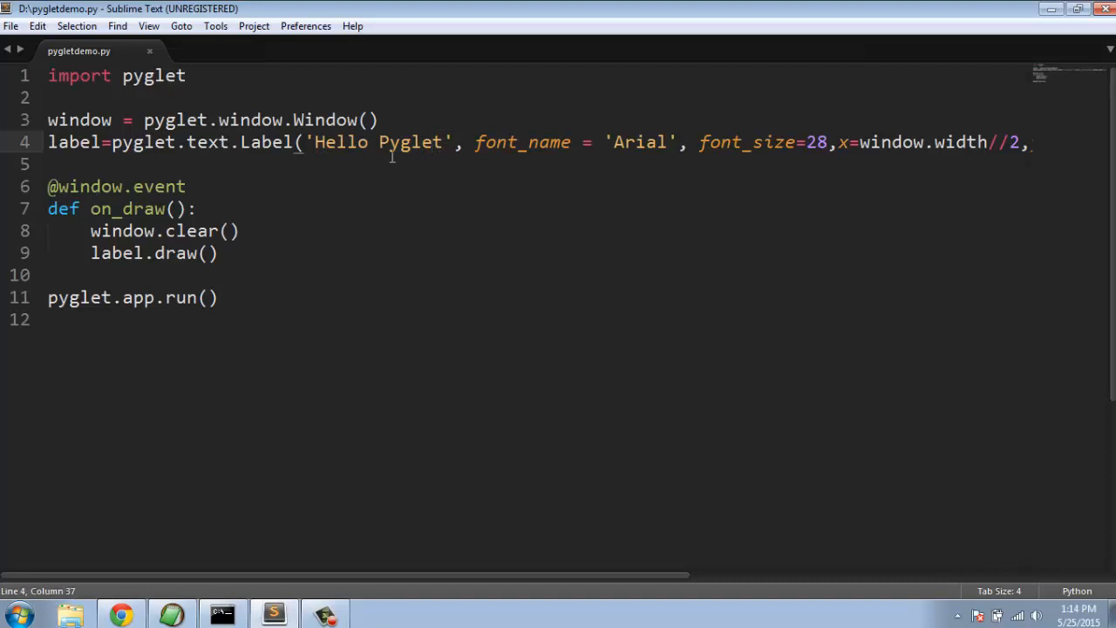
Change the label text to 'Sucecssfully Installed Pyglet' and save the script
{"action": "double_click", "coordinate": [342, 143]}
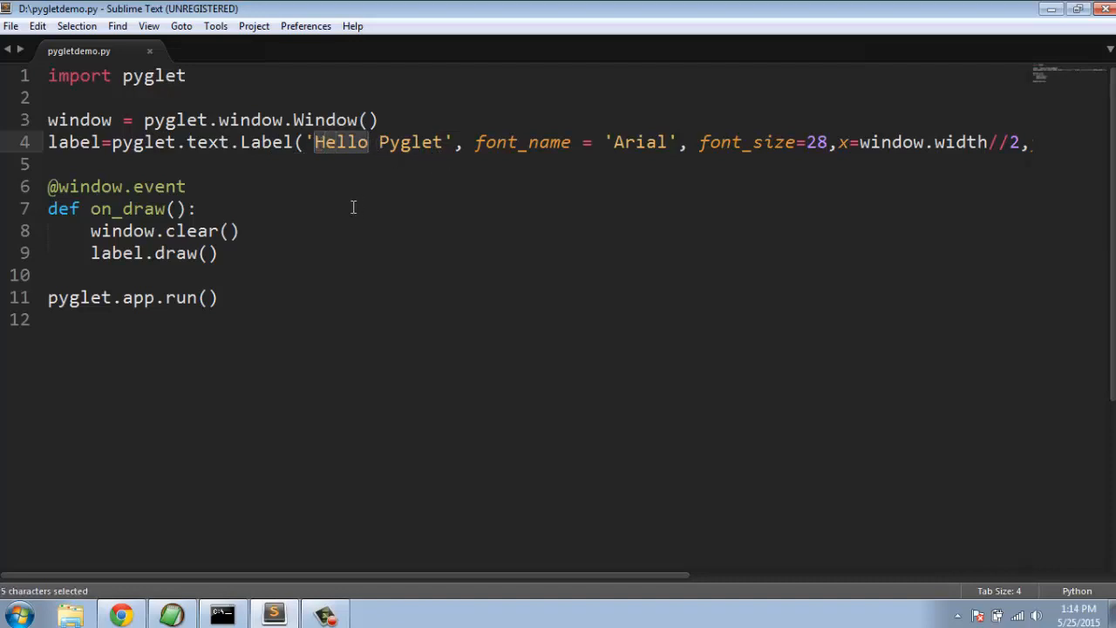
{"action": "key", "text": "Delete"}
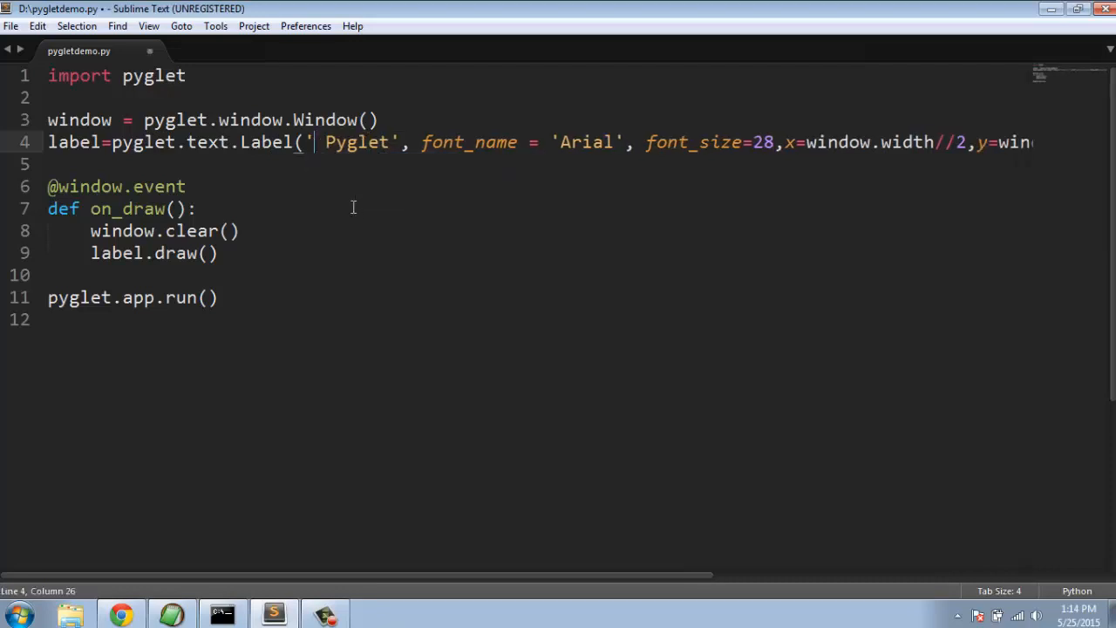
{"action": "type", "text": "s"}
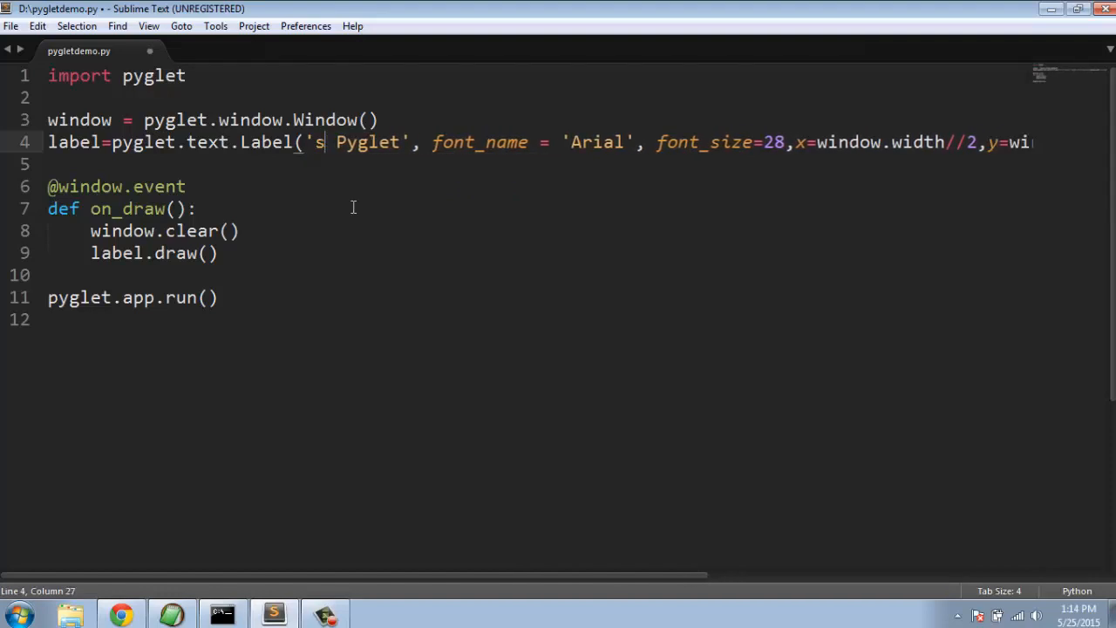
{"action": "type", "text": "ucecssful"}
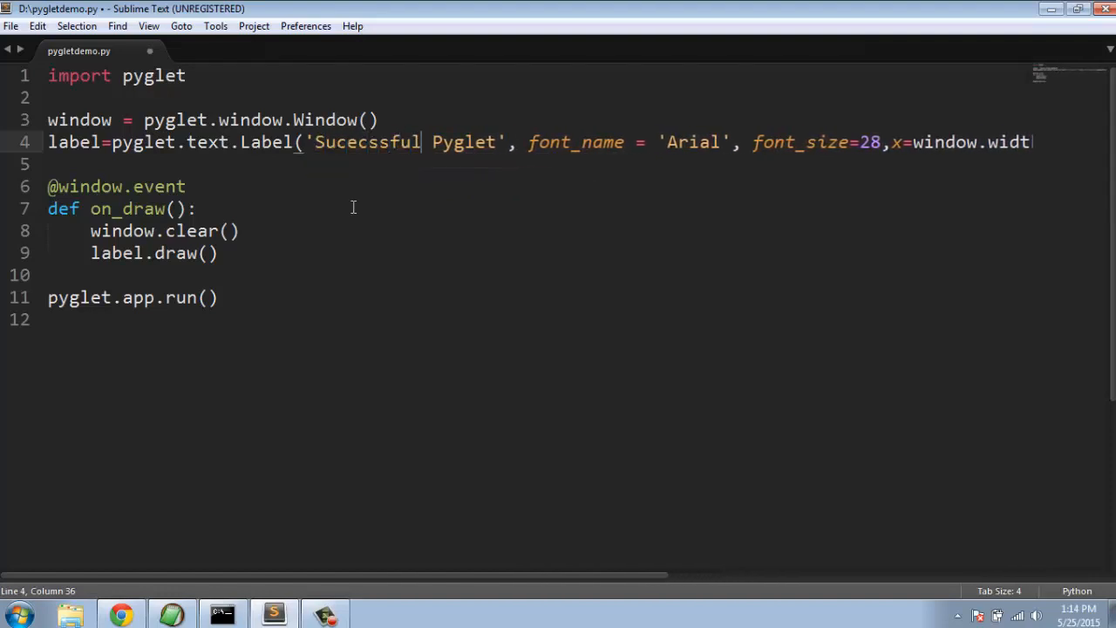
{"action": "type", "text": "ly"}
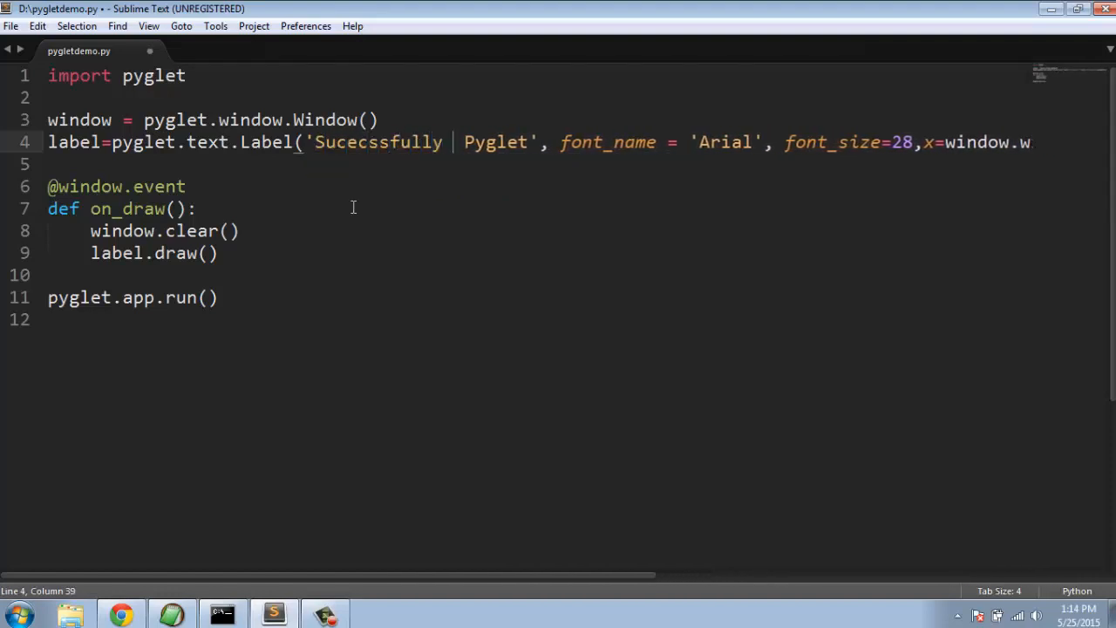
{"action": "type", "text": "Installed"}
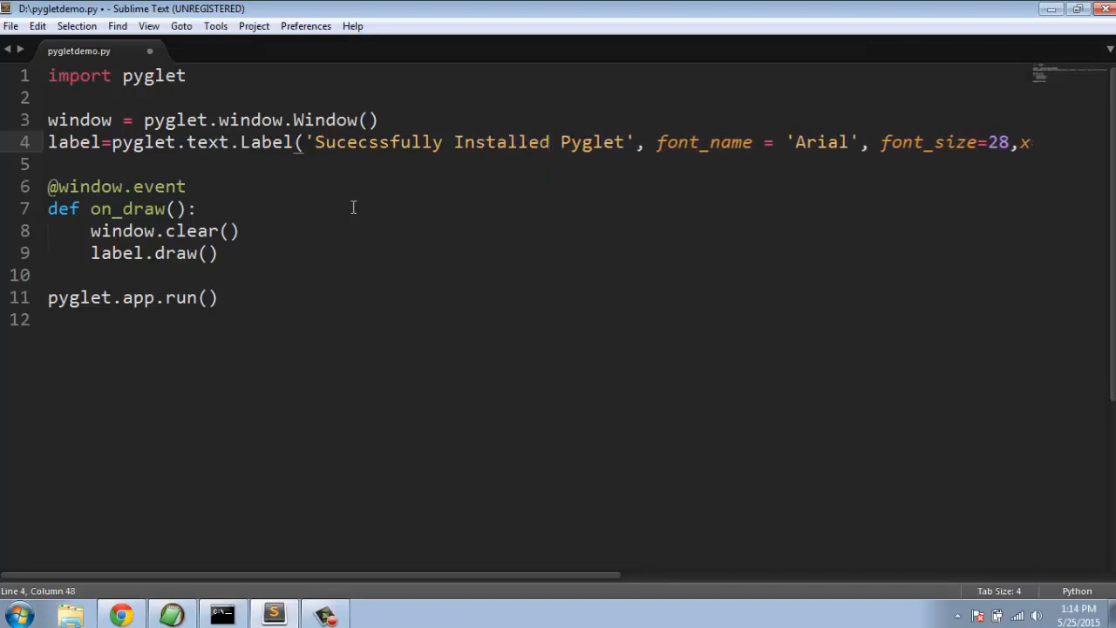
{"action": "key", "text": "ctrl+s"}
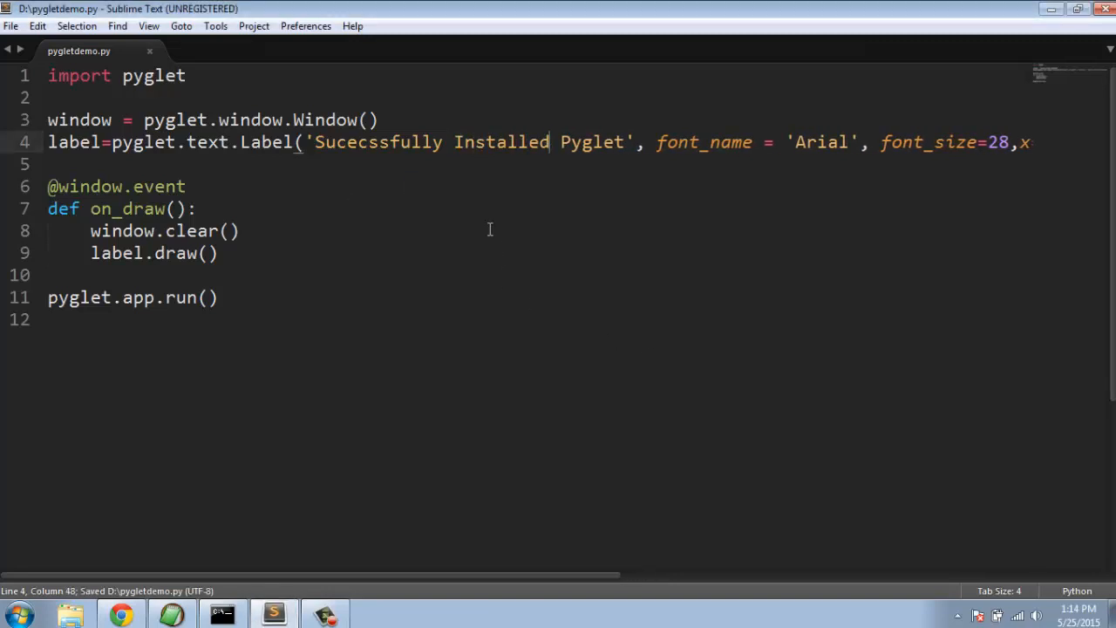
{"action": "mouse_move", "coordinate": [701, 133]}
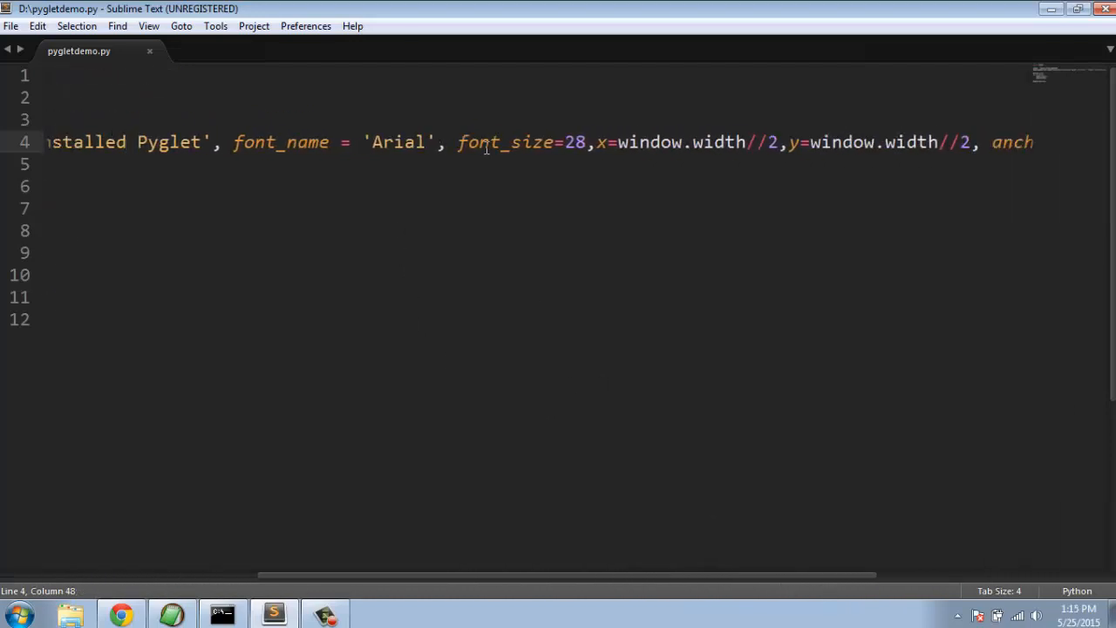
Change font_size from 28 to 26, save, and review the label line
{"action": "double_click", "coordinate": [579, 143]}
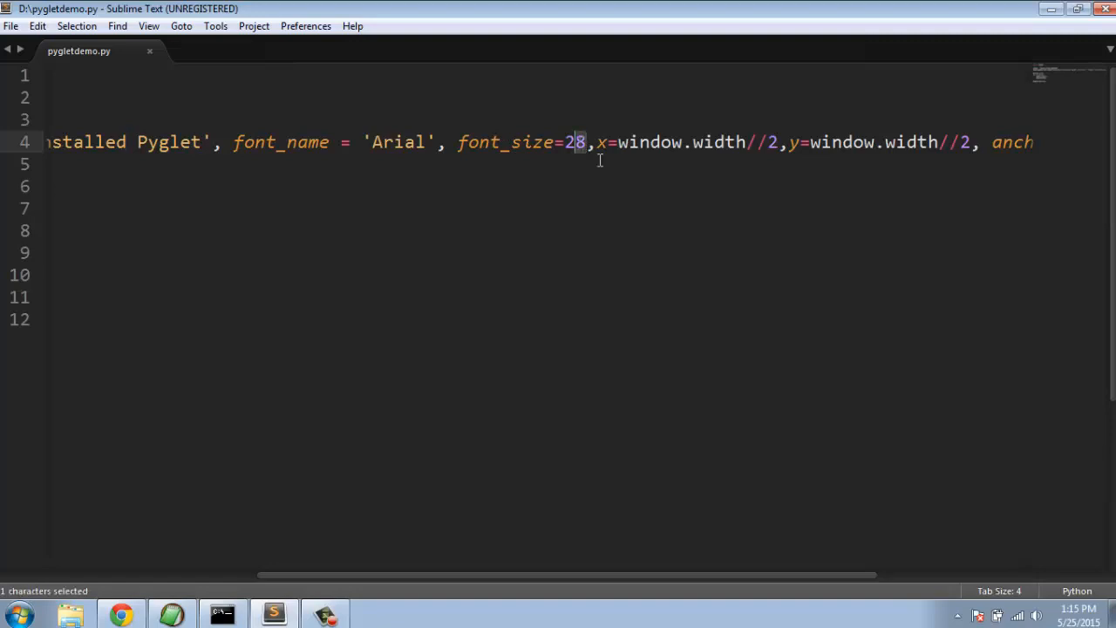
{"action": "type", "text": "6"}
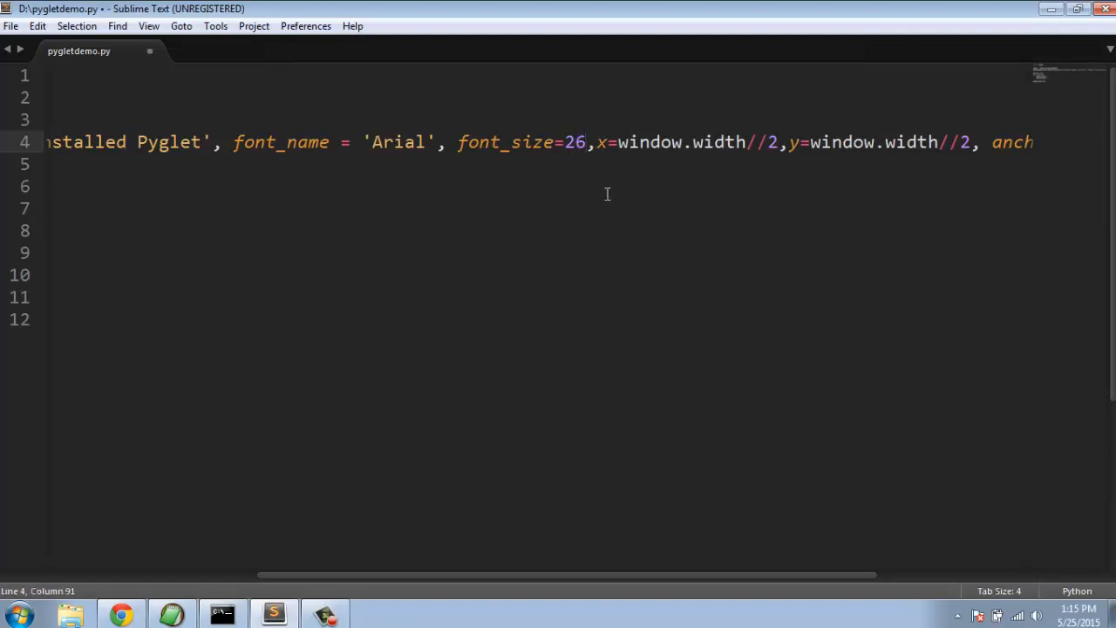
{"action": "key", "text": "ctrl+s"}
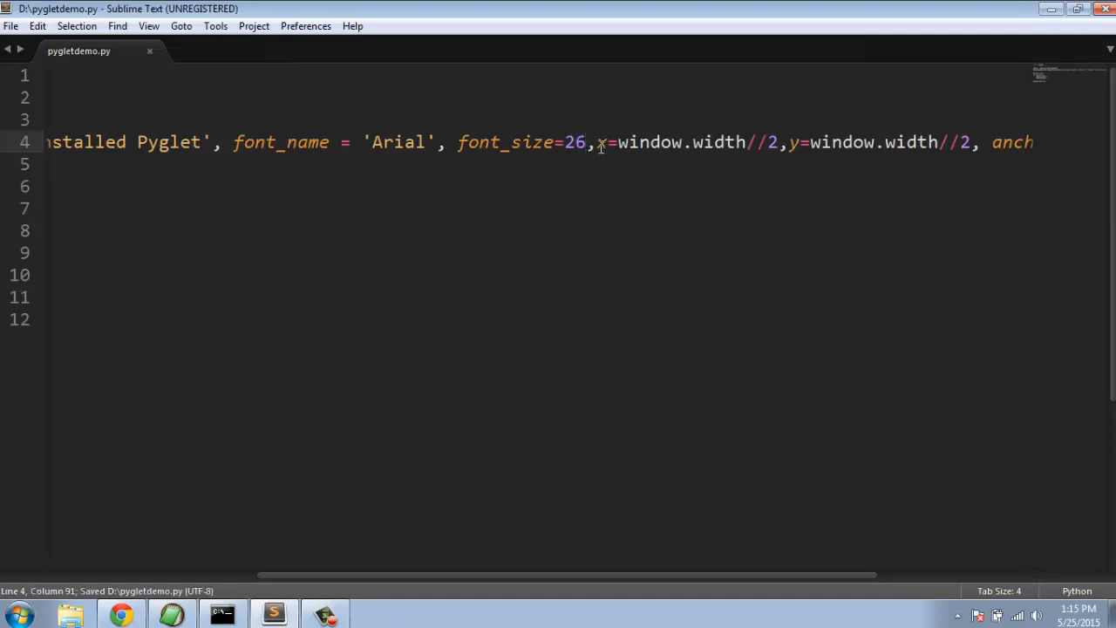
{"action": "left_click_drag", "start_coordinate": [597, 143], "coordinate": [777, 143]}
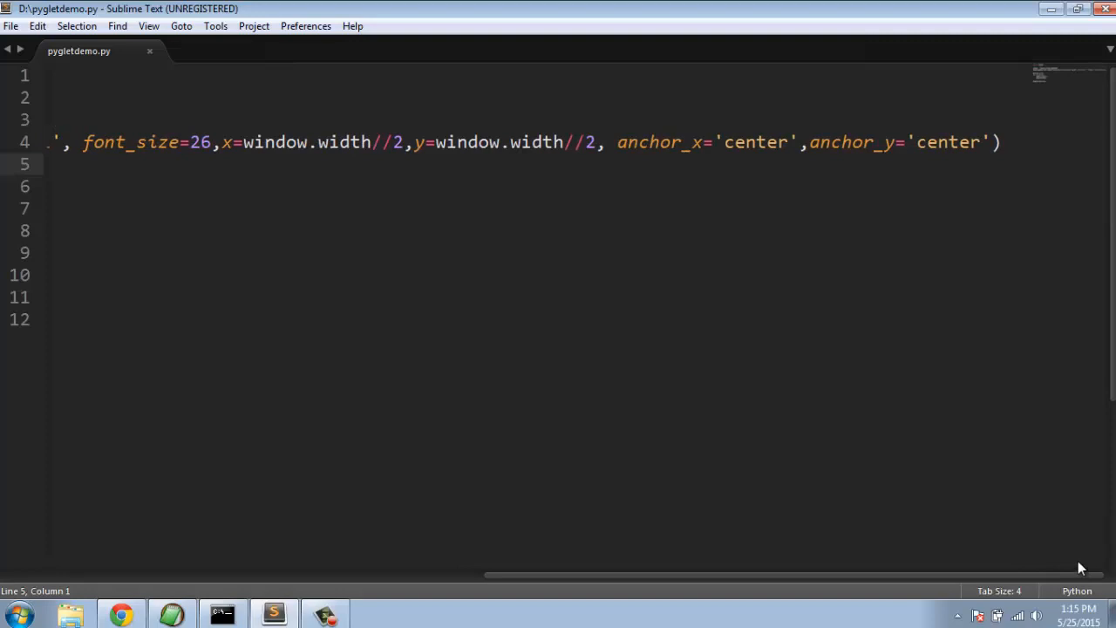
{"action": "scroll", "scroll_direction": "left", "scroll_amount": 3}
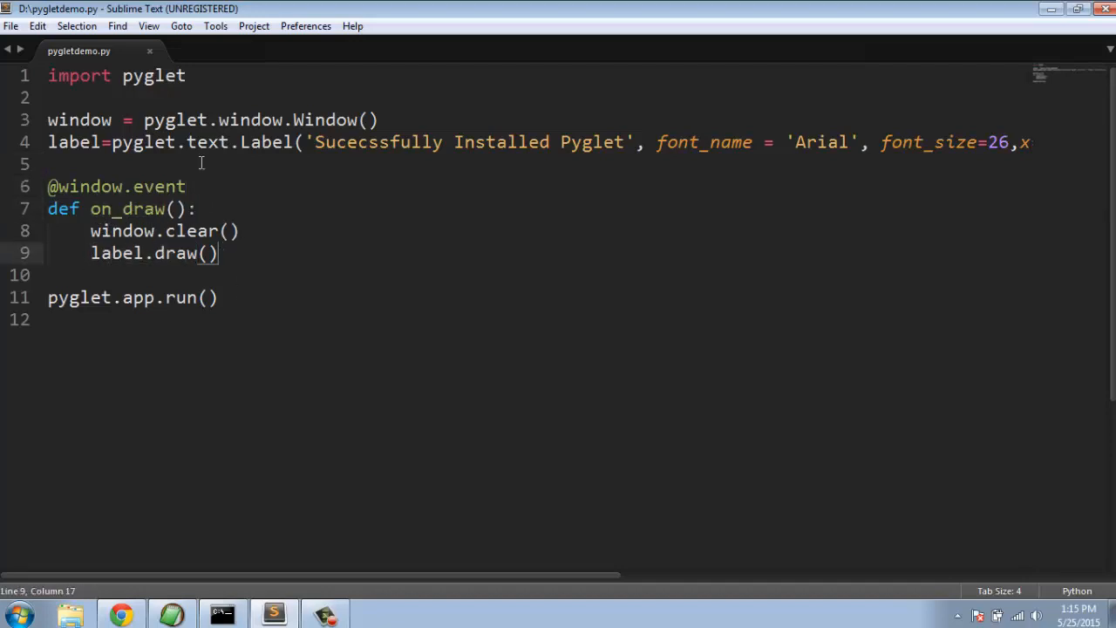
{"action": "mouse_move", "coordinate": [129, 276]}
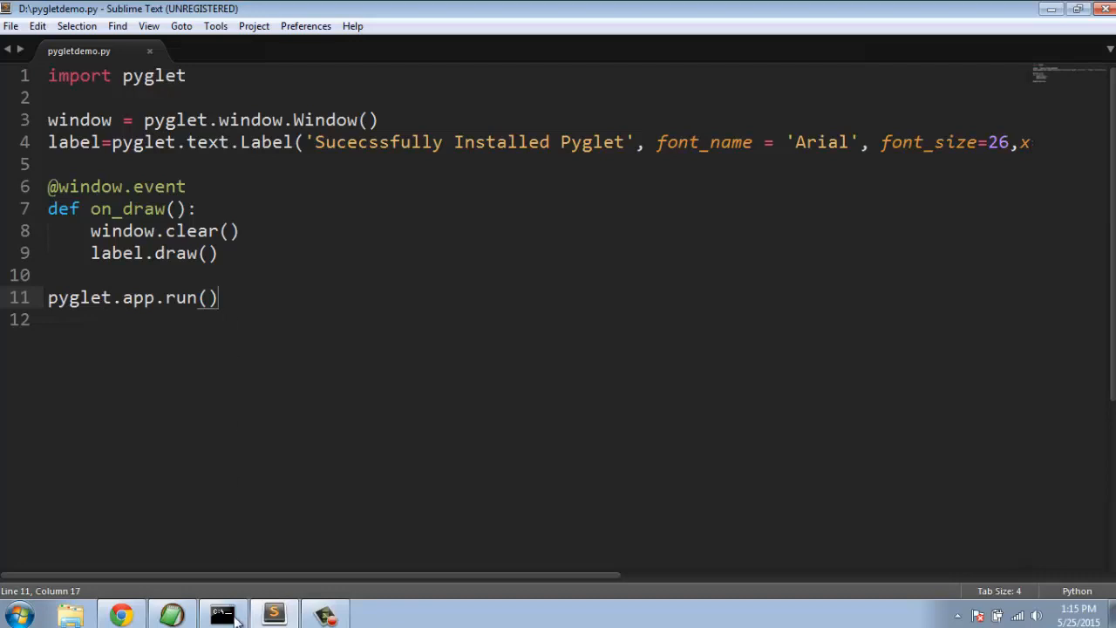
Enter 'python pygletdemo.py' at the D:\> prompt to launch the pyglet script
{"action": "left_click", "coordinate": [224, 614]}
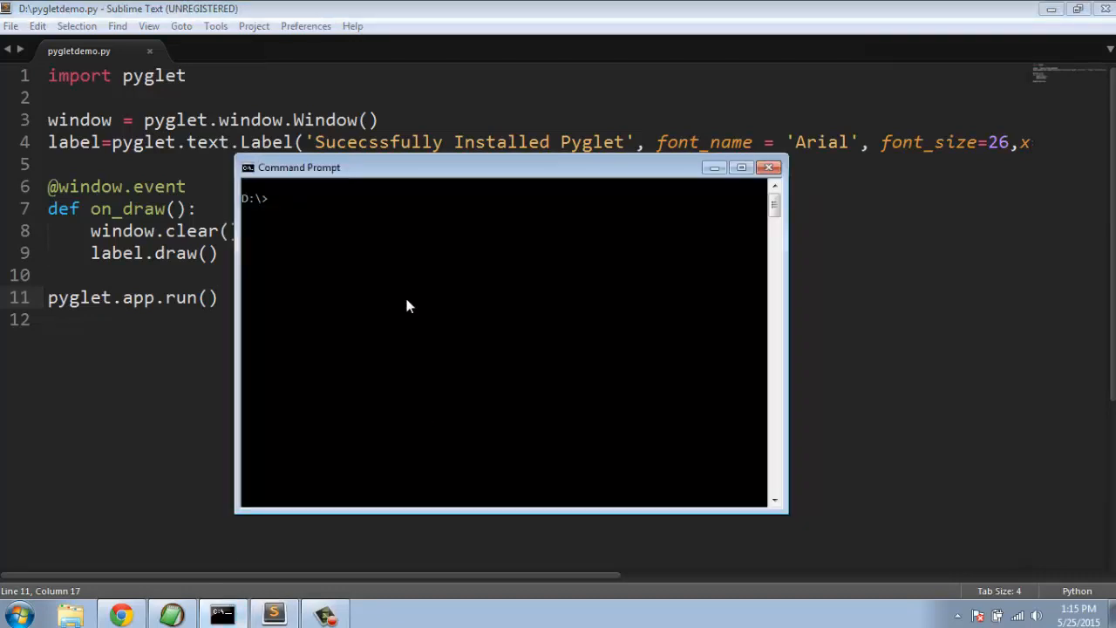
{"action": "type", "text": "python pygletdemo."}
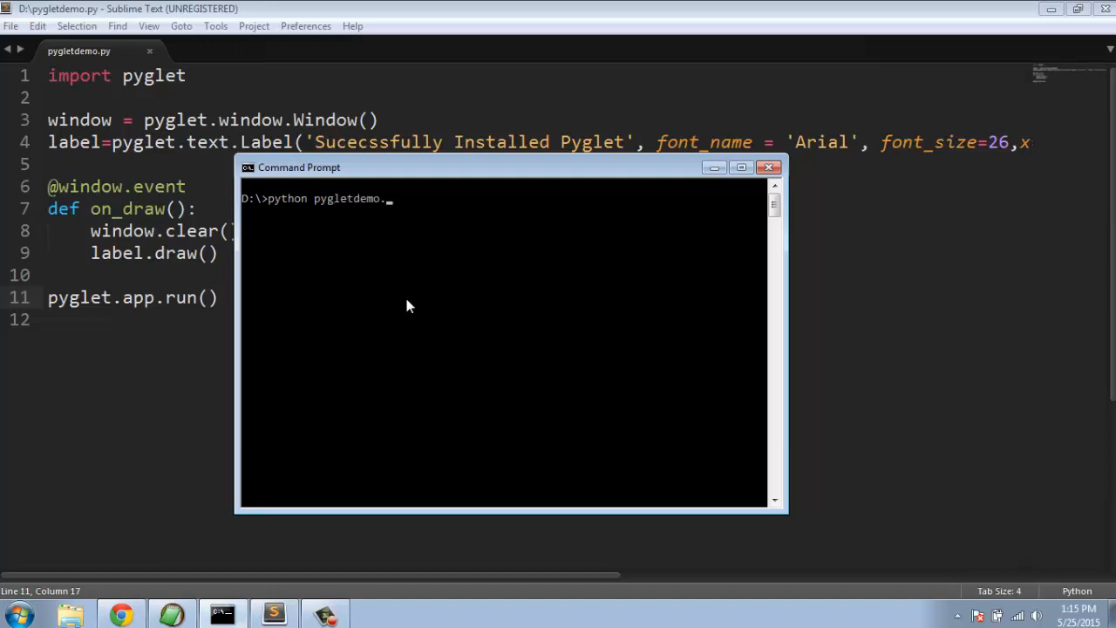
{"action": "type", "text": "py"}
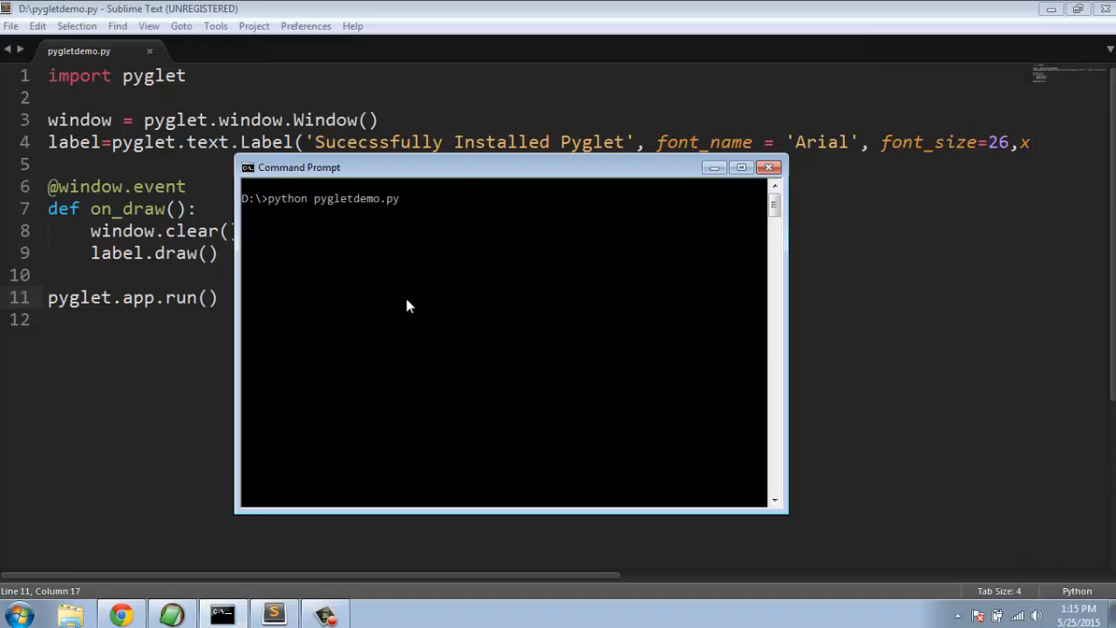
{"action": "mouse_move", "coordinate": [352, 335]}
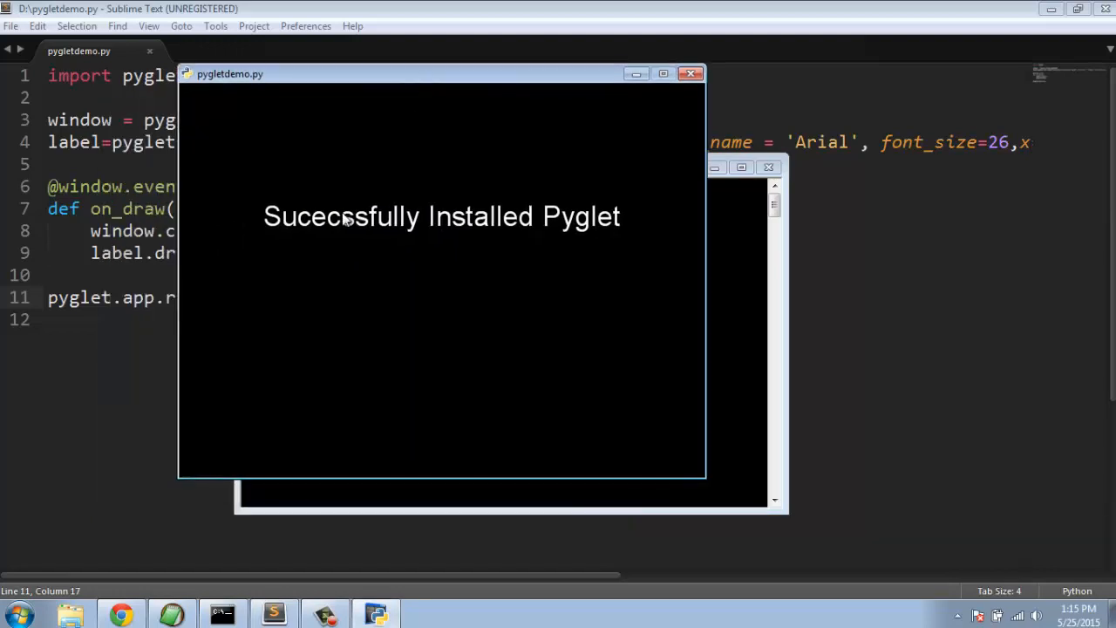
{"action": "mouse_move", "coordinate": [631, 216]}
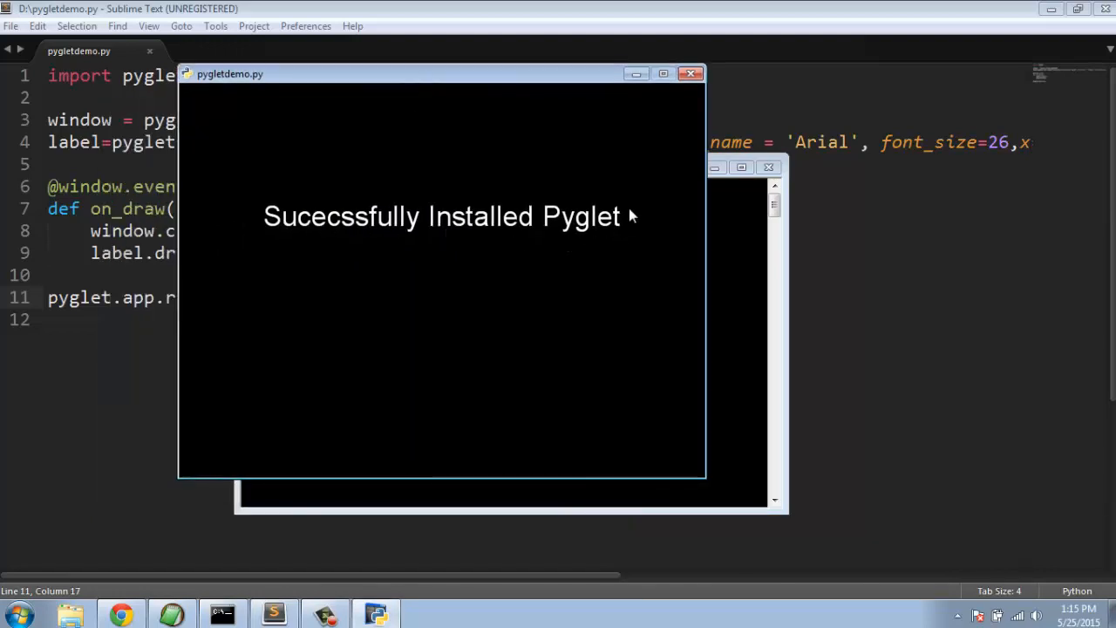
{"action": "mouse_move", "coordinate": [339, 241]}
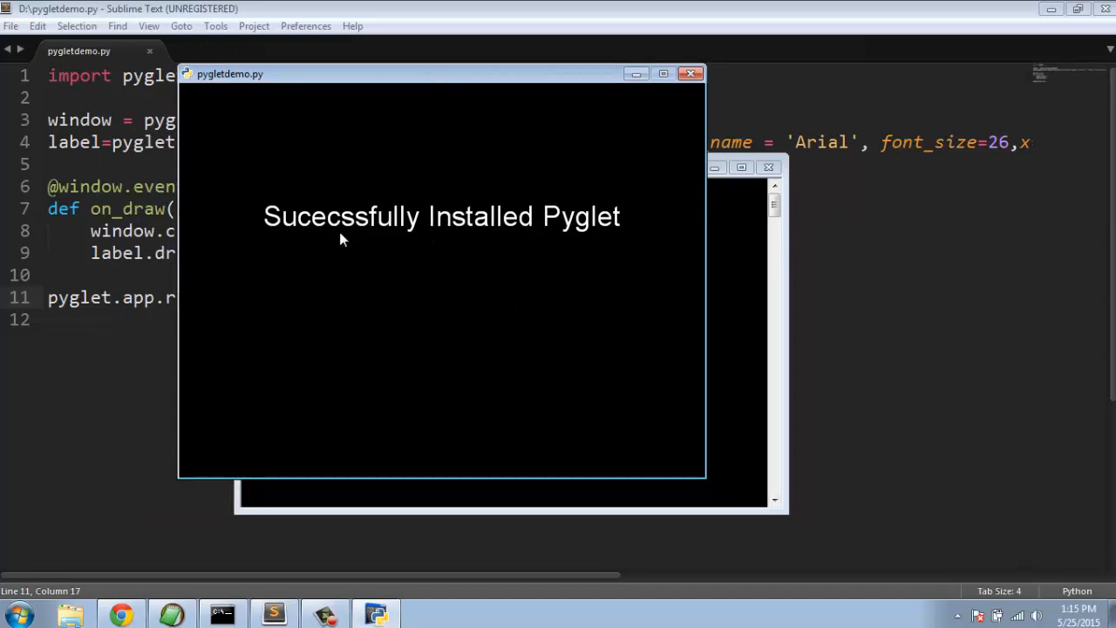
{"action": "mouse_move", "coordinate": [444, 223]}
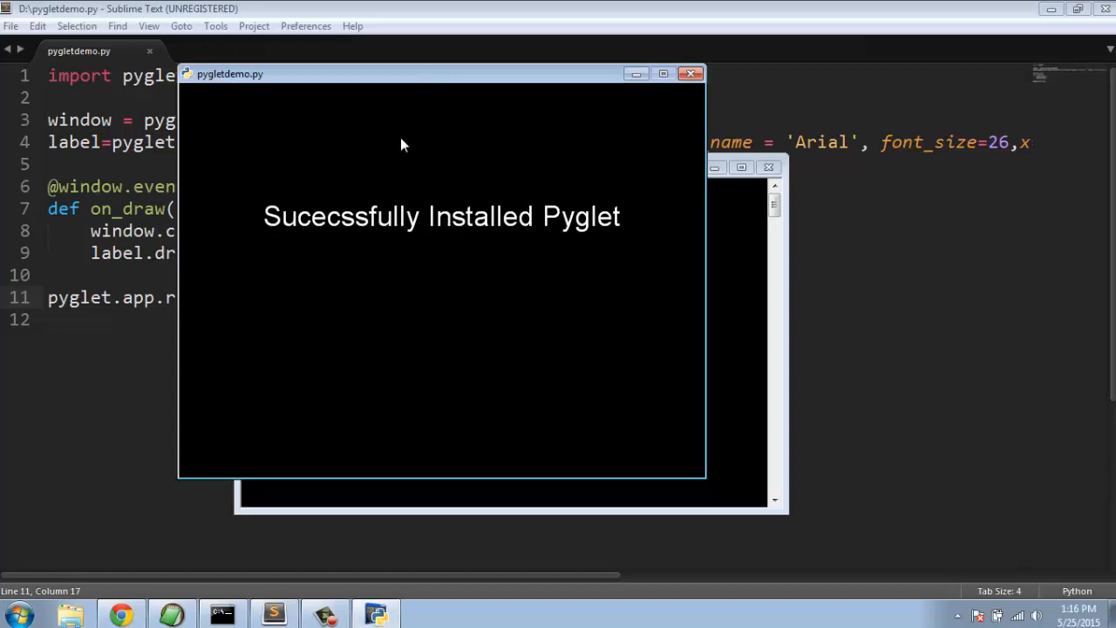
{"action": "mouse_move", "coordinate": [377, 148]}
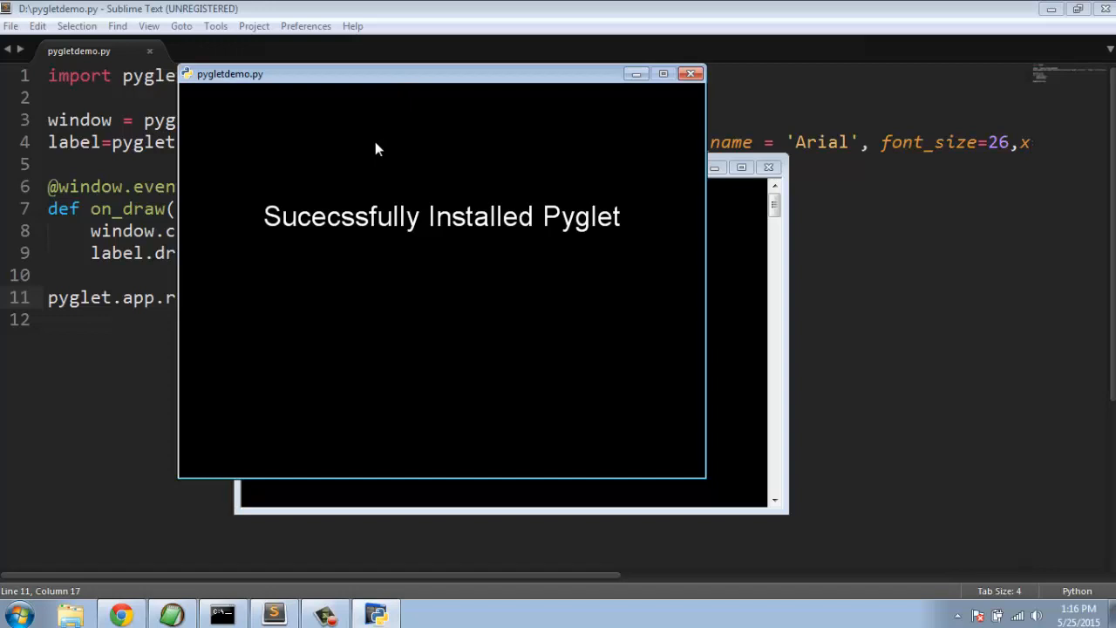
{"action": "mouse_move", "coordinate": [384, 236]}
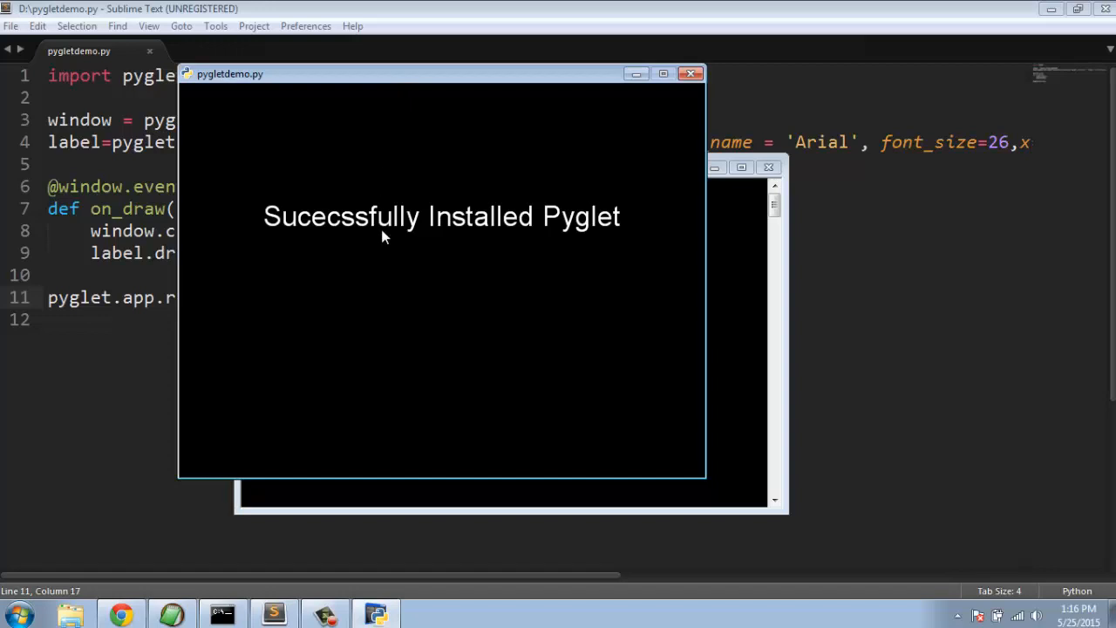
{"action": "mouse_move", "coordinate": [268, 237]}
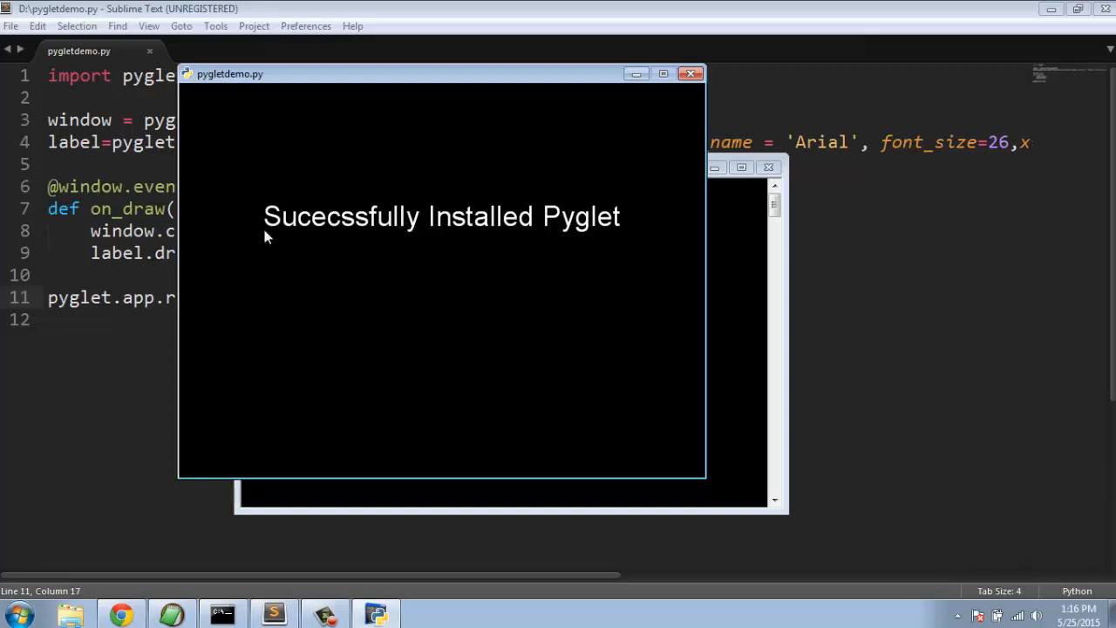
{"action": "mouse_move", "coordinate": [427, 244]}
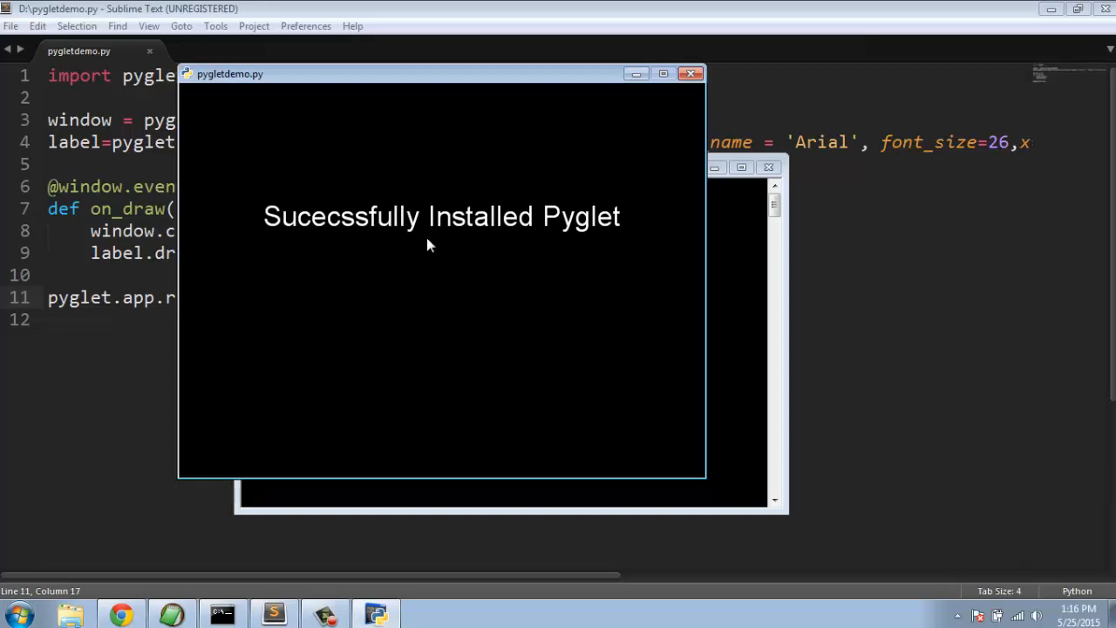
{"action": "mouse_move", "coordinate": [534, 251]}
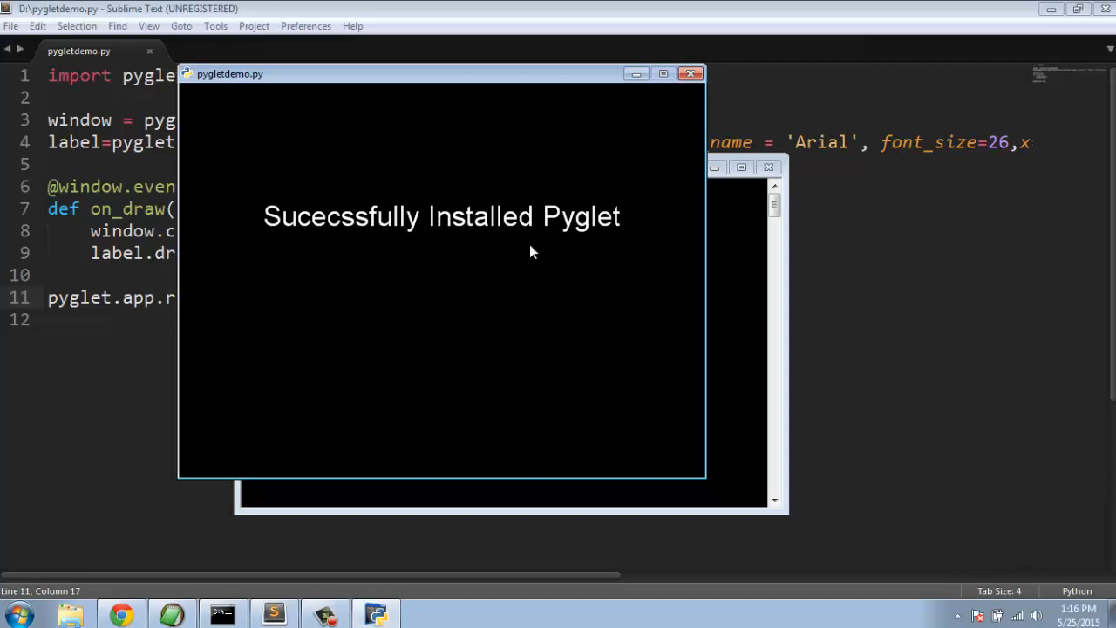